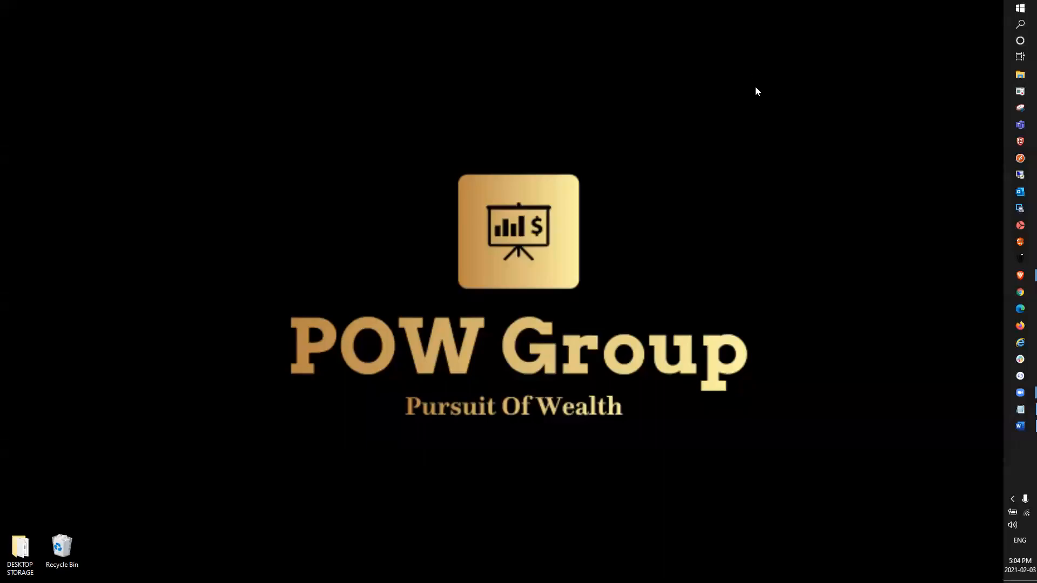
mouse_move(756, 146)
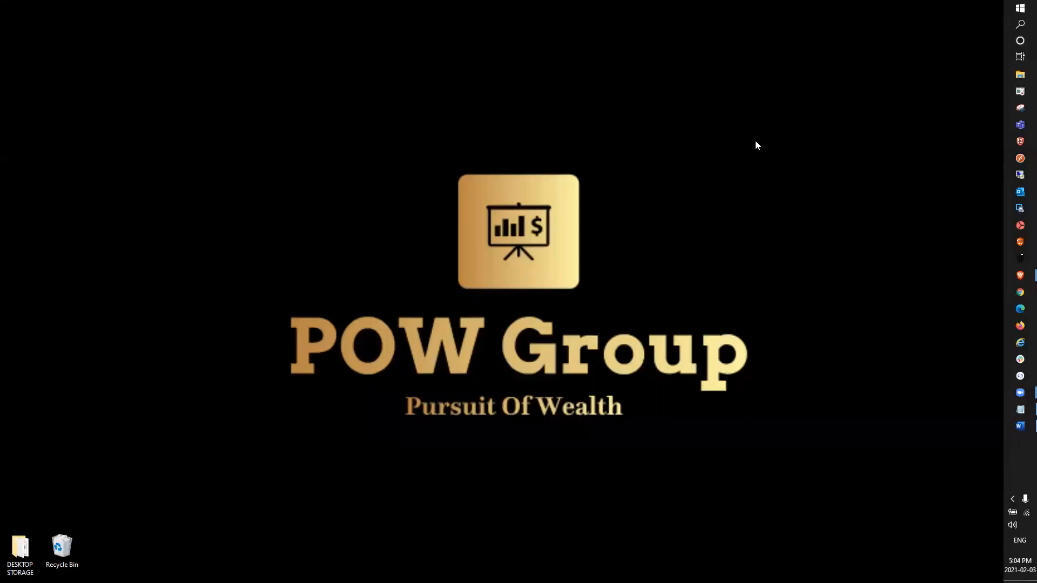
mouse_move(813, 165)
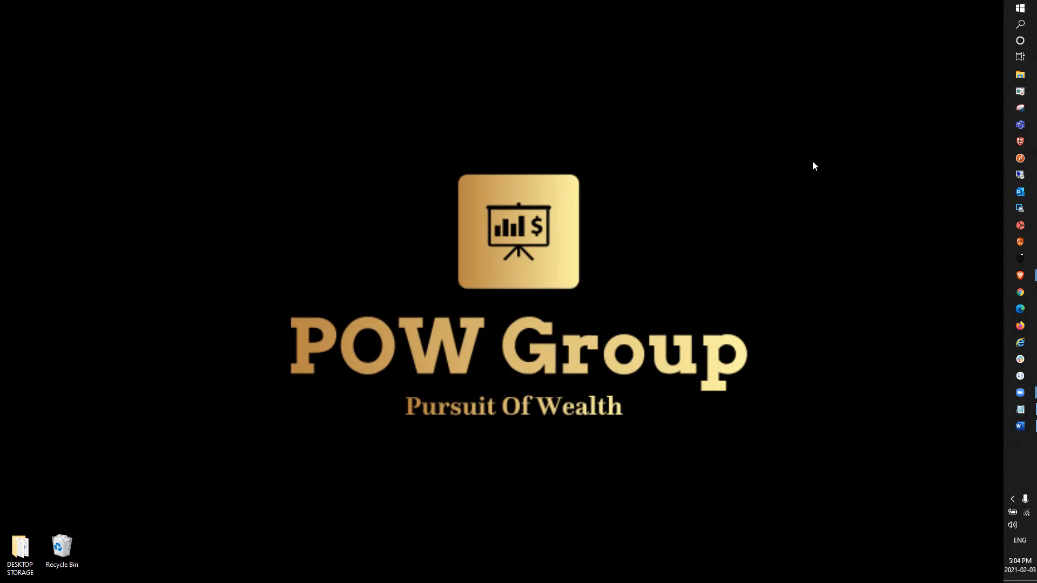
mouse_move(1011, 275)
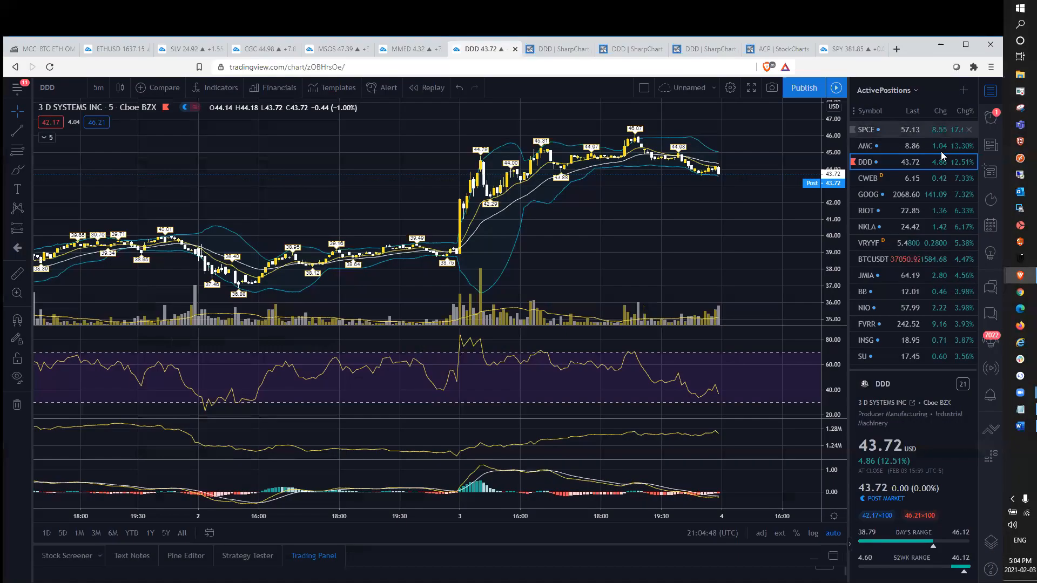
mouse_move(659, 190)
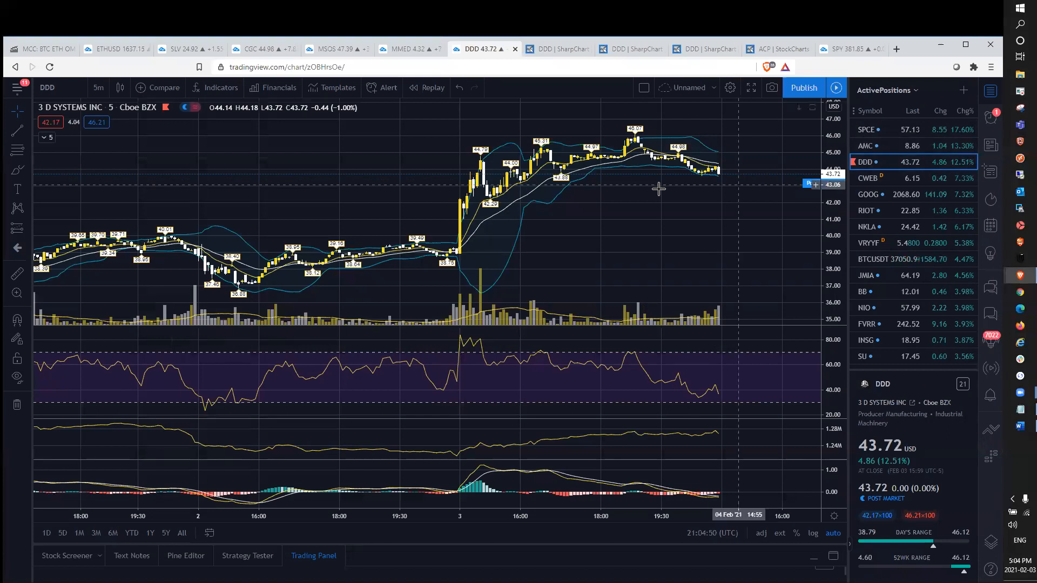
mouse_move(685, 214)
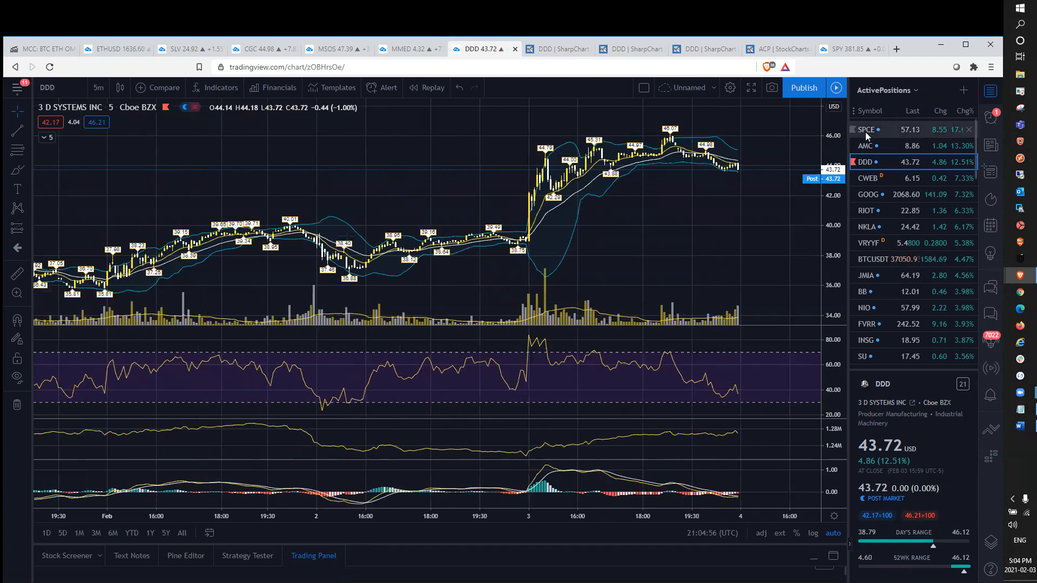
mouse_move(713, 146)
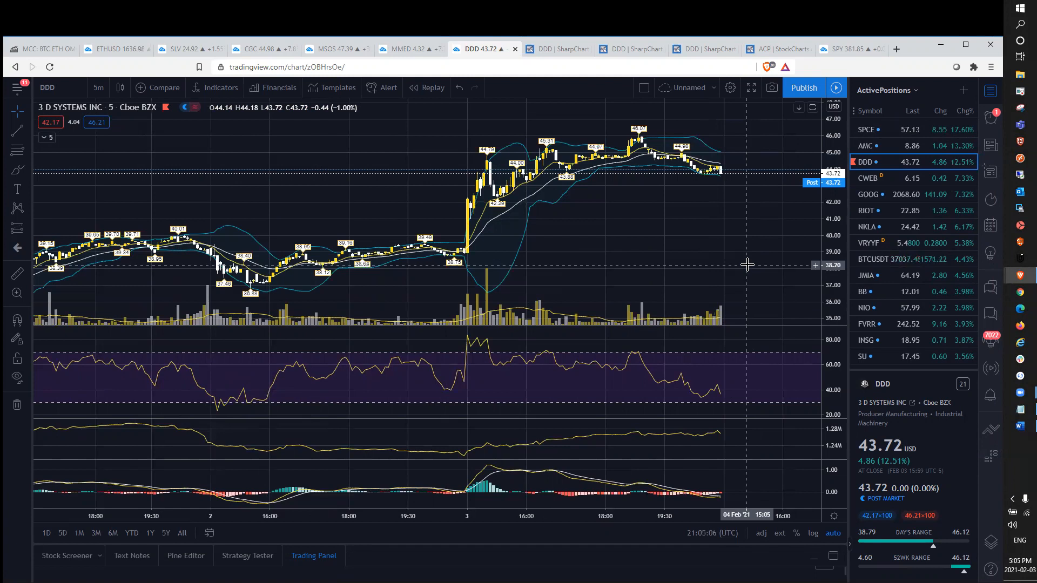
mouse_move(612, 196)
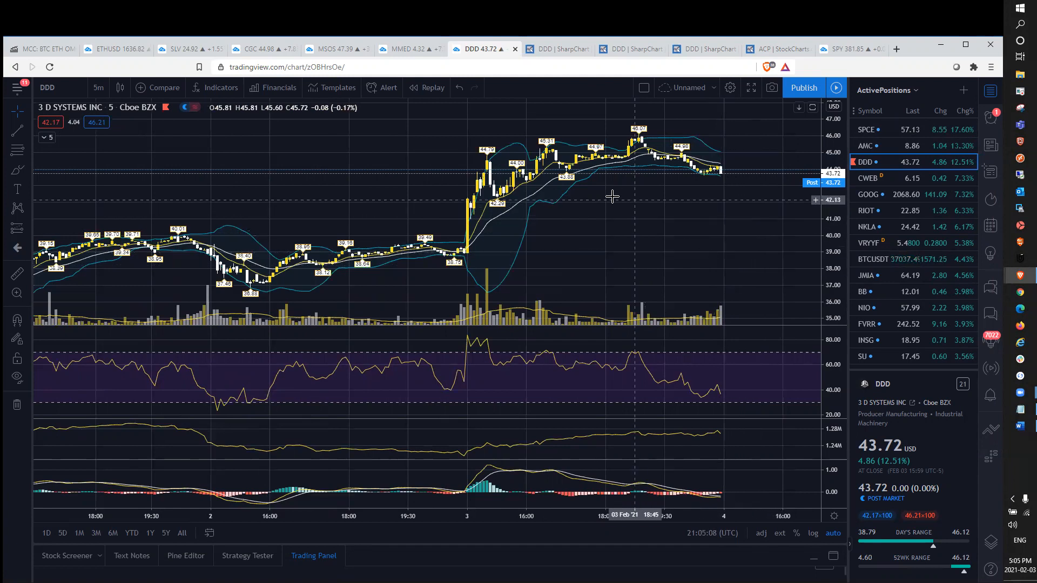
mouse_move(756, 216)
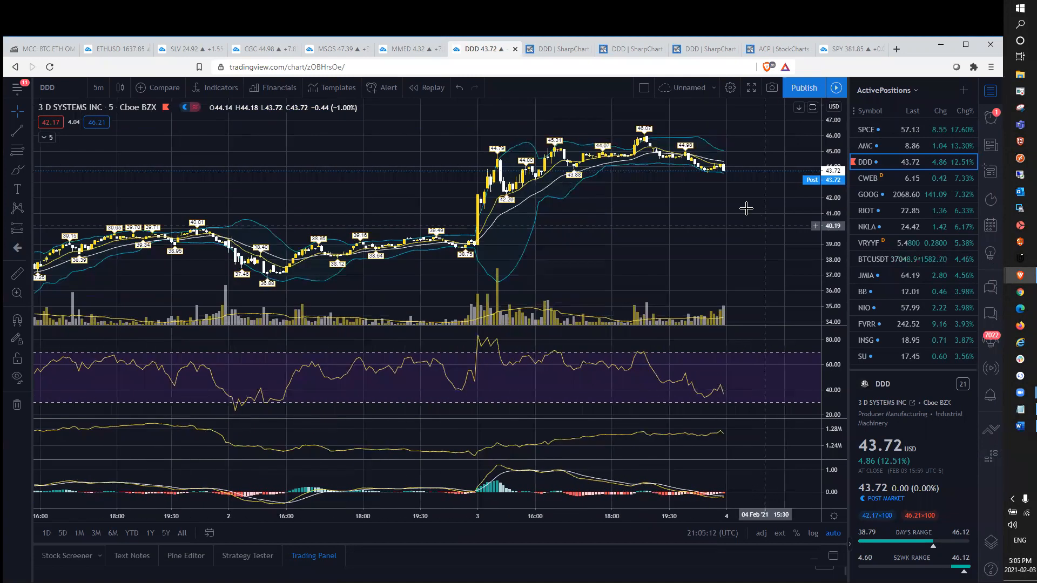
mouse_move(739, 199)
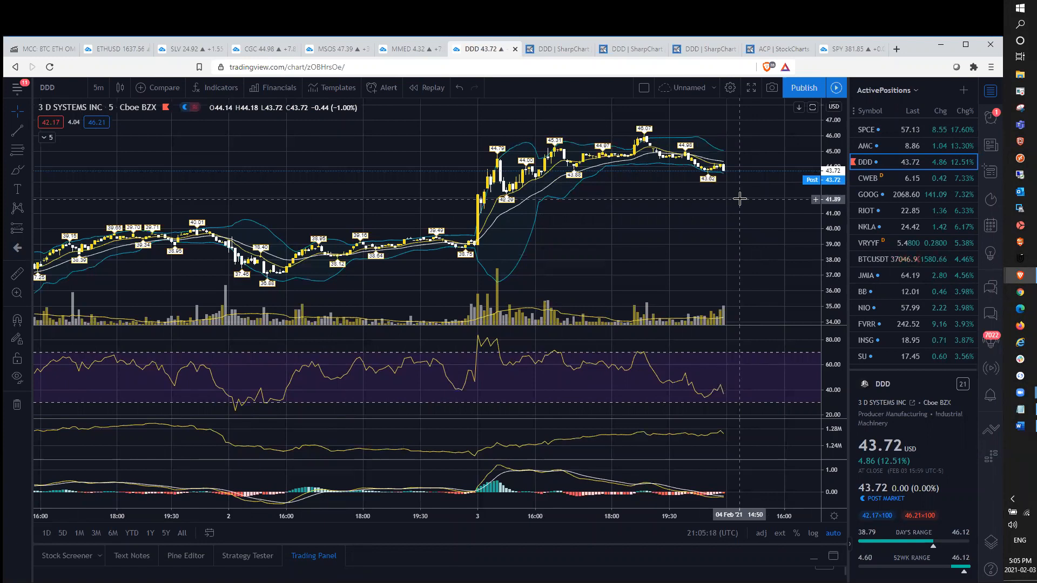
mouse_move(726, 196)
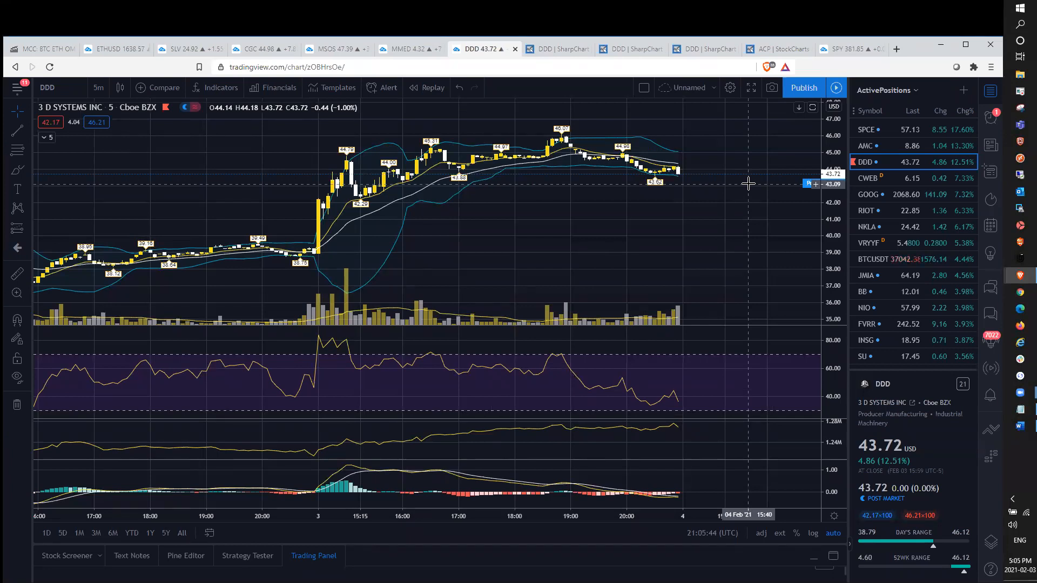
mouse_move(669, 202)
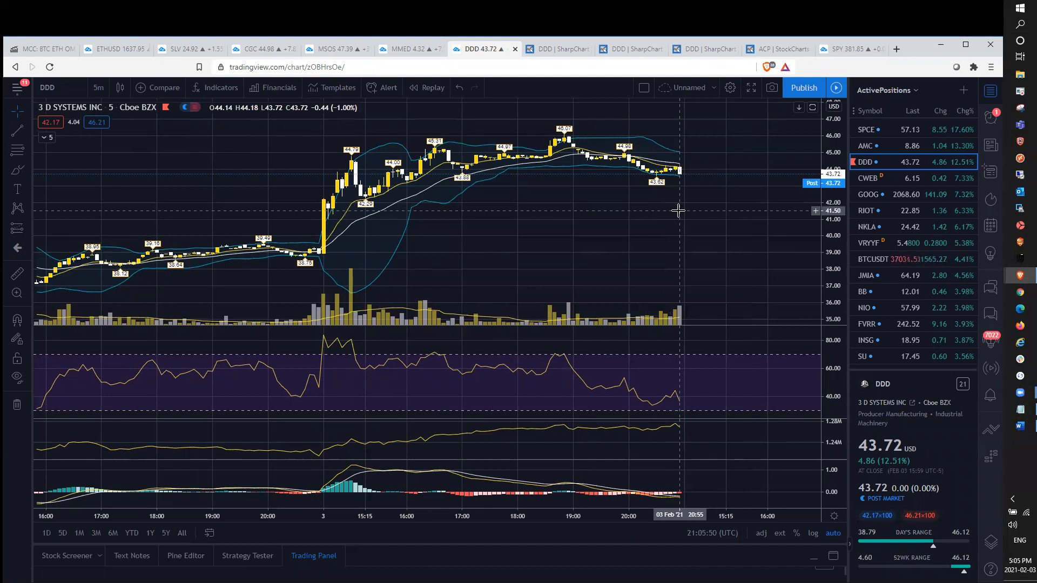
mouse_move(681, 195)
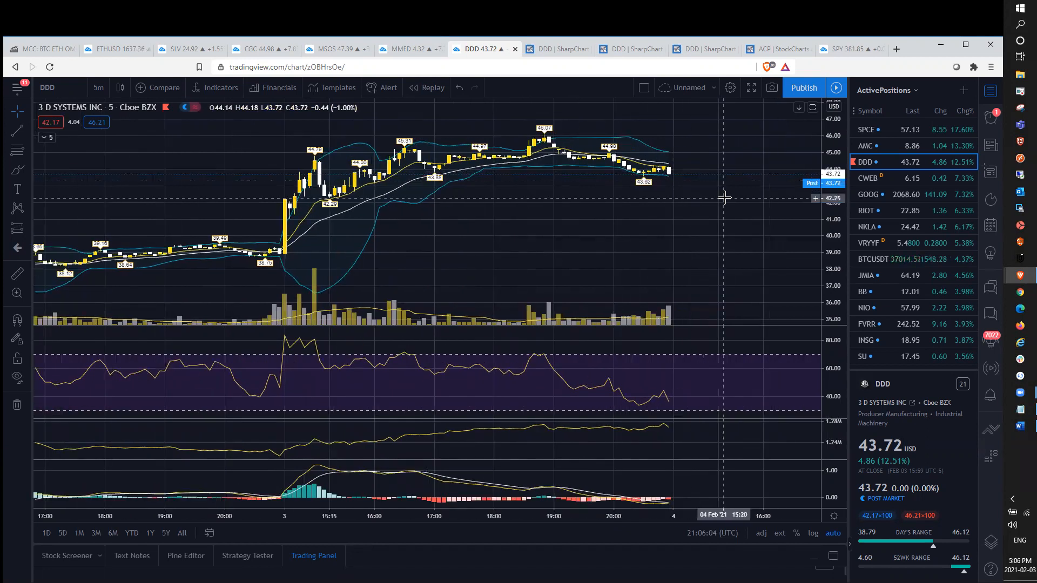
mouse_move(723, 192)
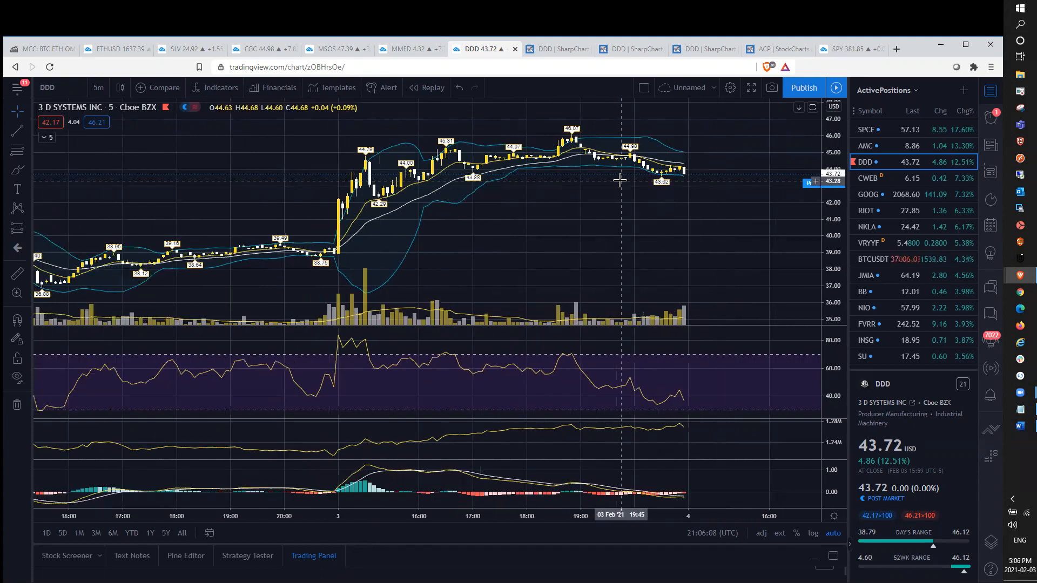
mouse_move(669, 187)
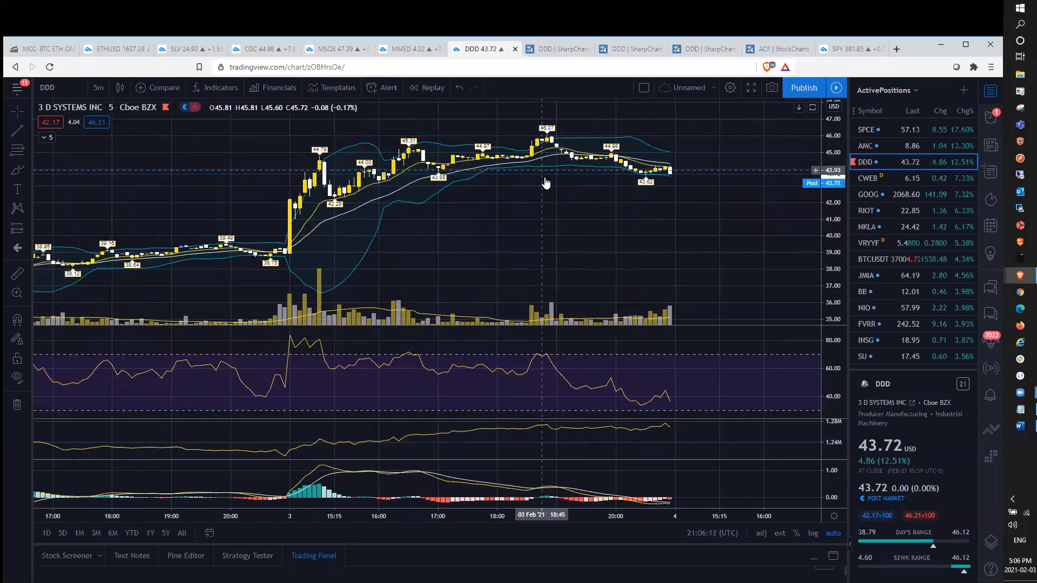
mouse_move(475, 205)
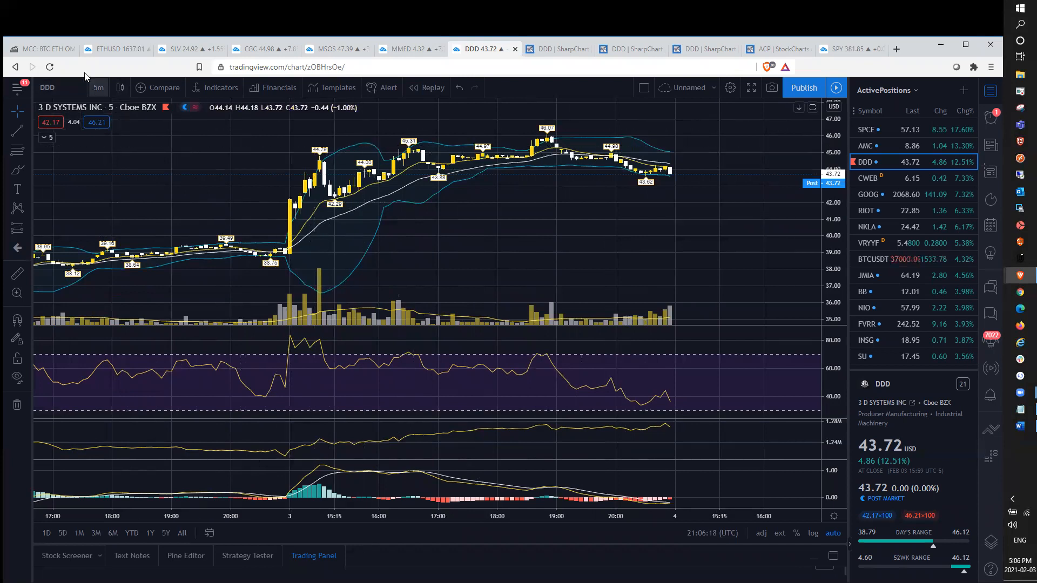
Step: Switch the DDD chart from 5-minute to 1-month candles
left_click(98, 88)
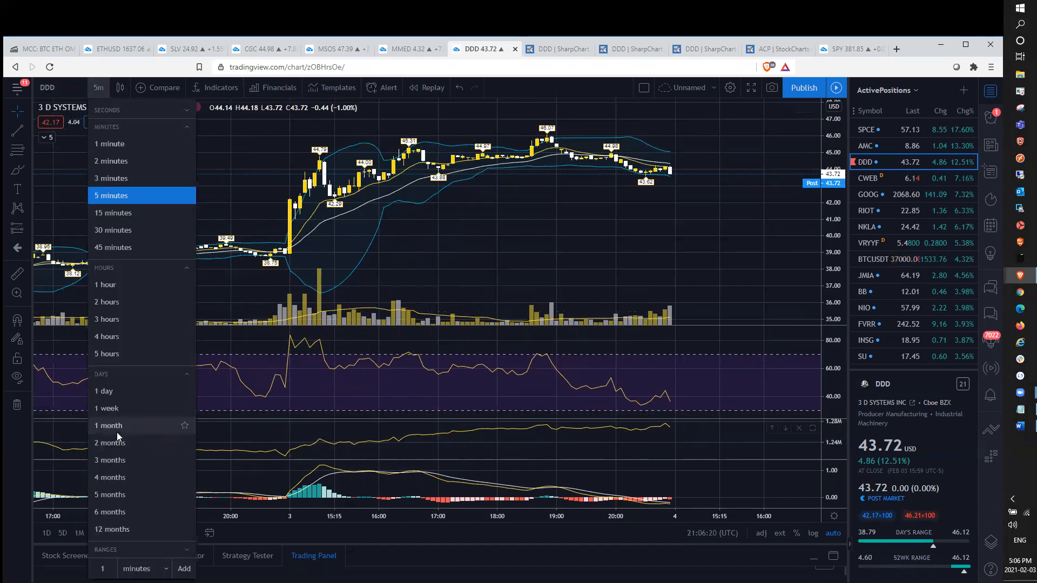
left_click(108, 425)
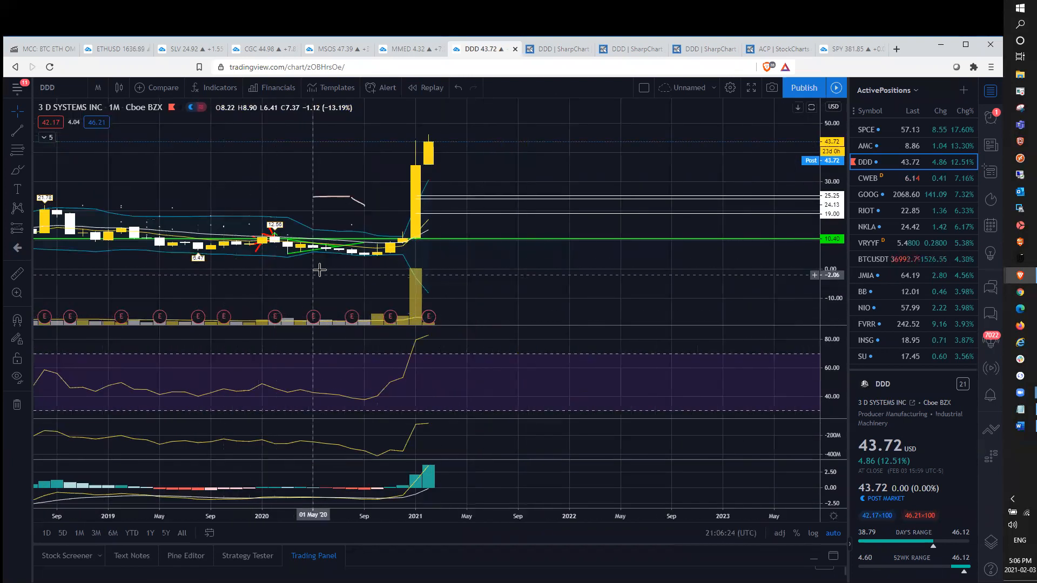
mouse_move(373, 258)
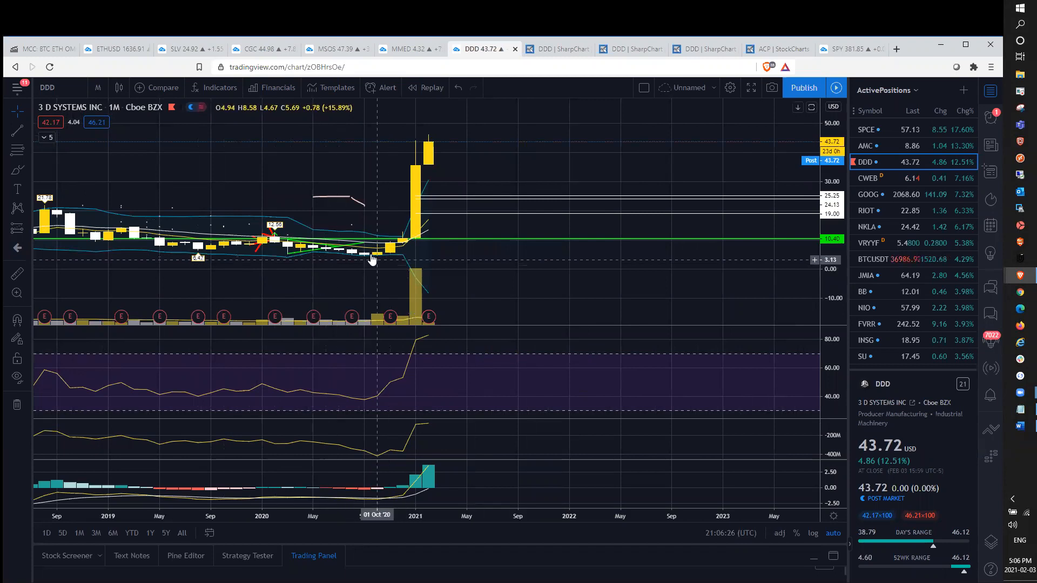
mouse_move(377, 259)
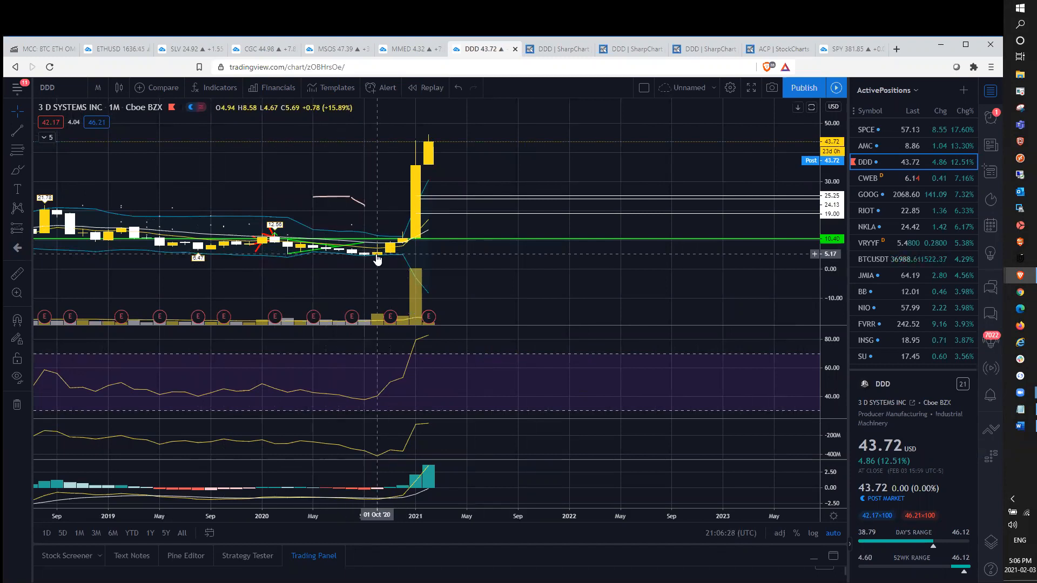
mouse_move(405, 308)
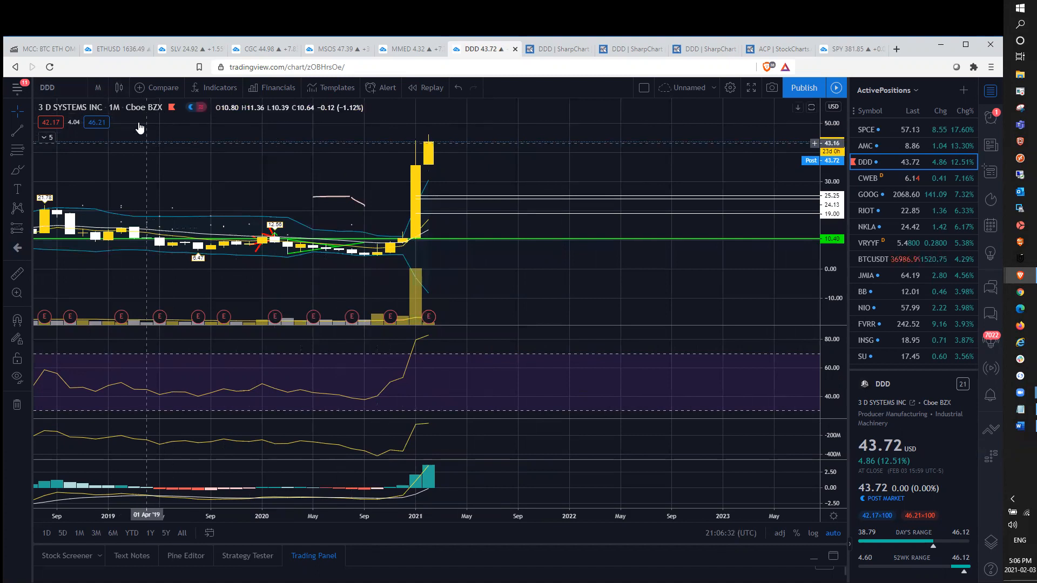
left_click(97, 87)
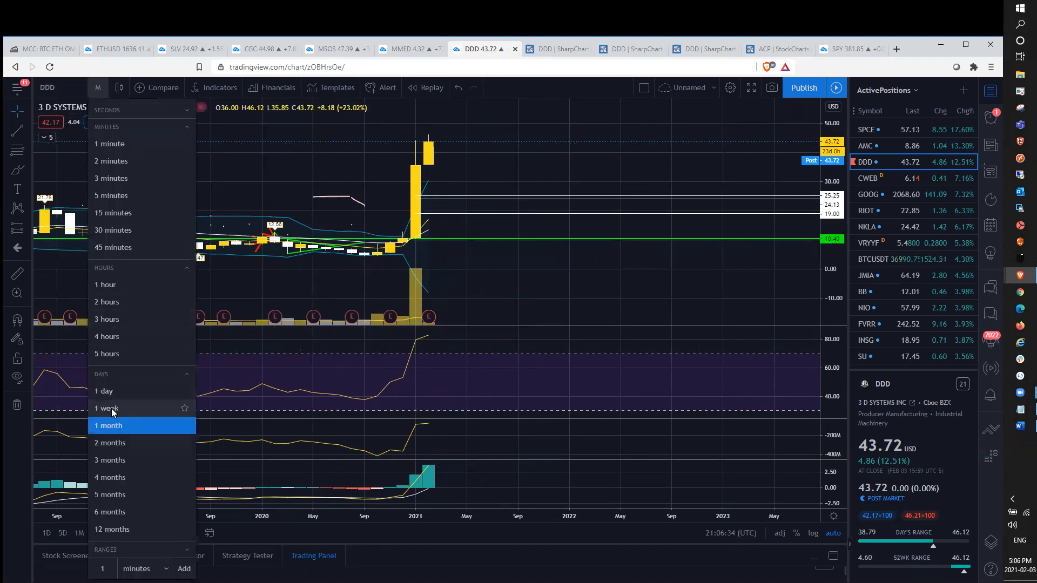
left_click(107, 409)
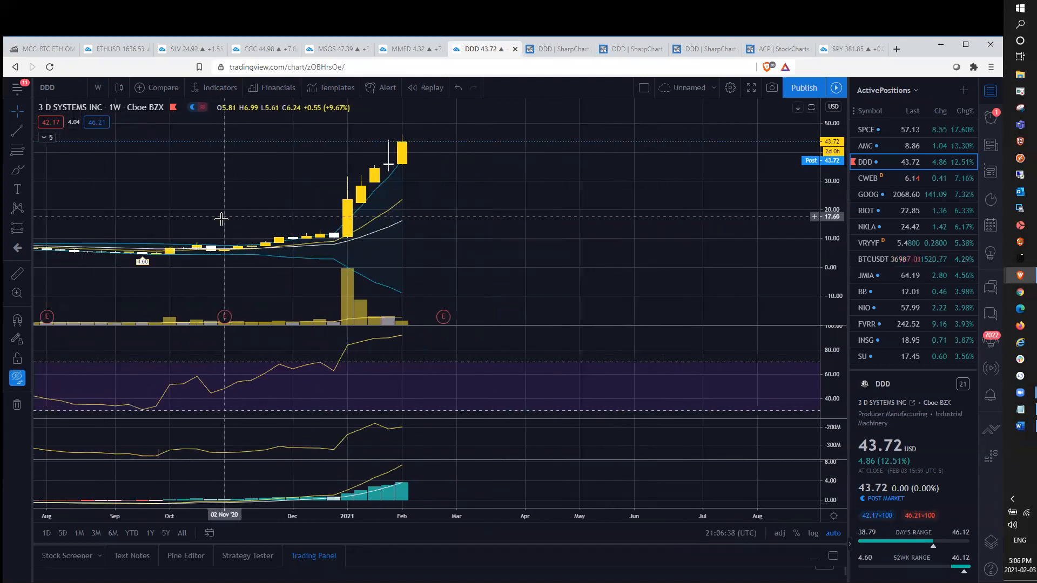
mouse_move(317, 240)
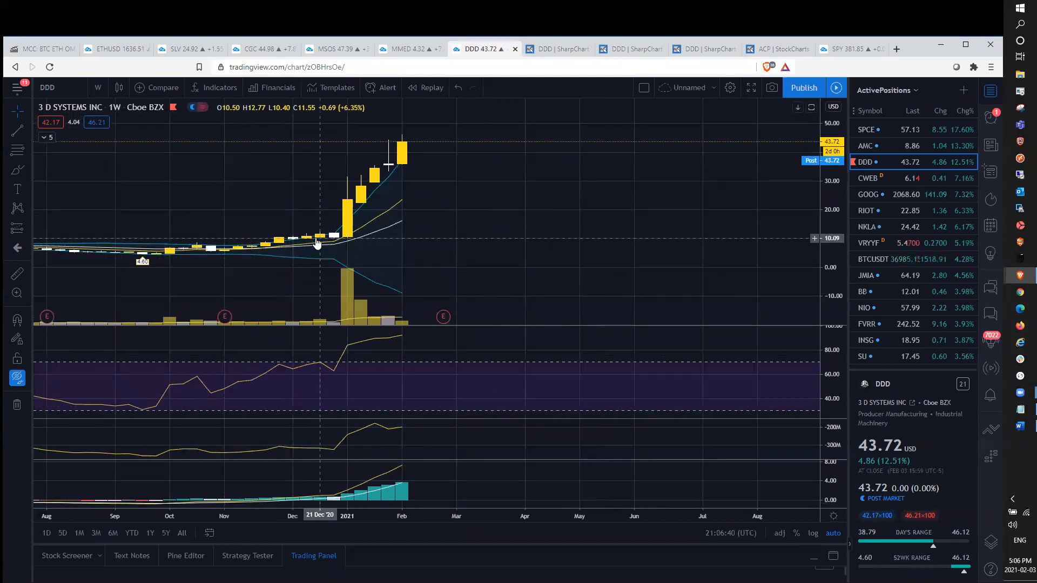
mouse_move(327, 239)
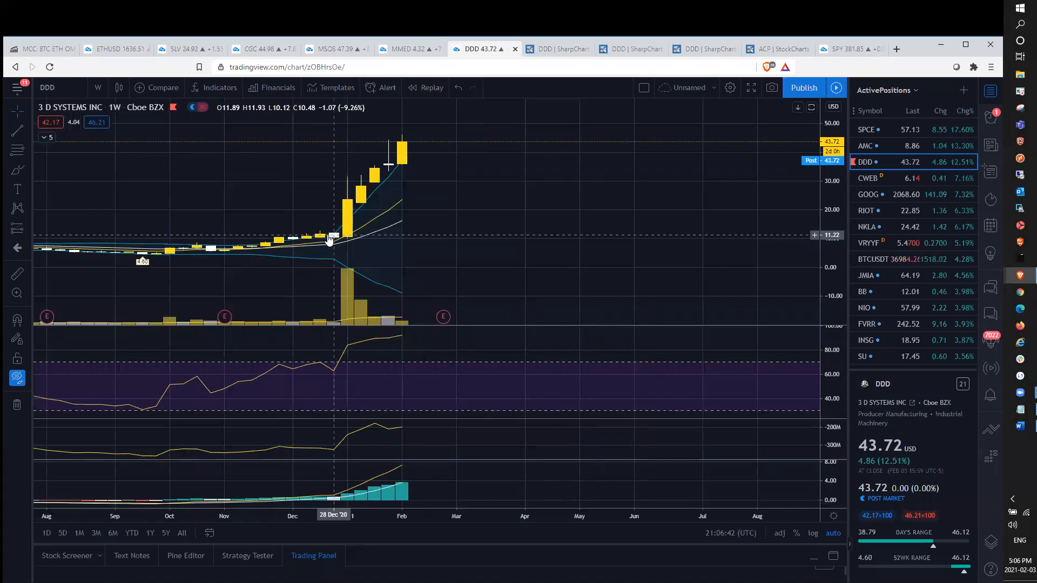
mouse_move(310, 252)
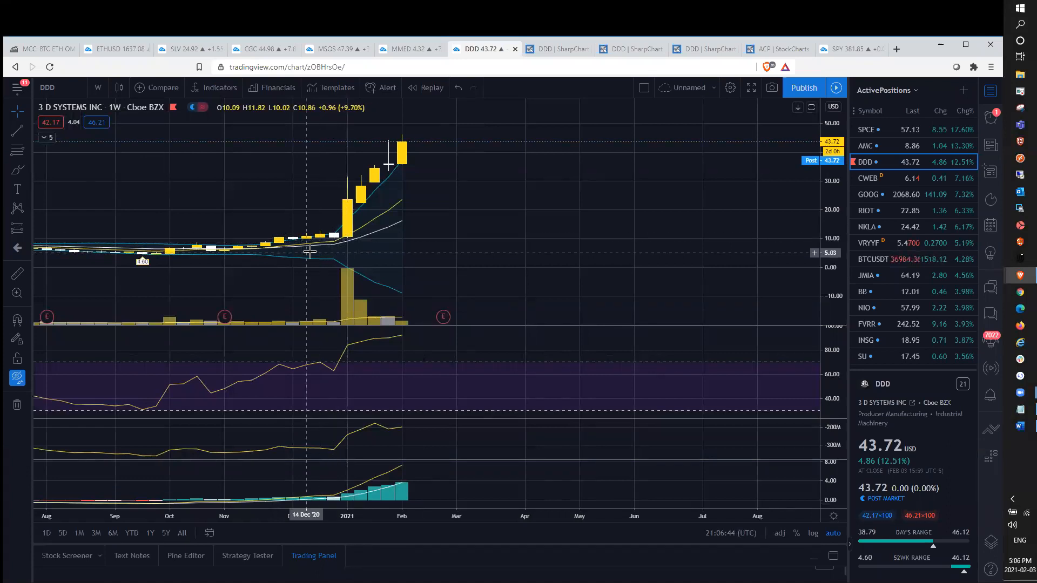
mouse_move(435, 214)
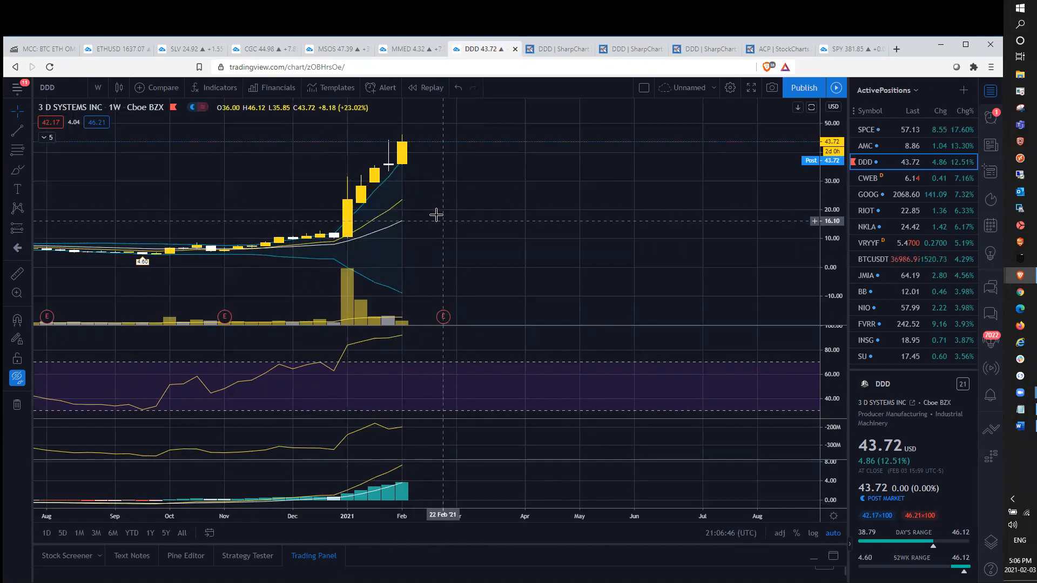
mouse_move(425, 199)
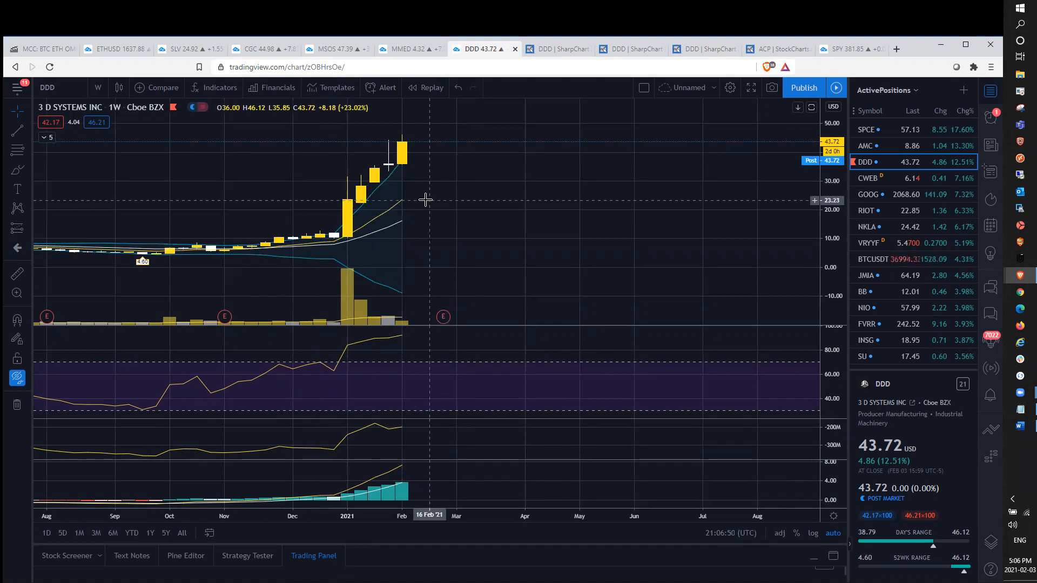
mouse_move(414, 160)
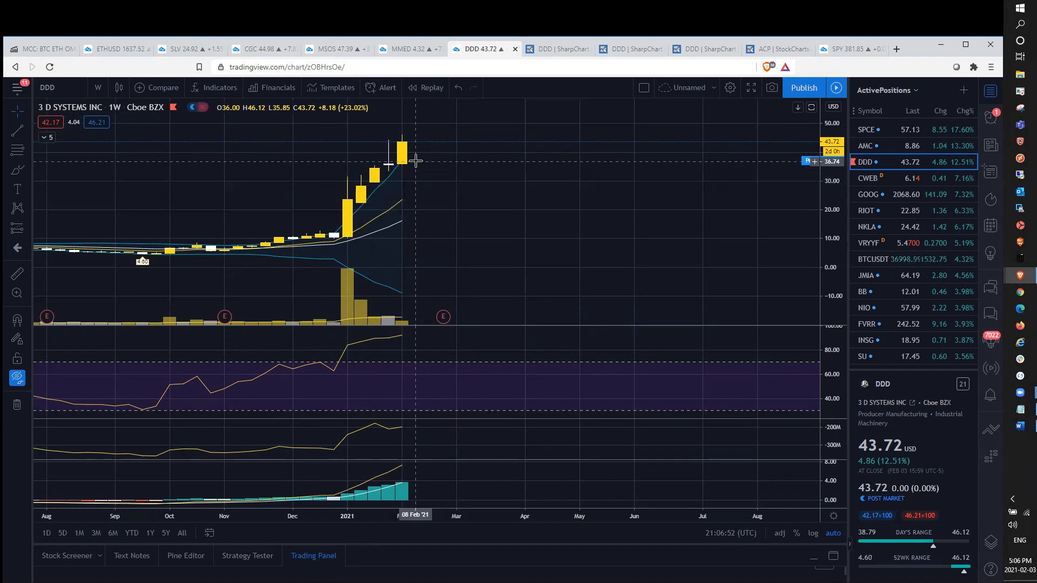
mouse_move(555, 137)
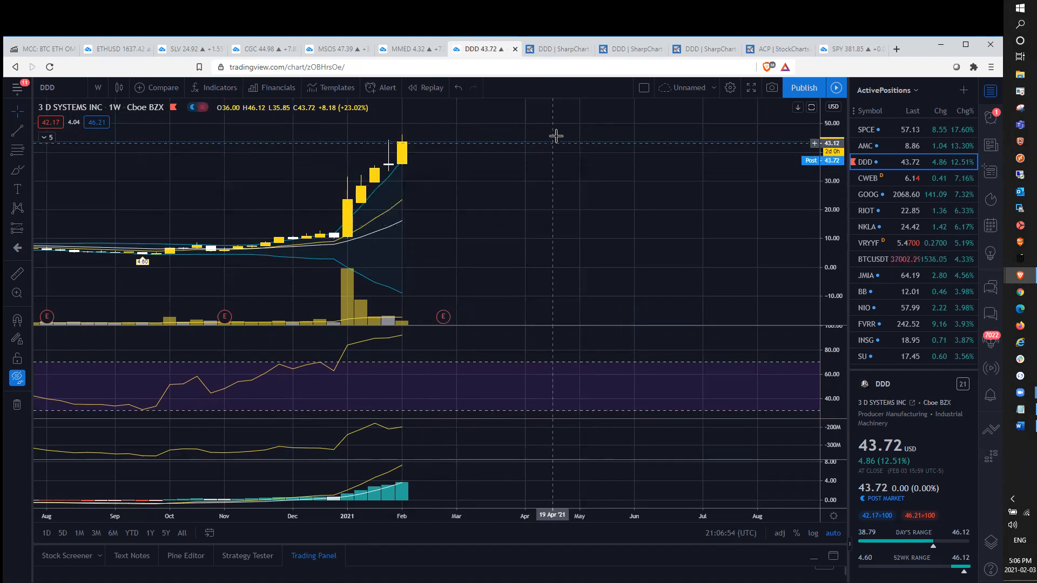
mouse_move(553, 147)
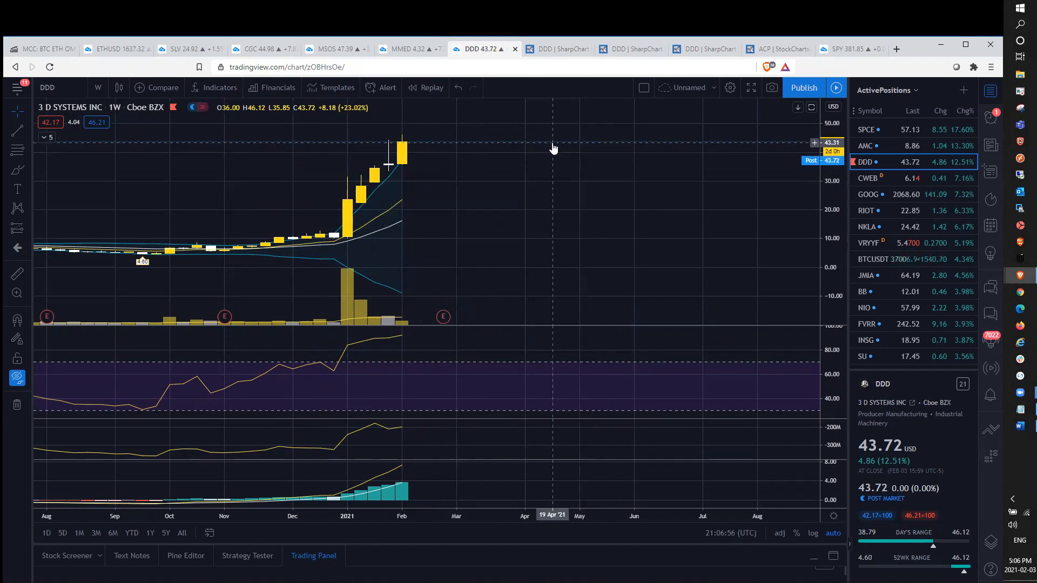
mouse_move(375, 202)
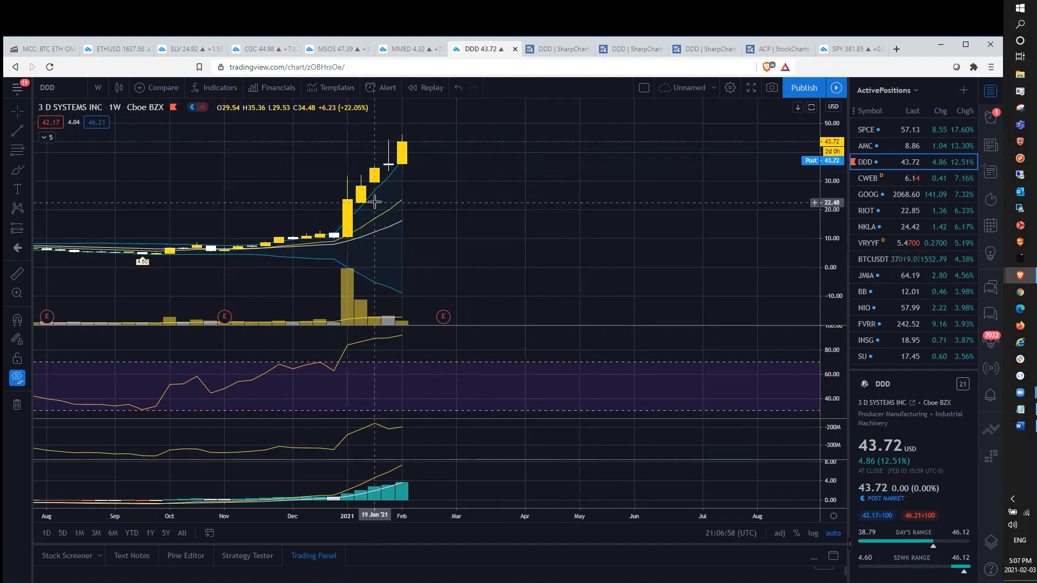
mouse_move(360, 144)
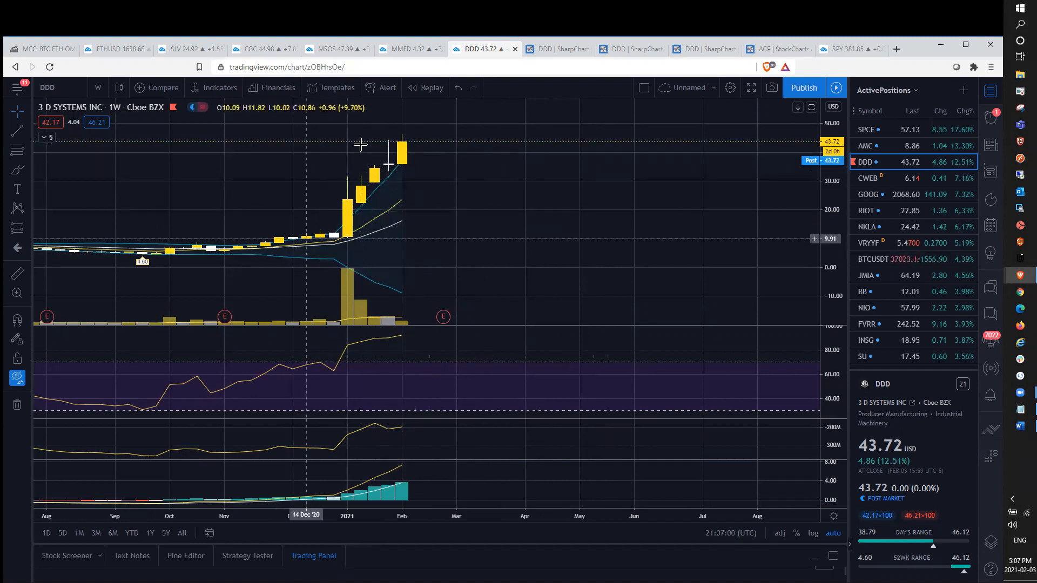
mouse_move(405, 125)
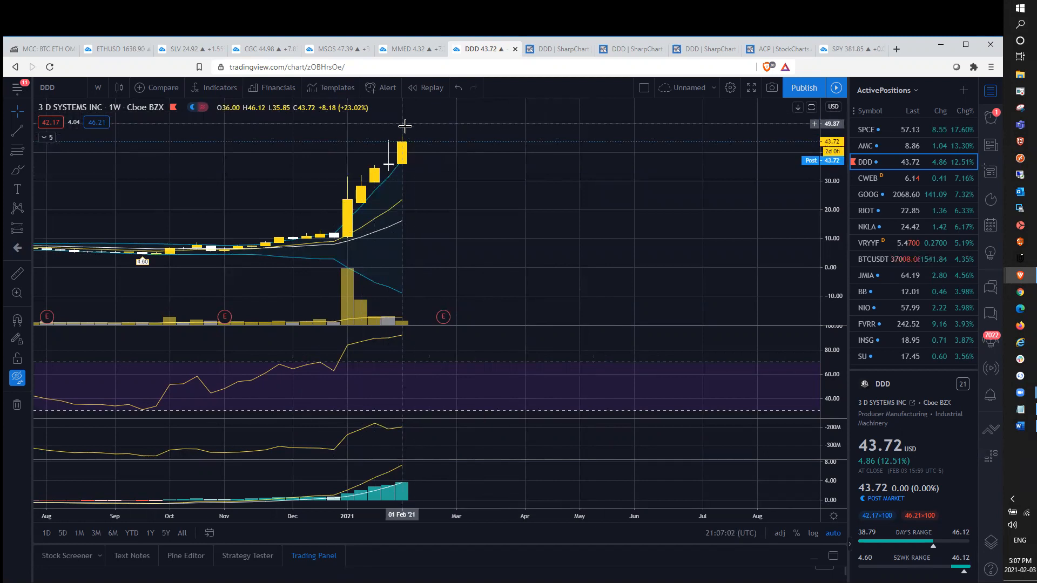
mouse_move(420, 139)
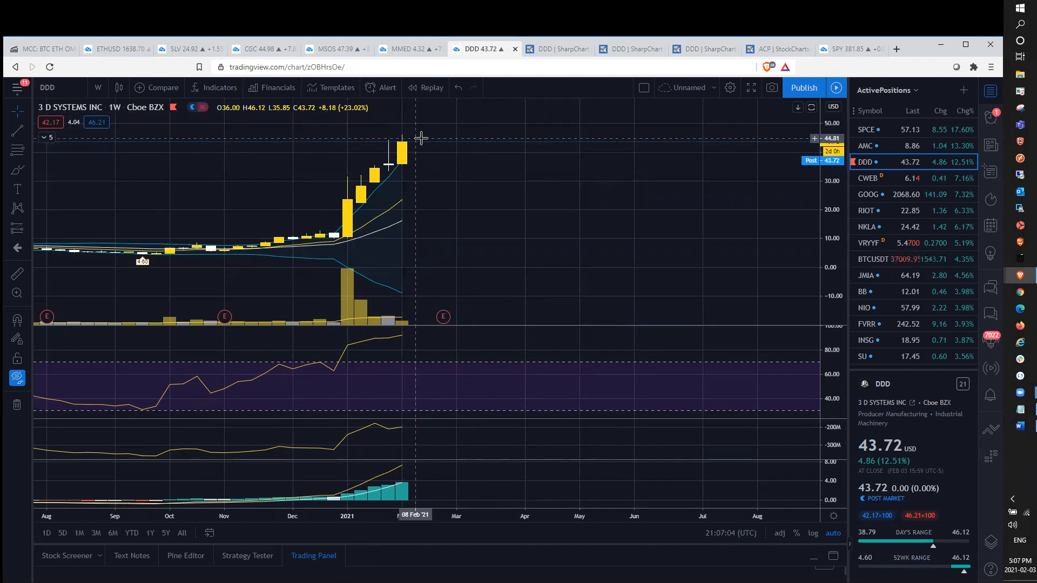
mouse_move(453, 132)
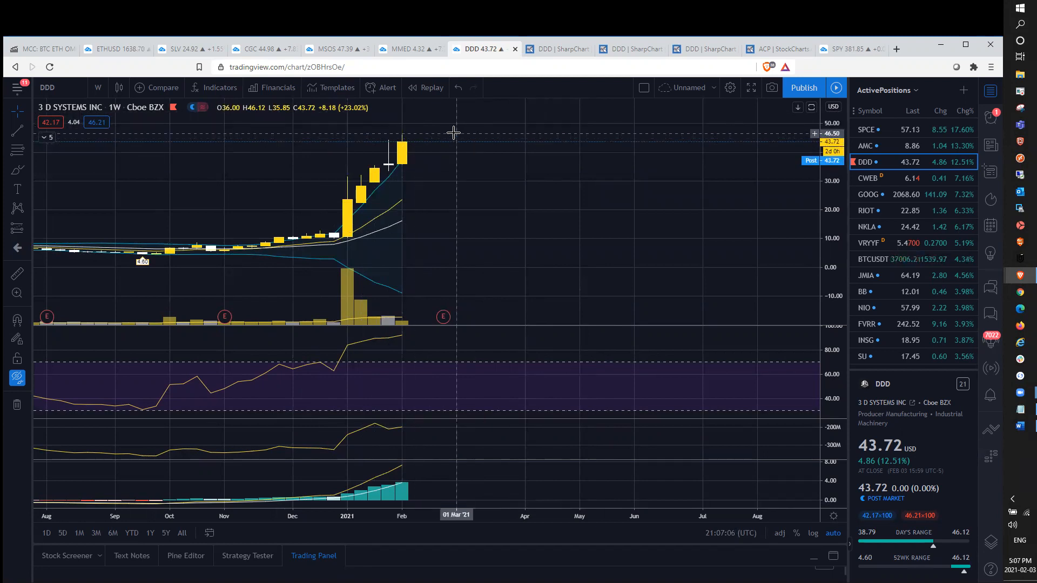
mouse_move(454, 145)
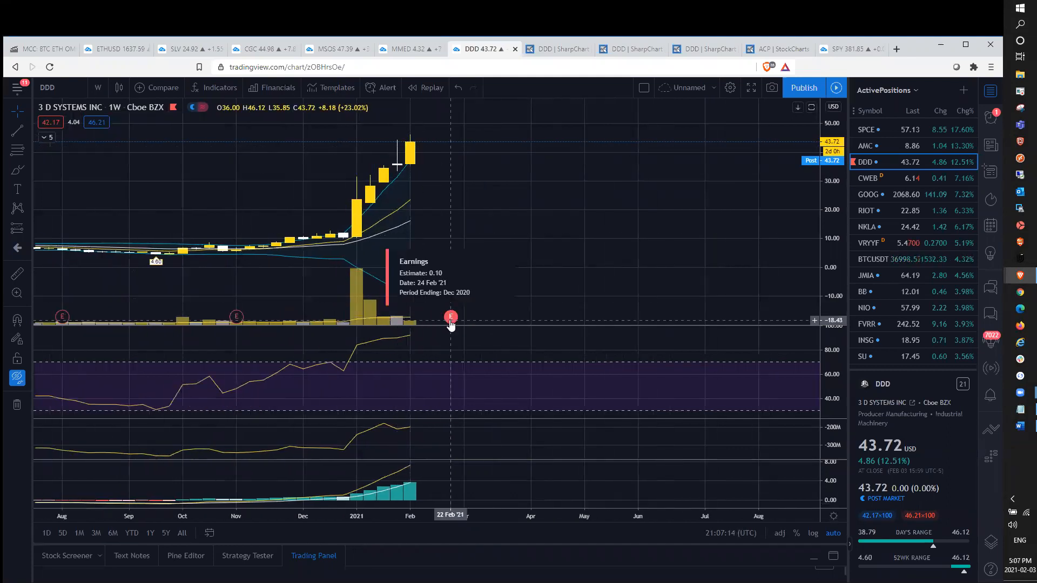
mouse_move(560, 212)
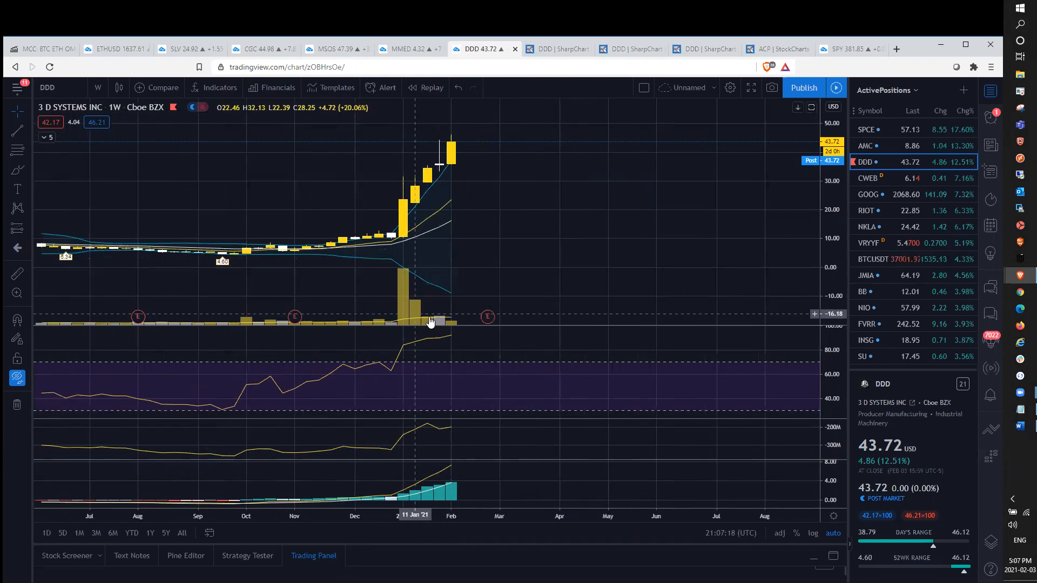
mouse_move(487, 322)
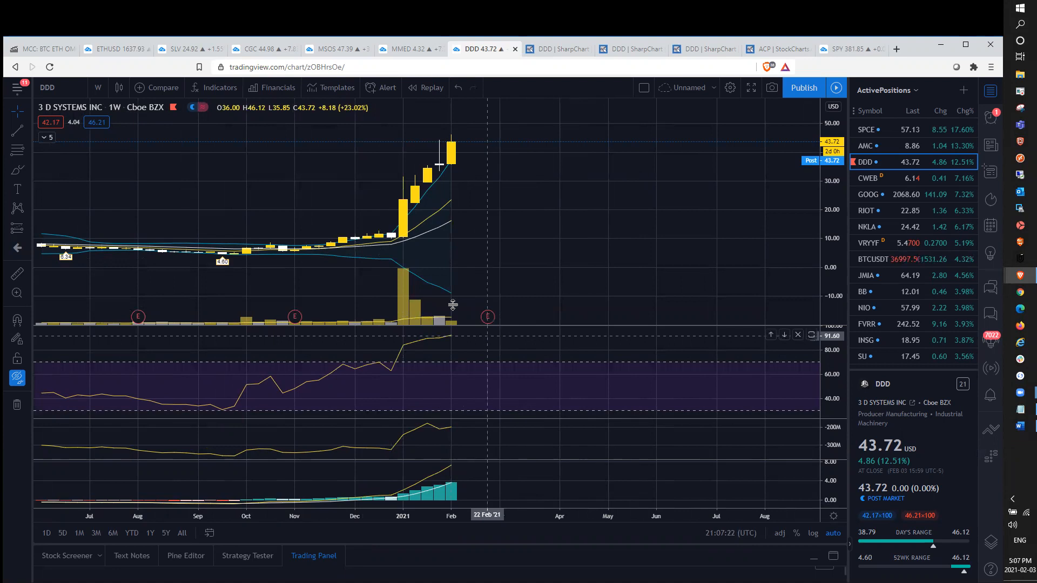
Step: View DDD on monthly candles, then switch the chart to daily candles
left_click(97, 87)
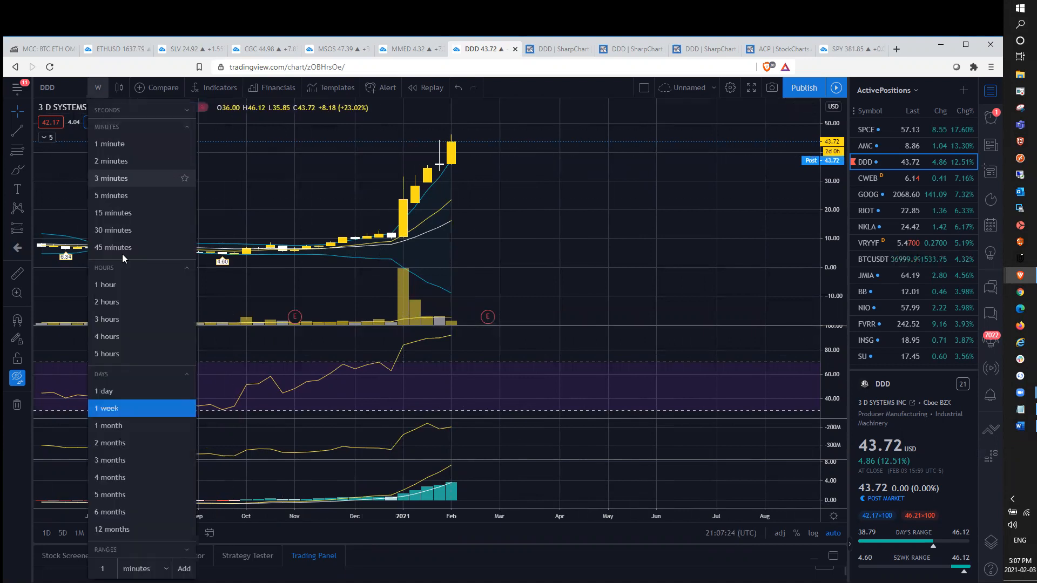
left_click(108, 426)
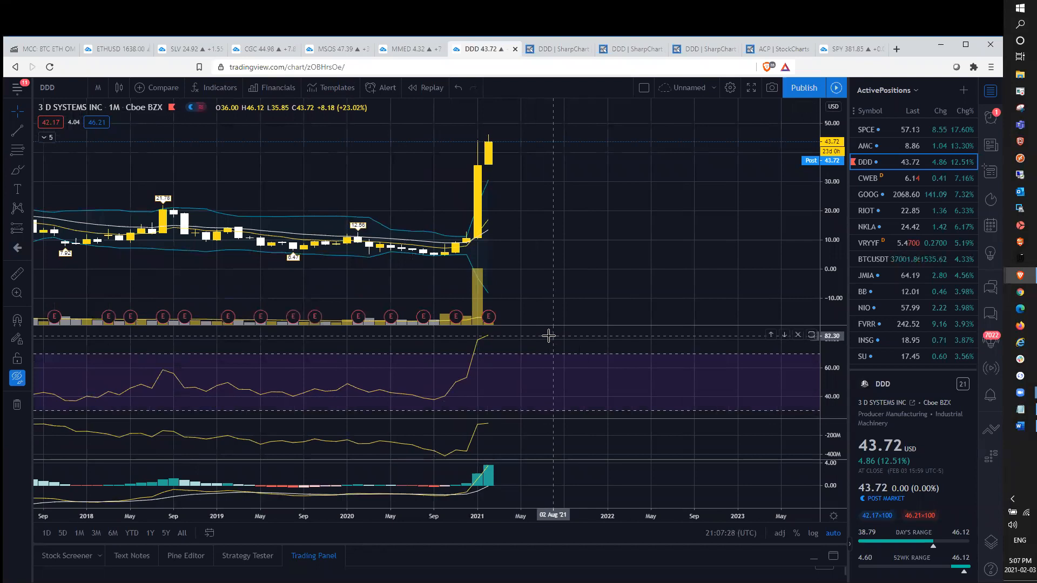
mouse_move(628, 256)
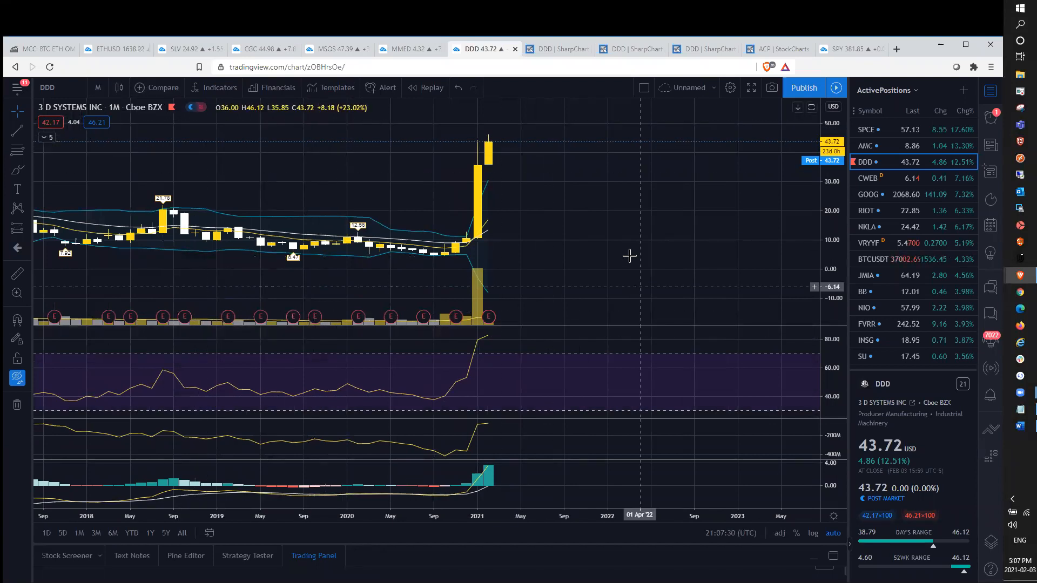
mouse_move(464, 213)
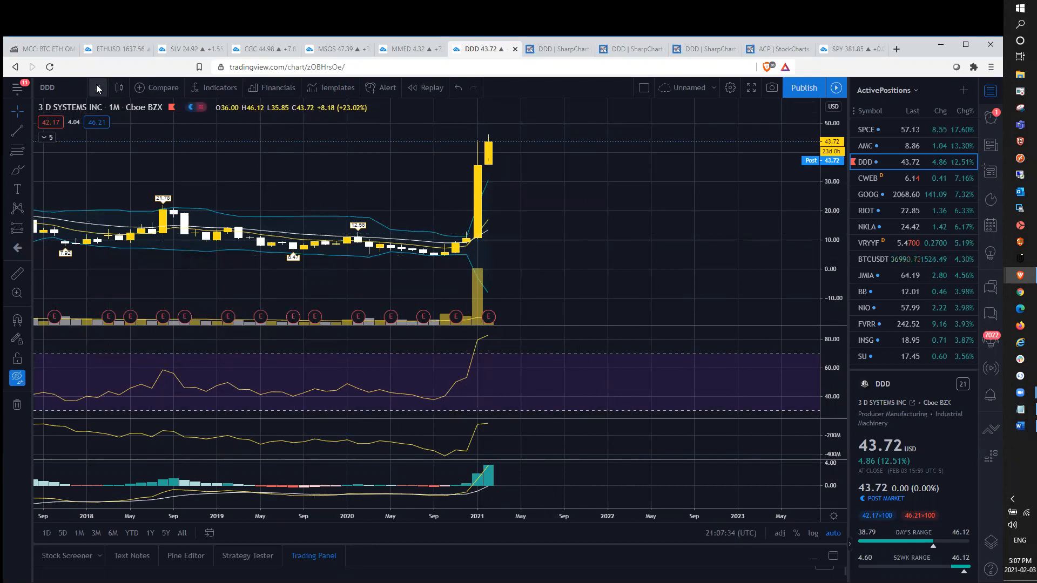
left_click(96, 88)
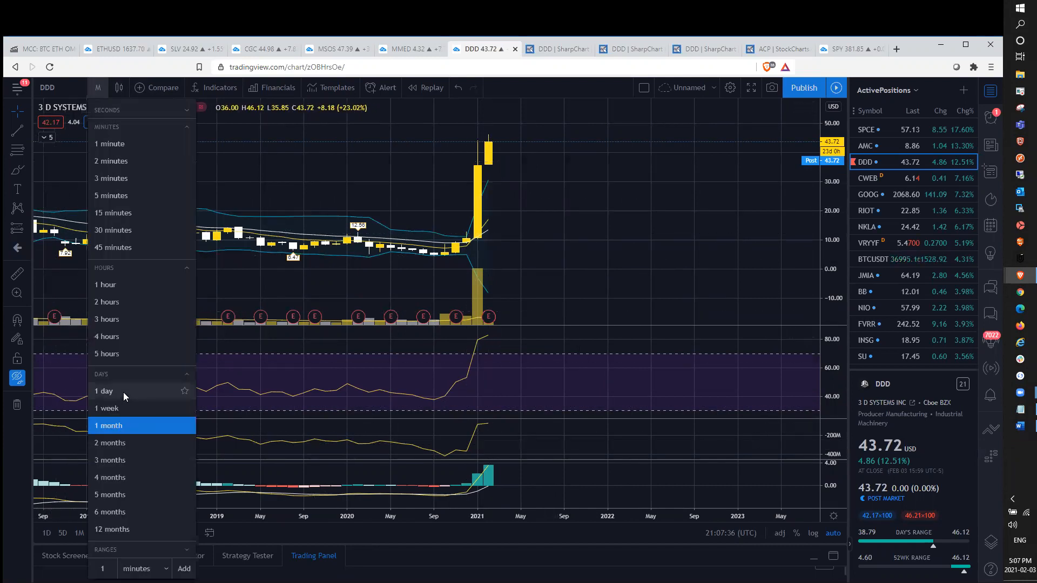
left_click(104, 391)
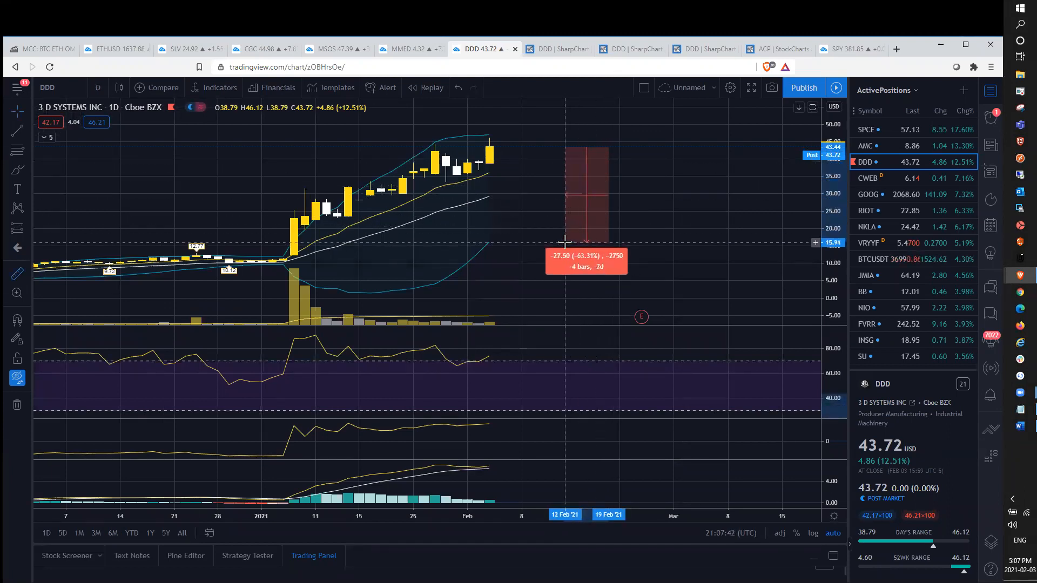
mouse_move(443, 216)
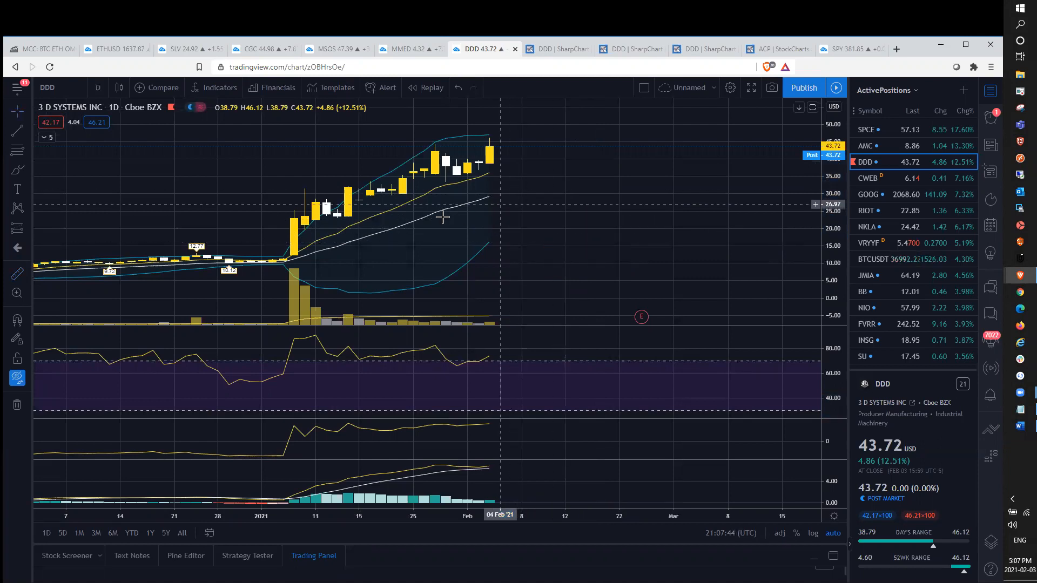
mouse_move(435, 185)
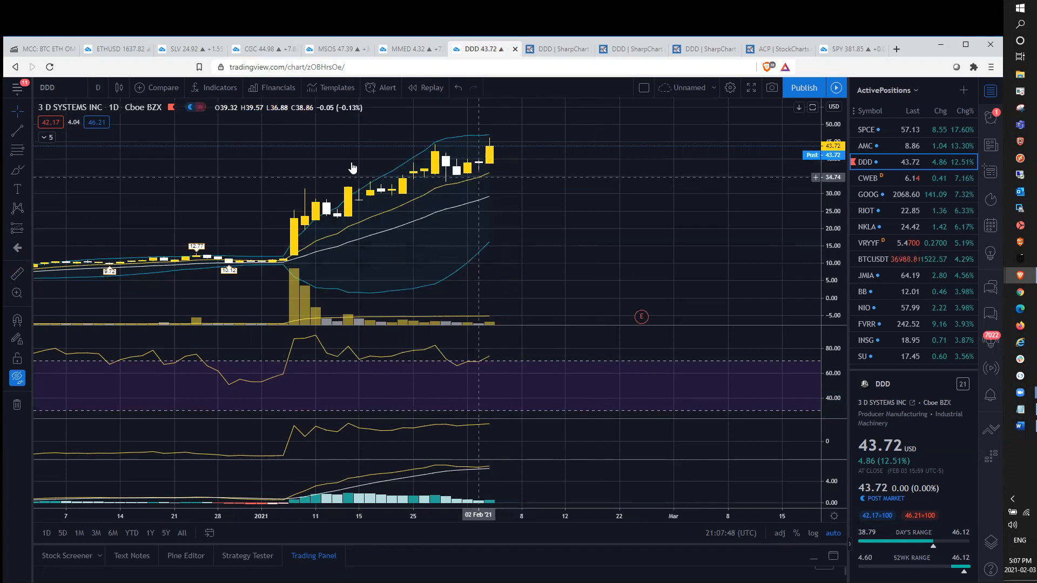
Step: Set the DDD chart interval to 1 week
left_click(97, 87)
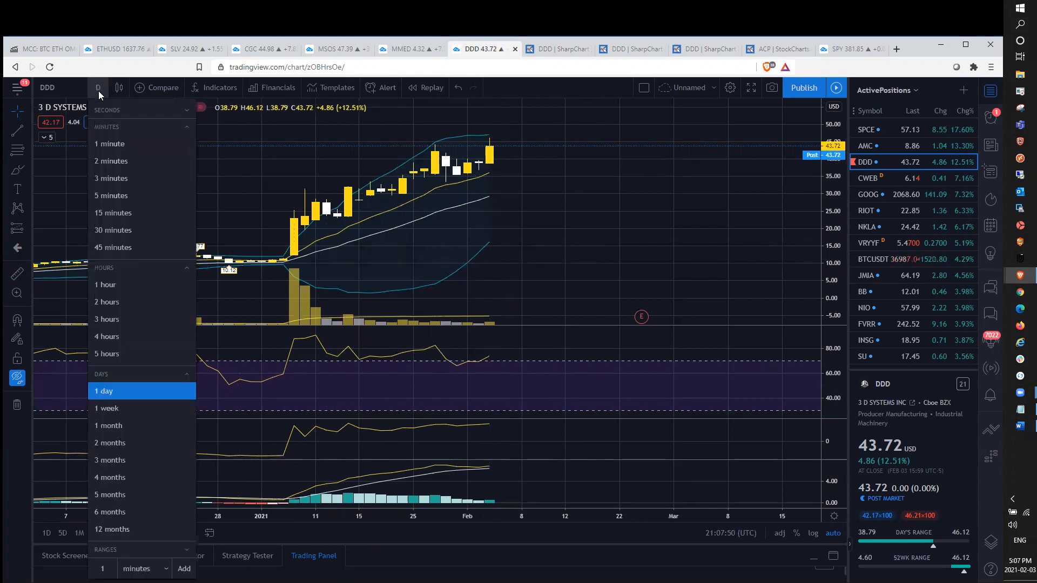
left_click(107, 409)
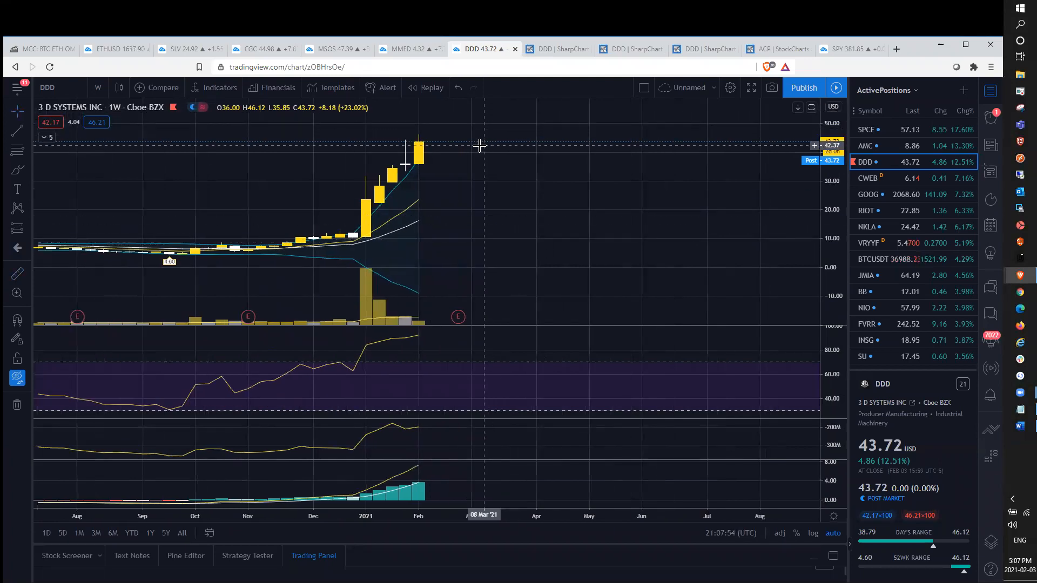
mouse_move(479, 148)
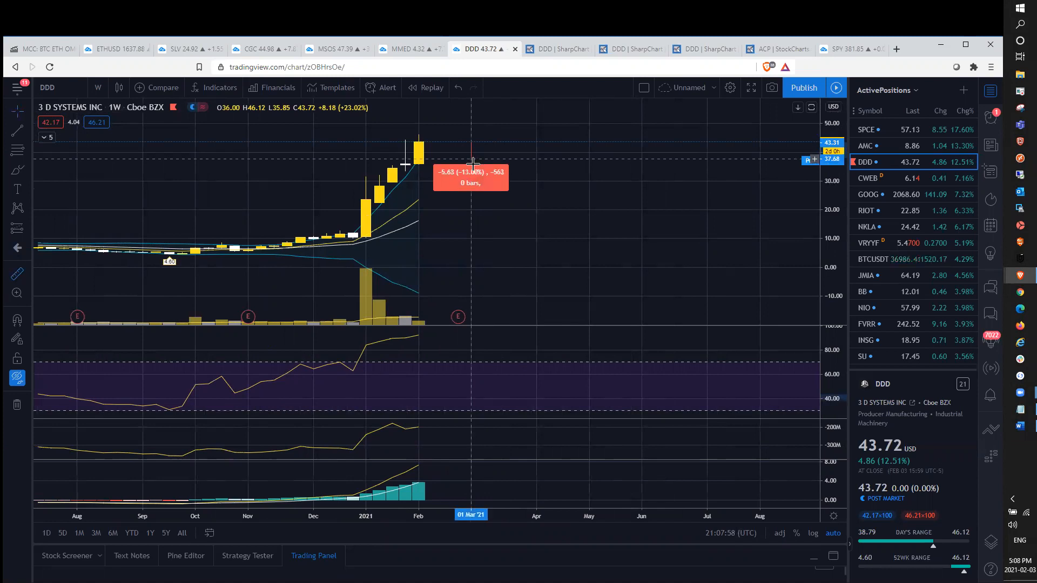
mouse_move(436, 211)
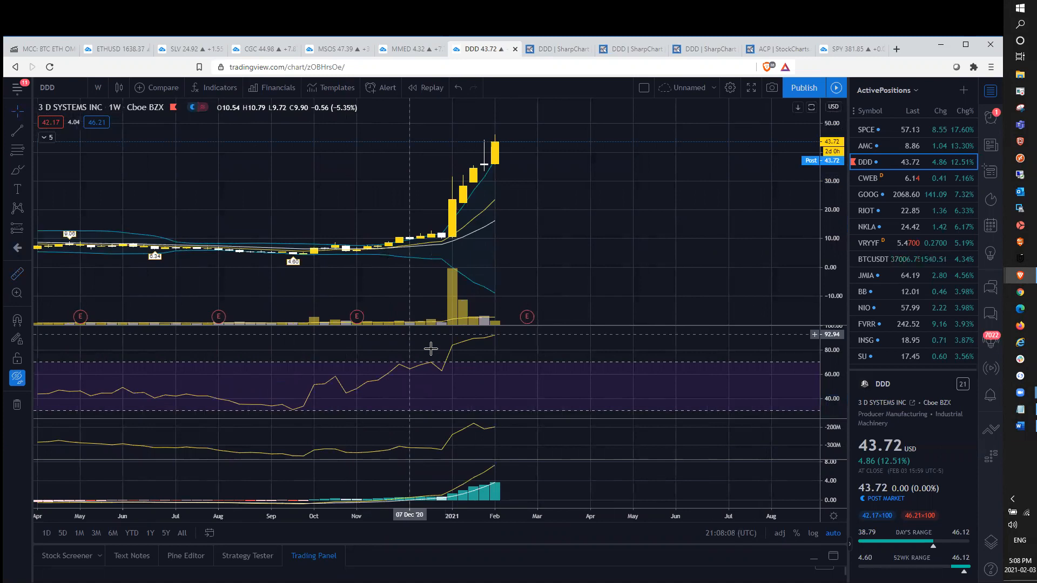
mouse_move(431, 249)
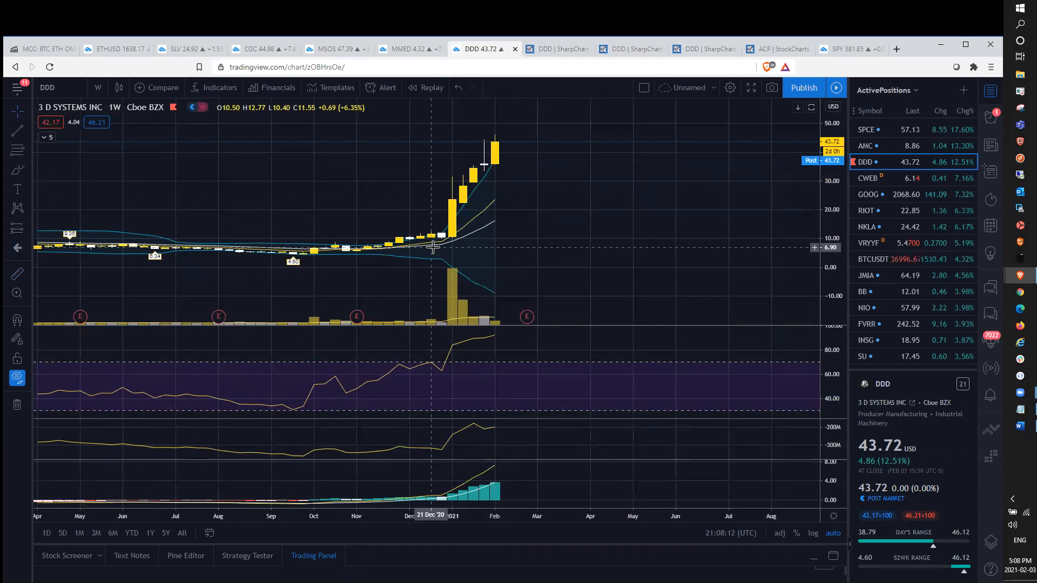
mouse_move(479, 205)
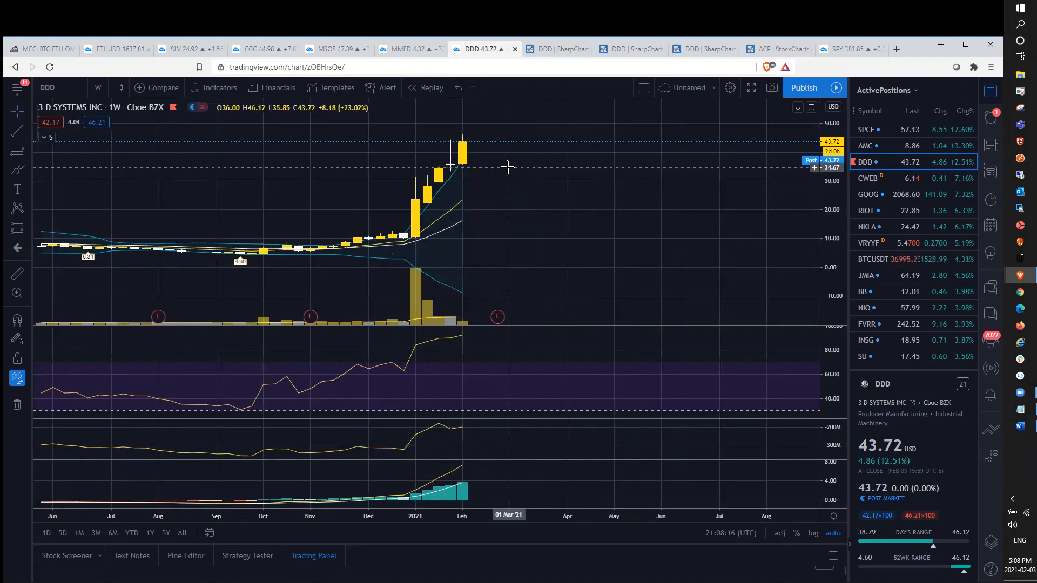
mouse_move(449, 196)
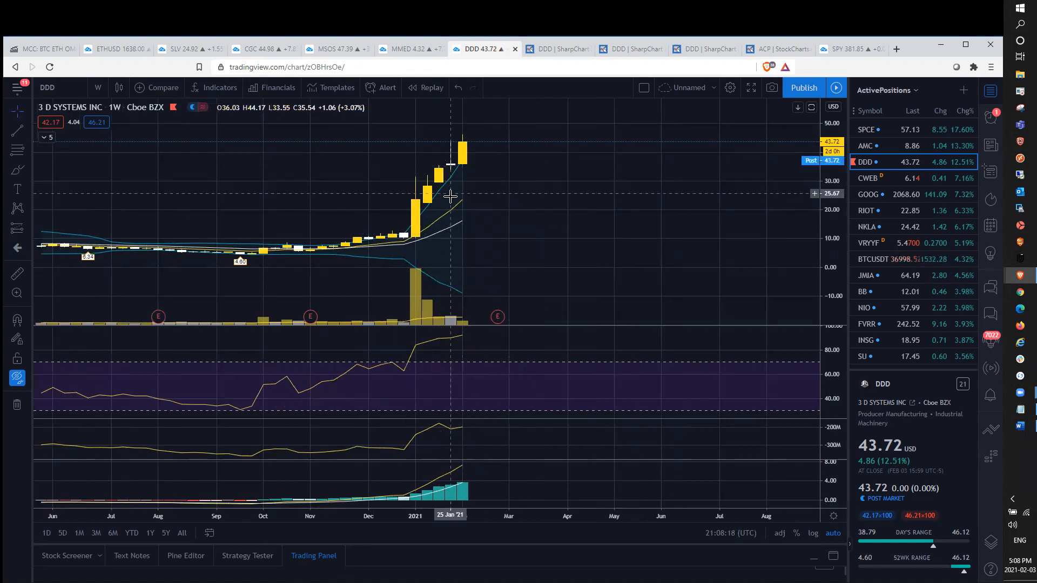
mouse_move(460, 183)
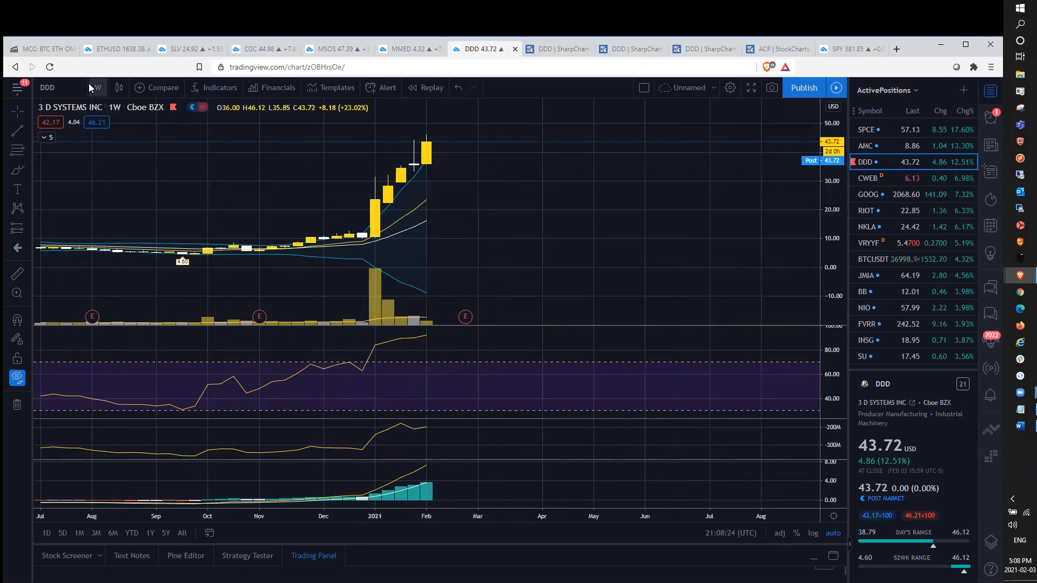
Step: Review DDD on daily and monthly candles, then settle on the weekly chart
left_click(95, 87)
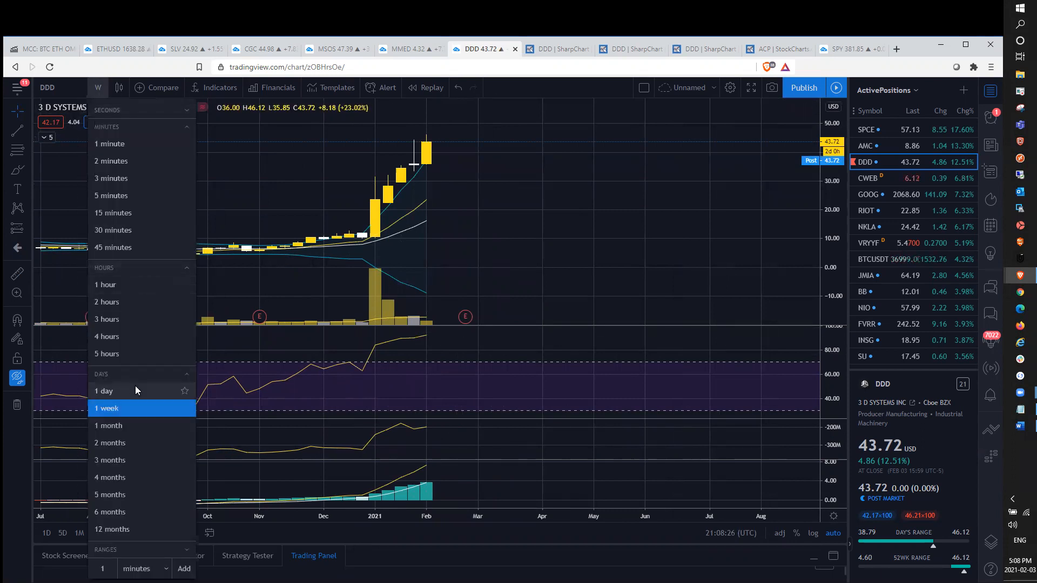
left_click(103, 391)
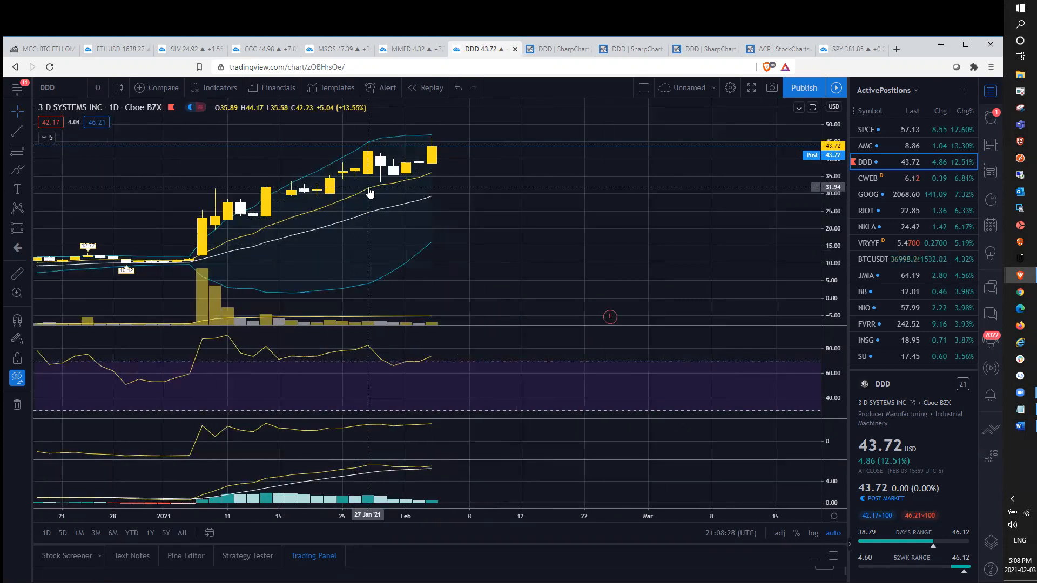
mouse_move(385, 188)
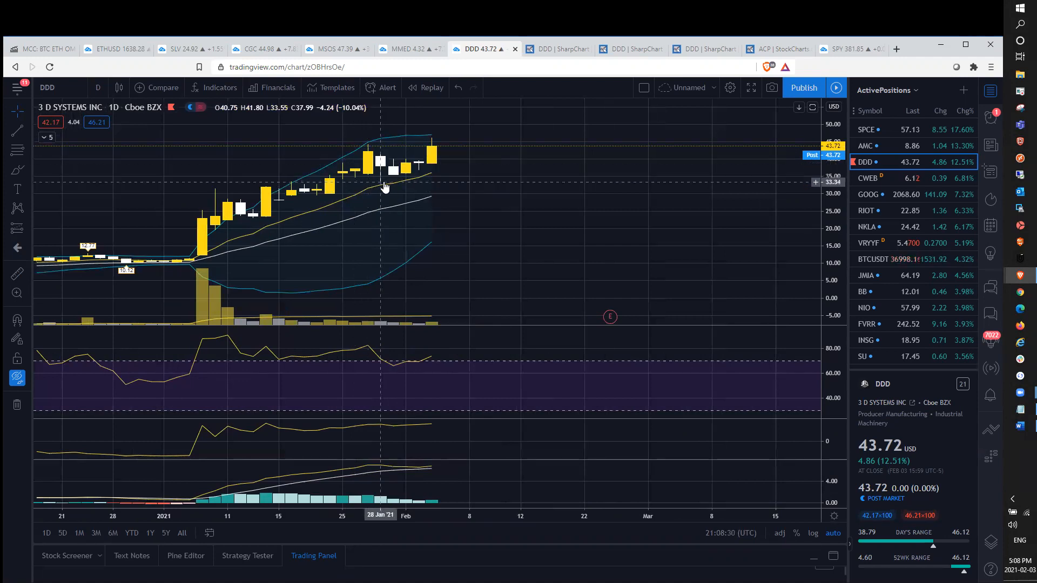
mouse_move(430, 177)
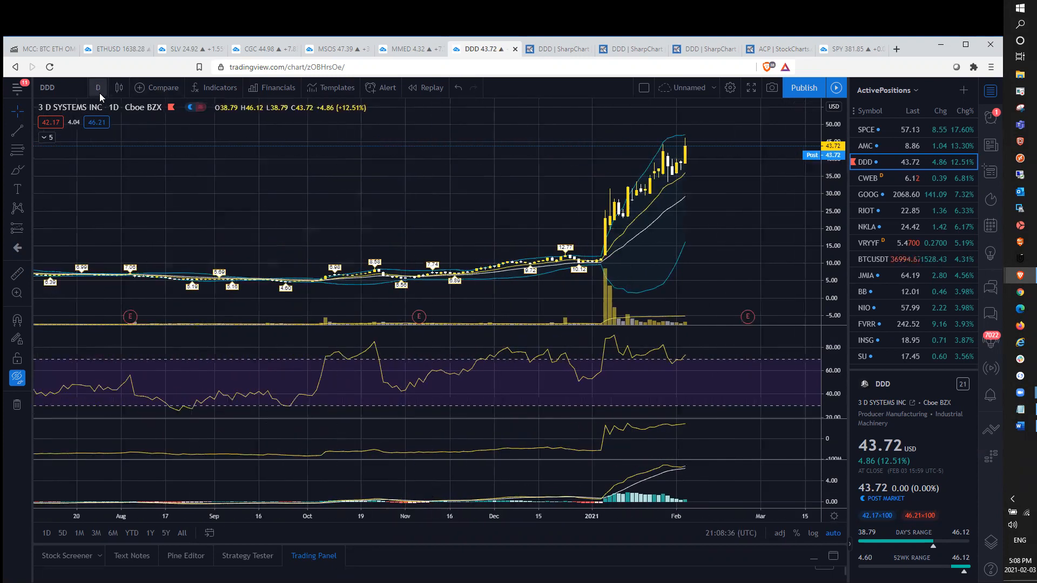
left_click(97, 87)
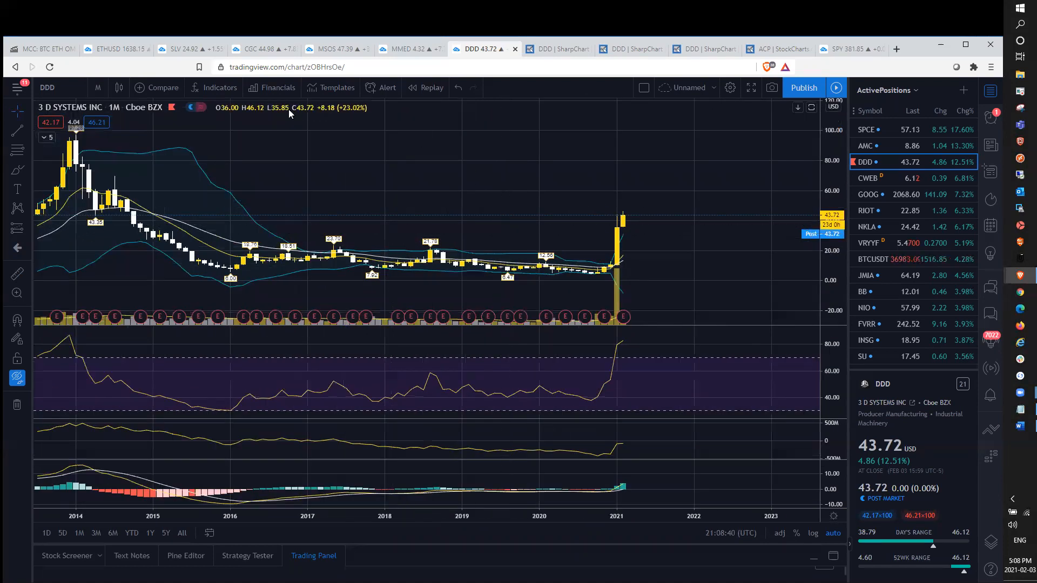
mouse_move(264, 175)
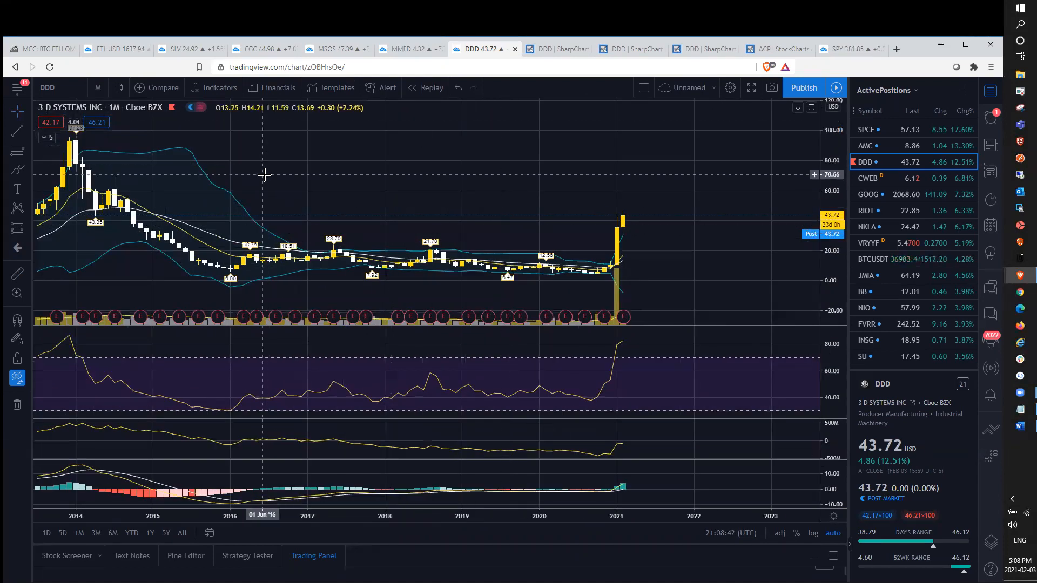
left_click(97, 87)
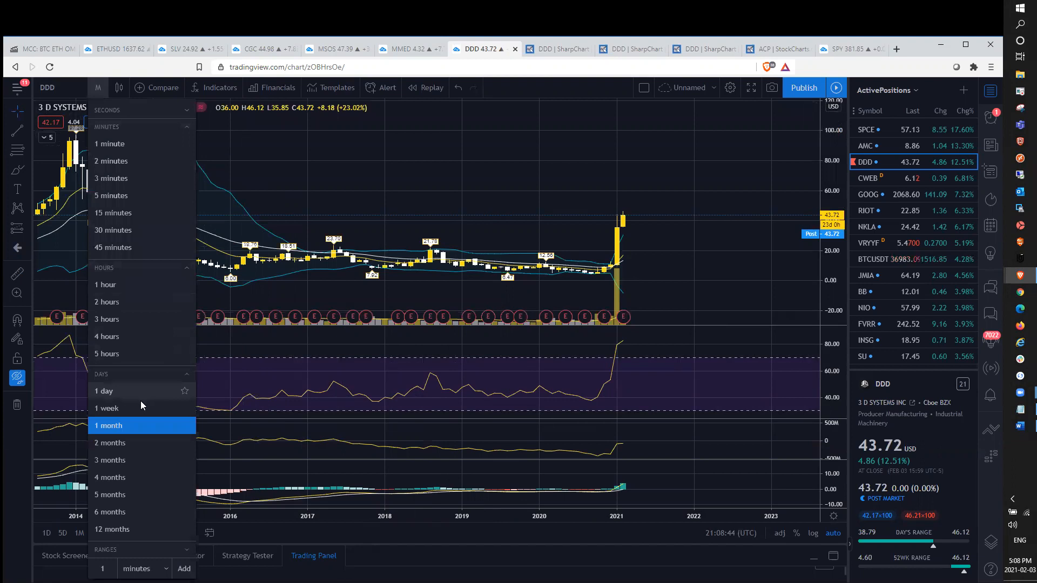
left_click(107, 409)
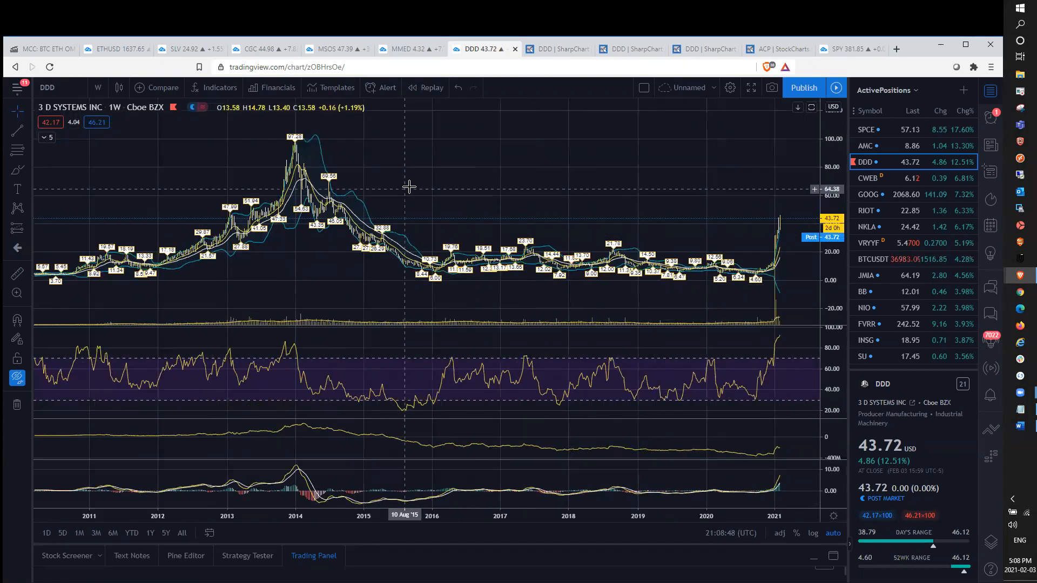
mouse_move(433, 202)
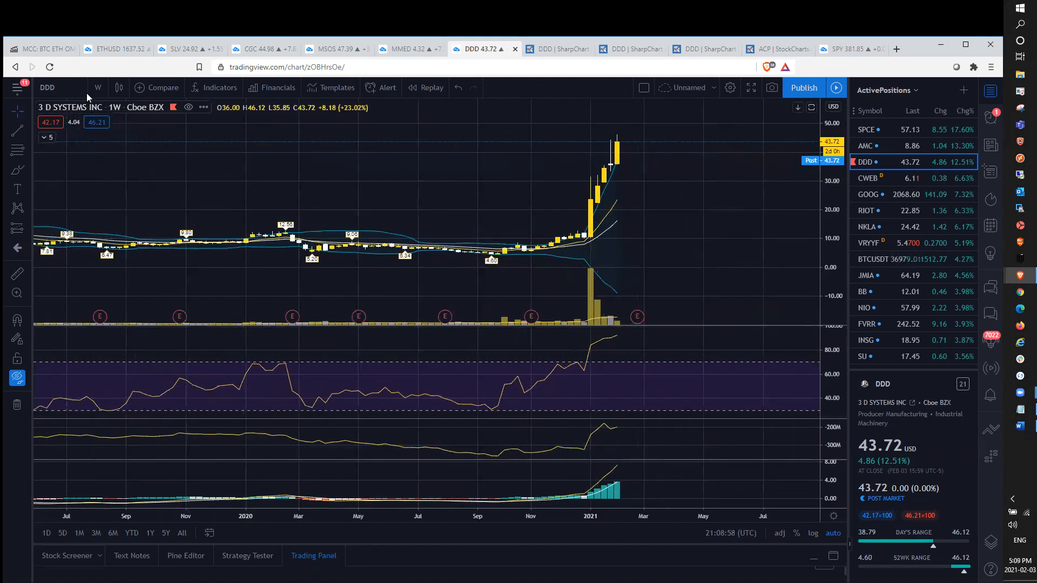
Step: View DDD on daily then hourly candles, returning to the daily chart
left_click(96, 88)
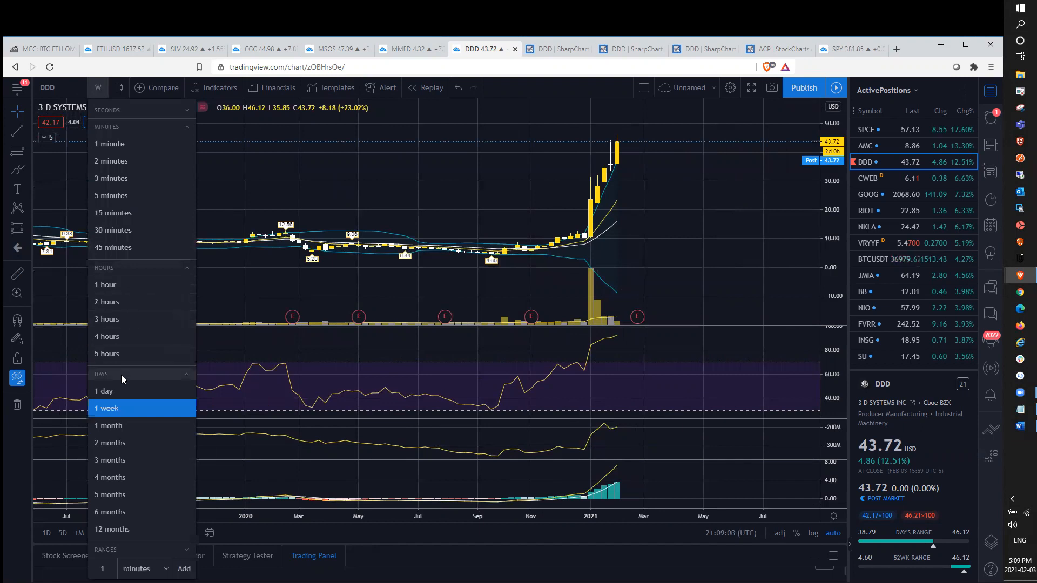
left_click(104, 391)
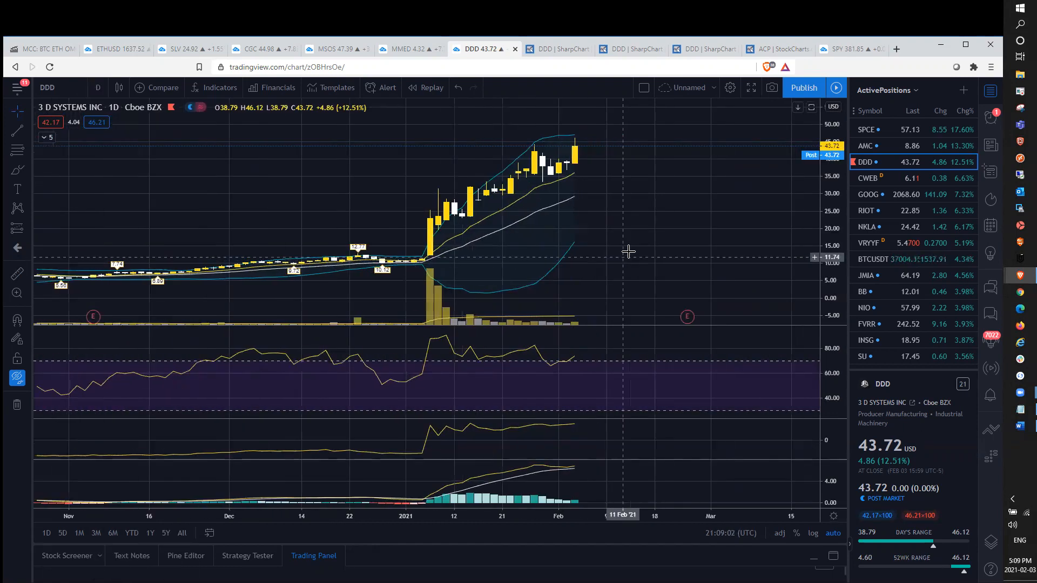
mouse_move(100, 86)
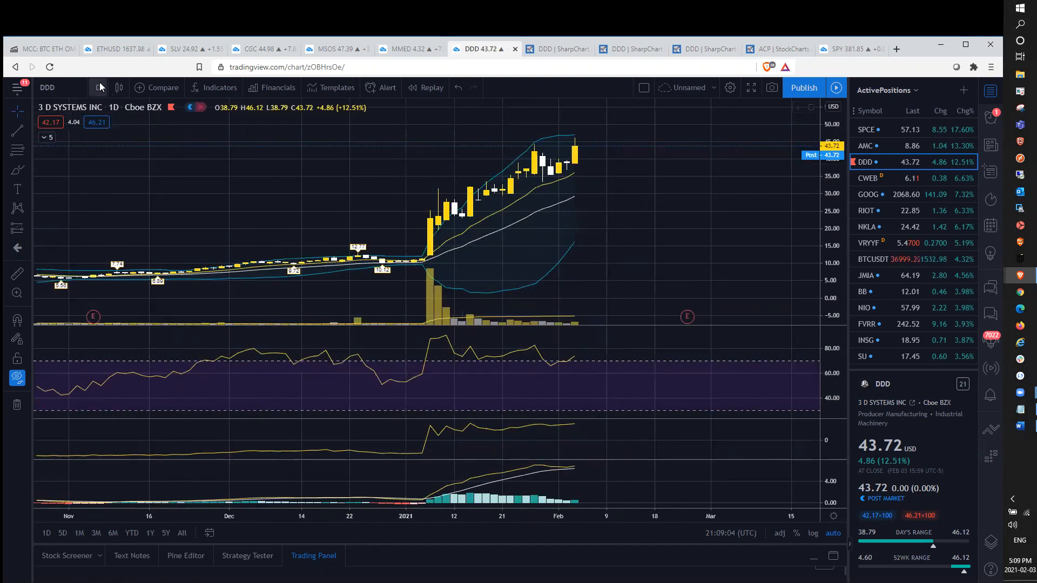
left_click(97, 88)
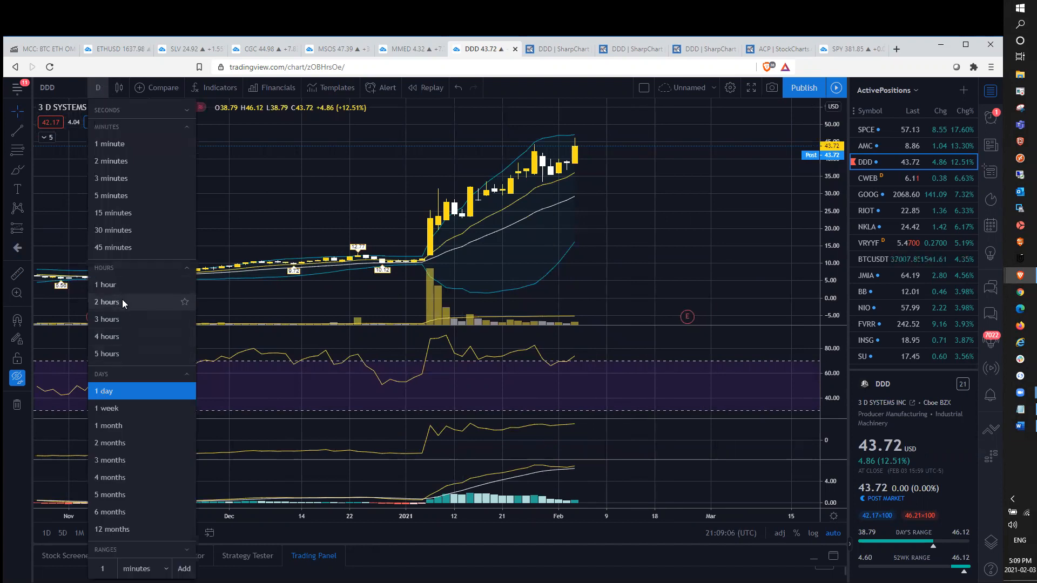
mouse_move(125, 320)
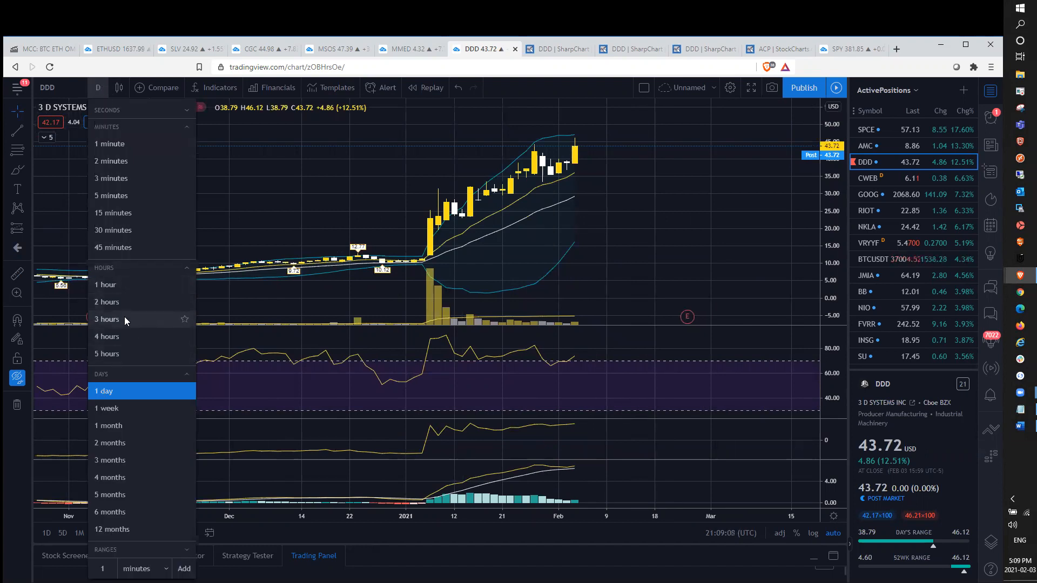
left_click(105, 284)
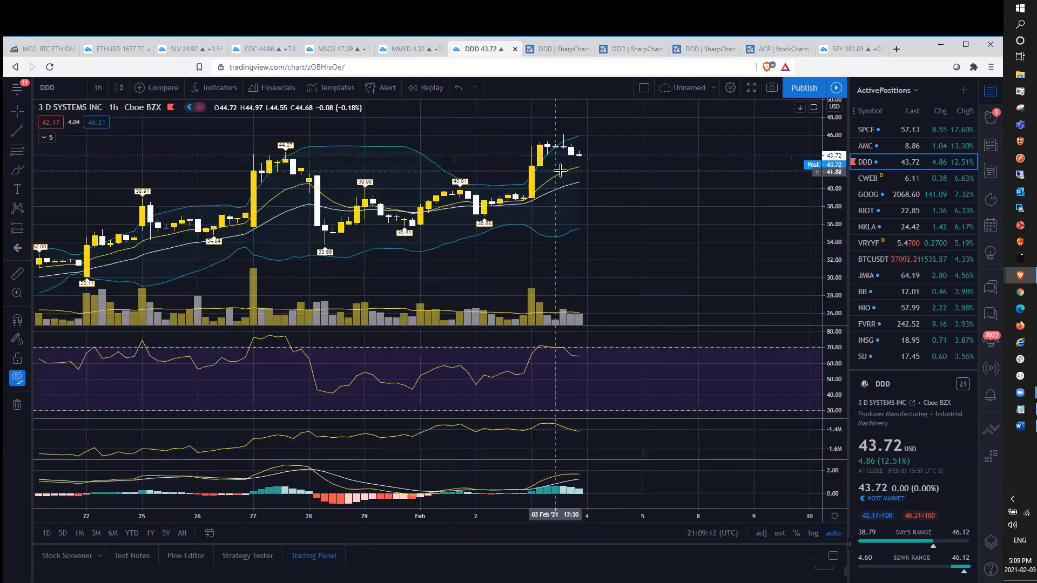
mouse_move(417, 287)
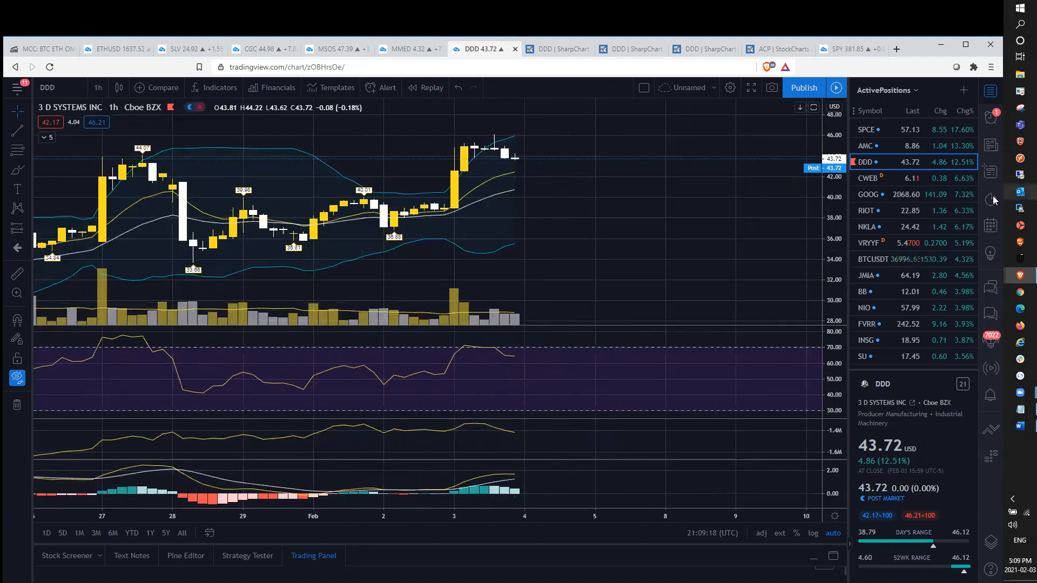
mouse_move(557, 171)
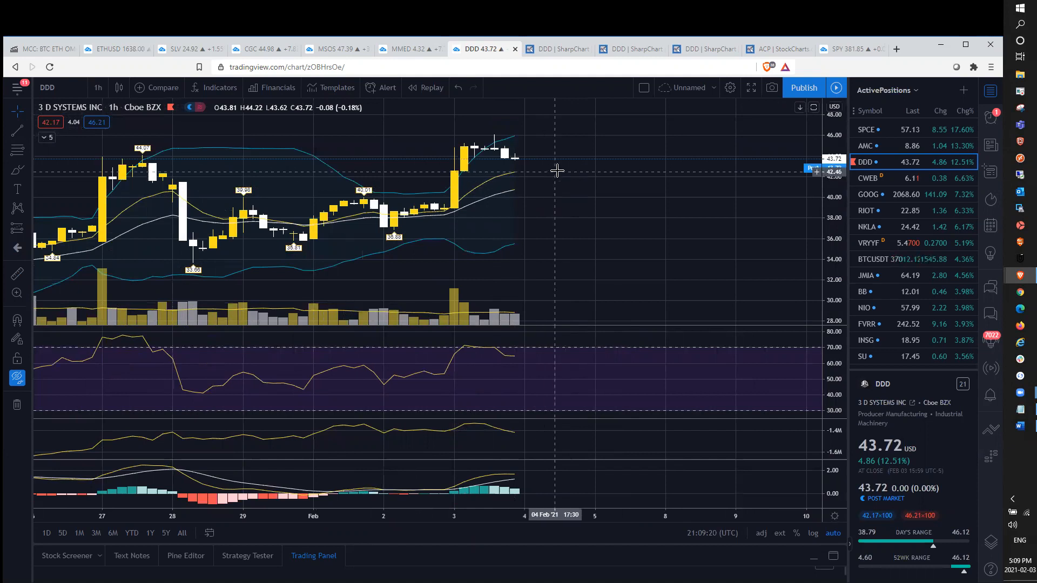
left_click(98, 87)
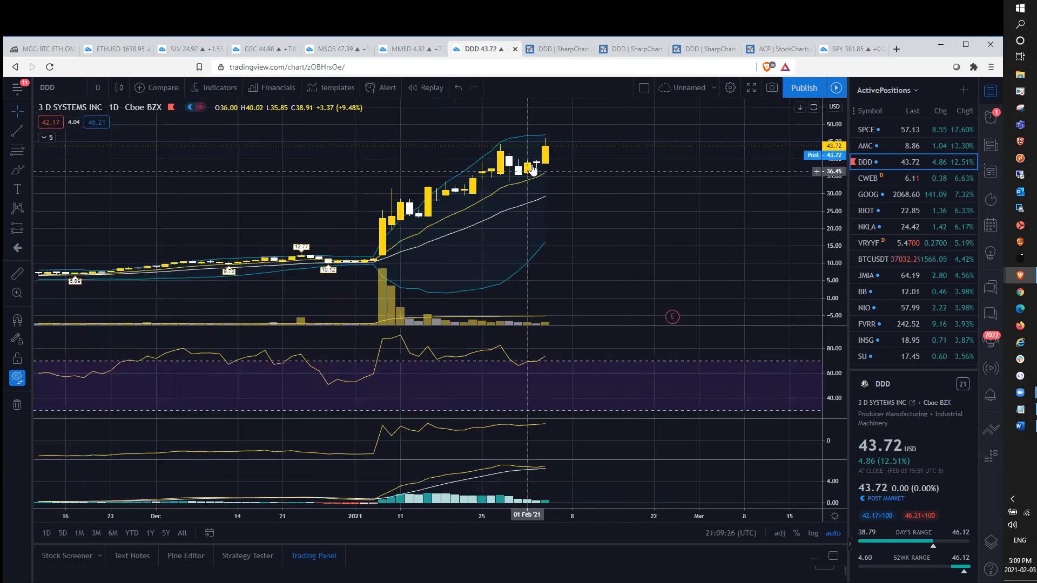
mouse_move(542, 156)
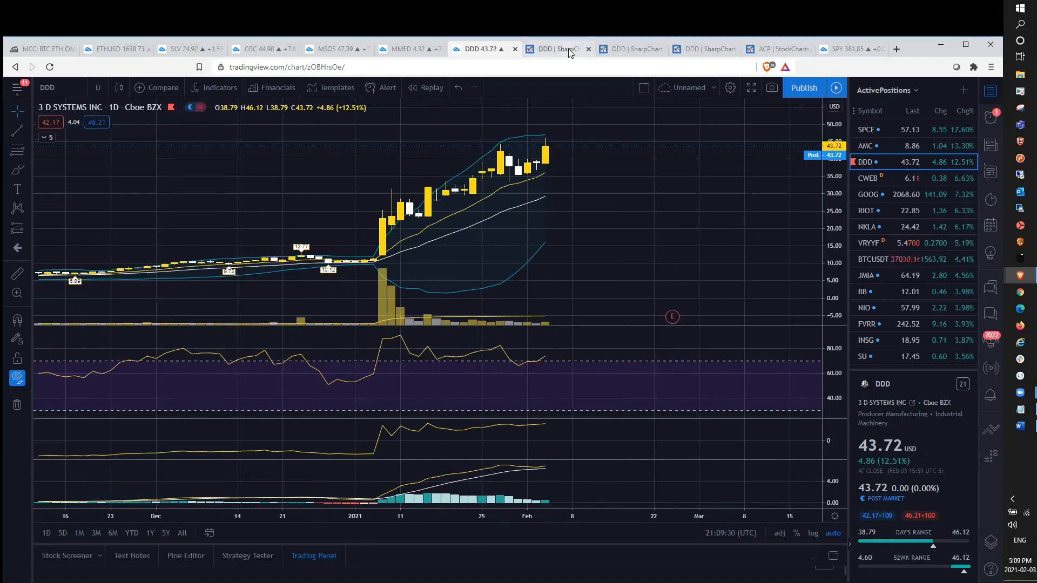
Step: Bring up the StockCharts weekly DDD chart and scroll through its stochastics and MACD panels
left_click(552, 48)
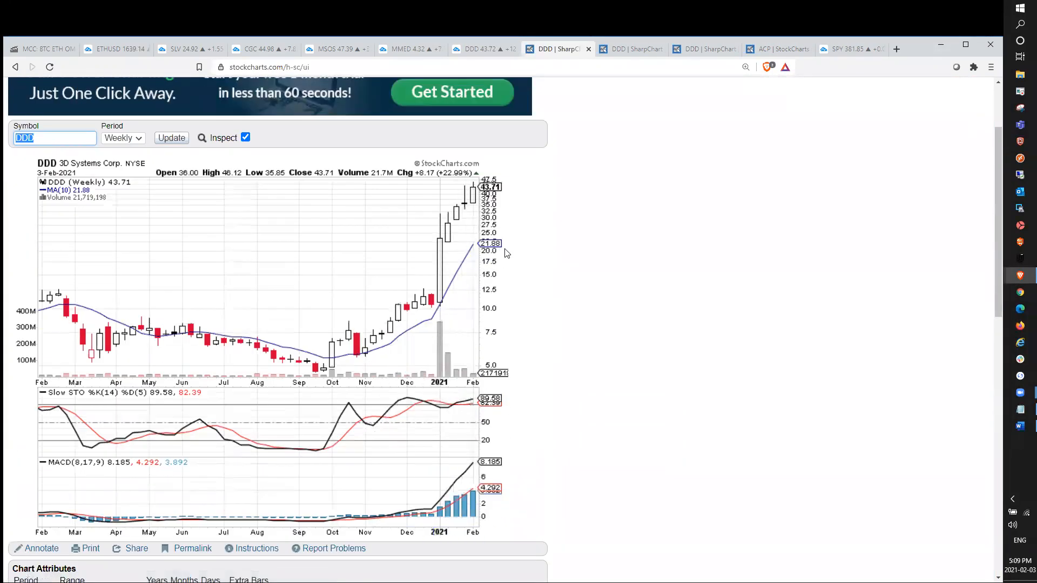
scroll("down", 3)
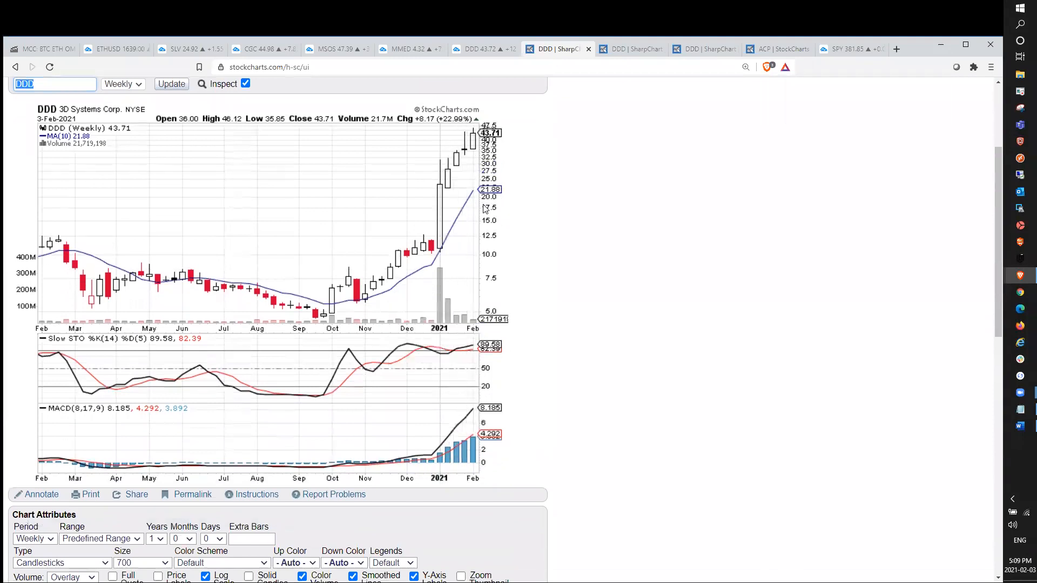
scroll("down", 3)
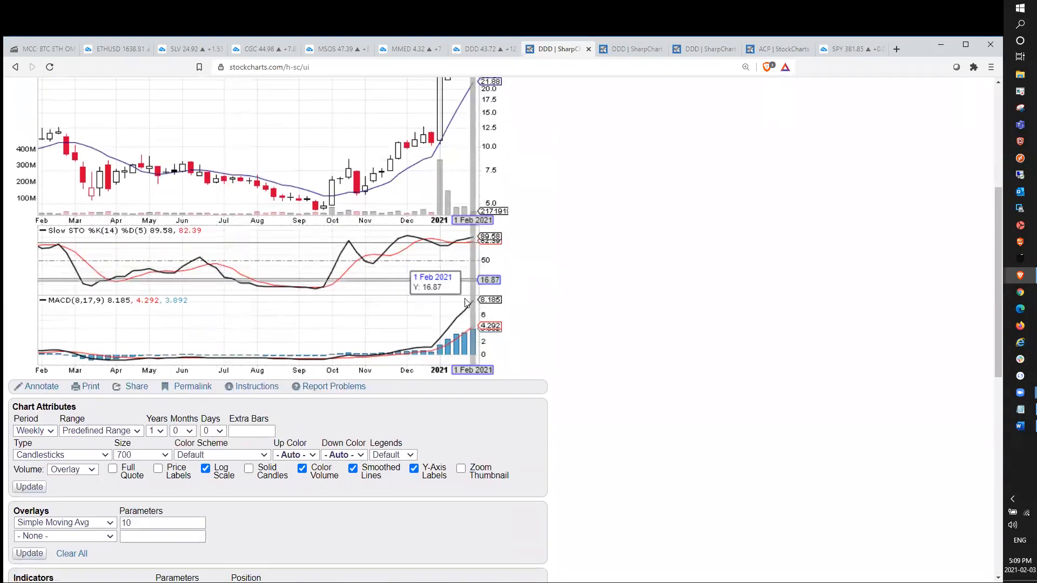
scroll("up", 3)
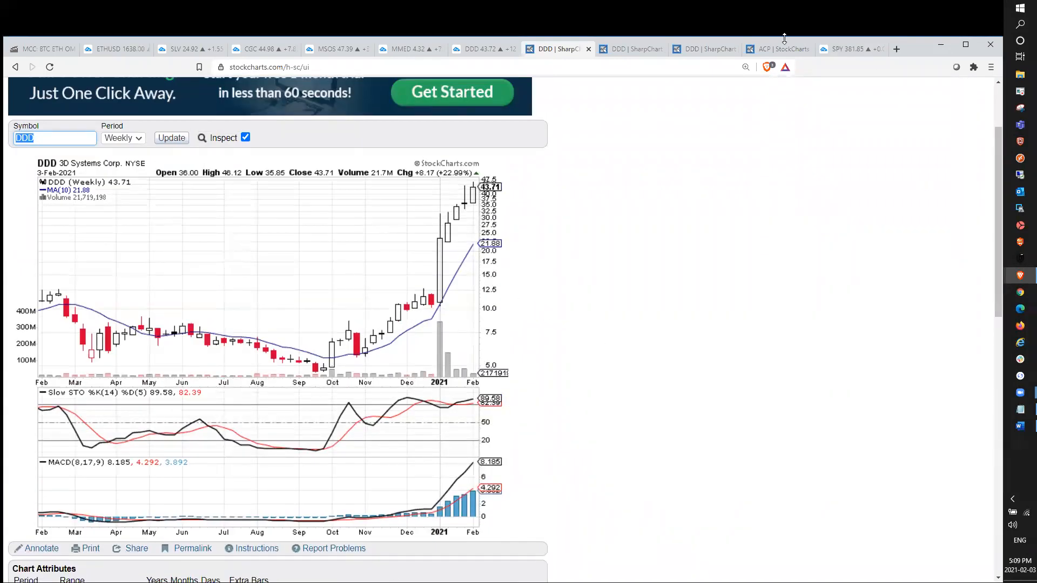
Step: Review the longer-range weekly ACP chart of DDD, then switch to its daily SharpChart page
left_click(631, 48)
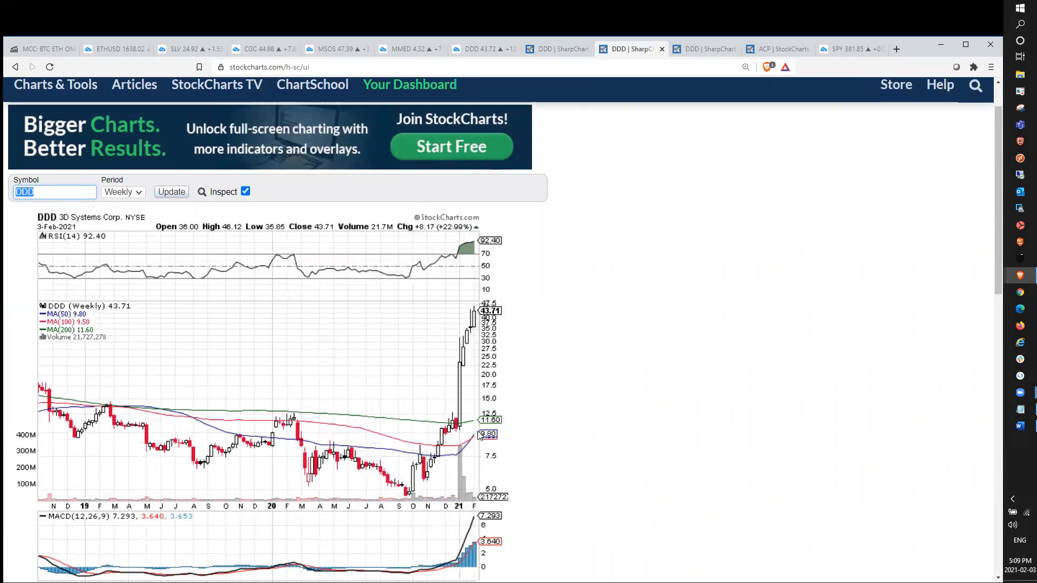
mouse_move(494, 411)
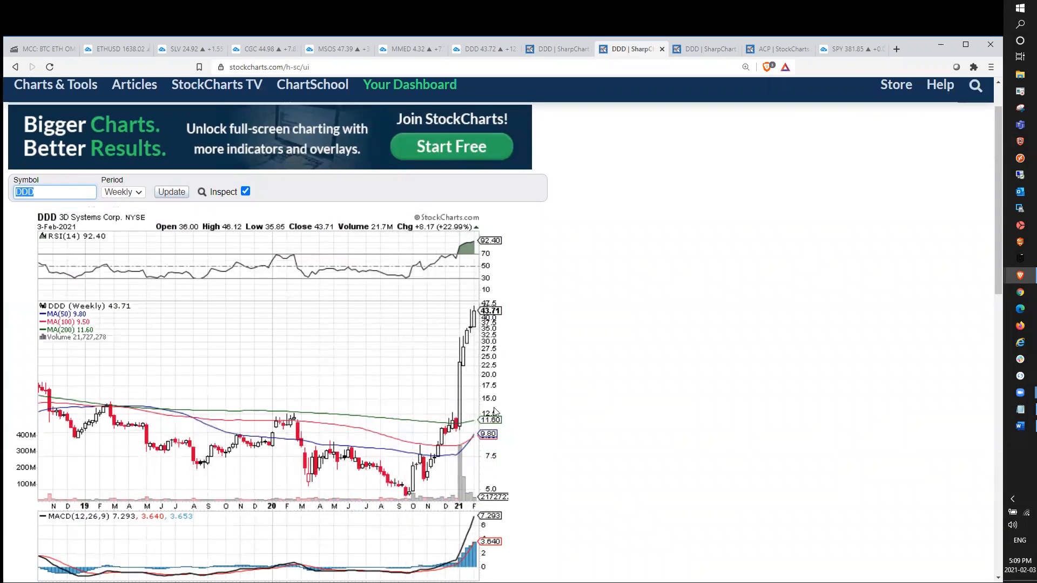
mouse_move(456, 414)
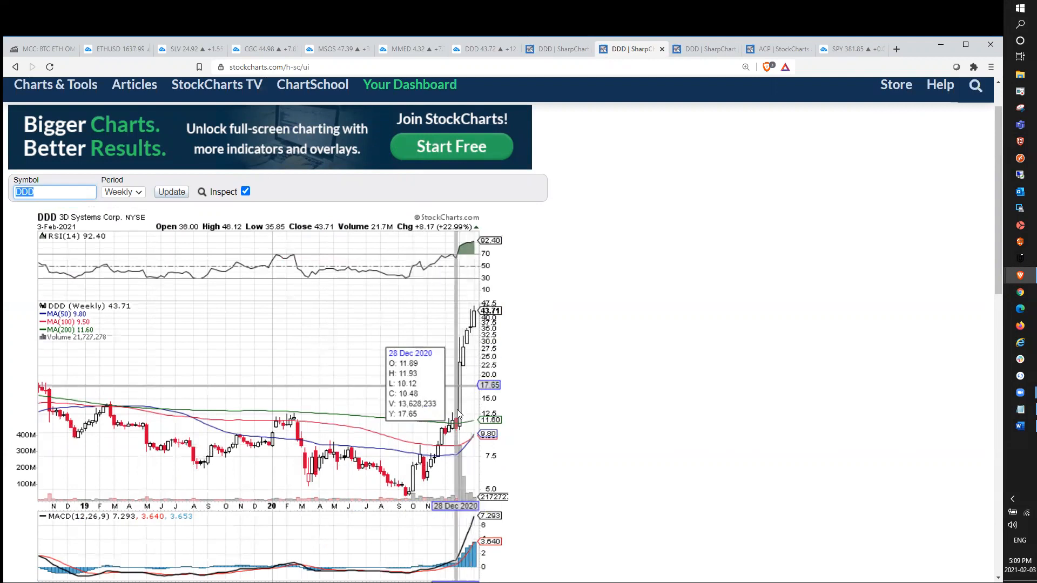
mouse_move(522, 428)
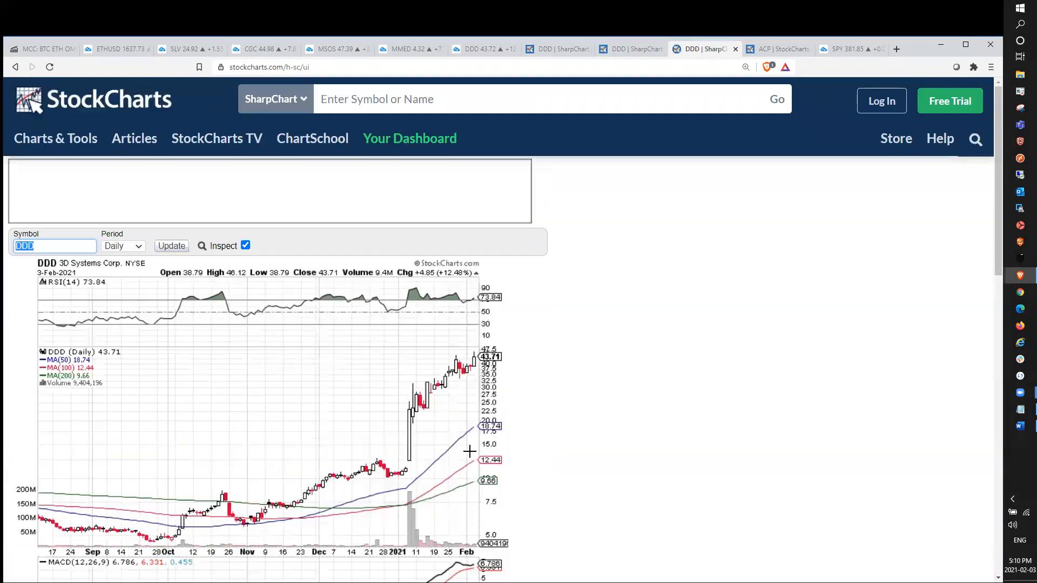
scroll("down", 3)
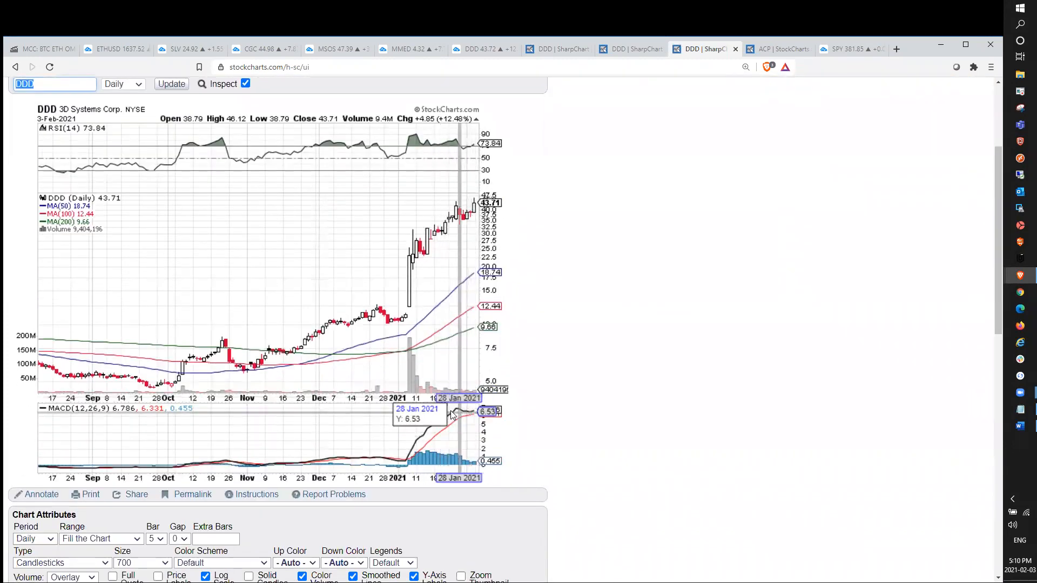
scroll("up", 3)
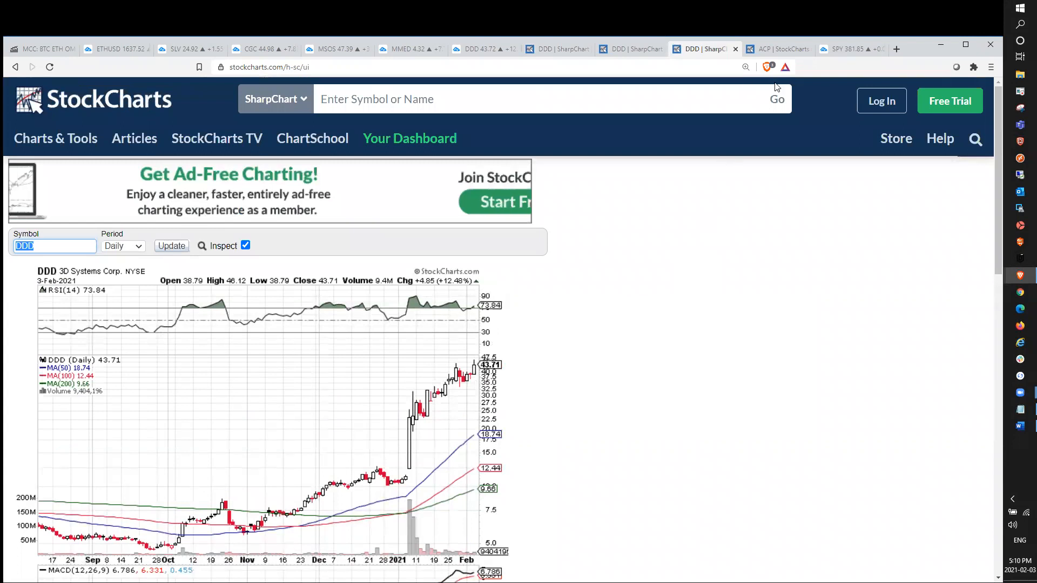
left_click(780, 48)
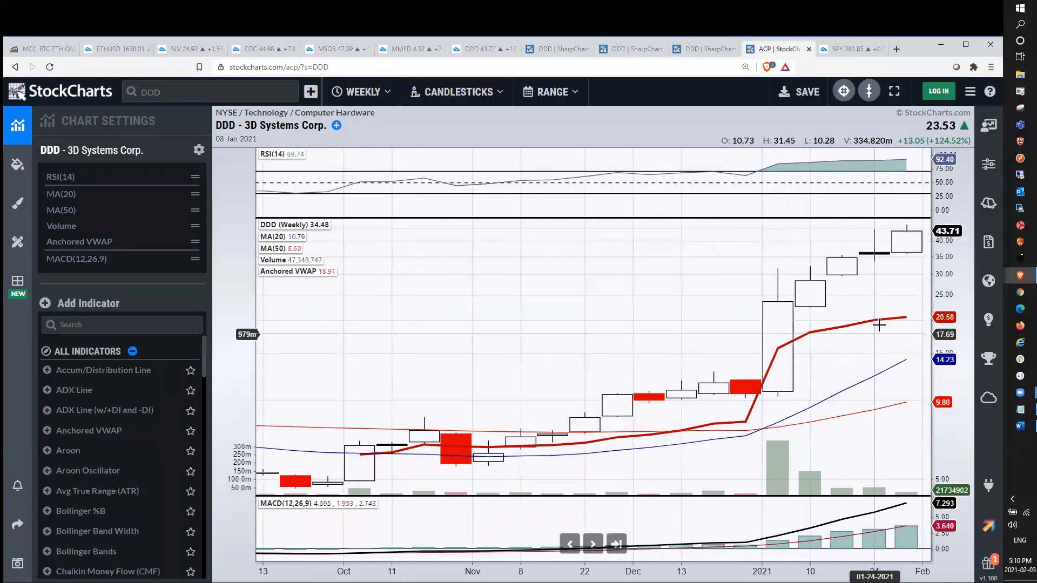
mouse_move(893, 337)
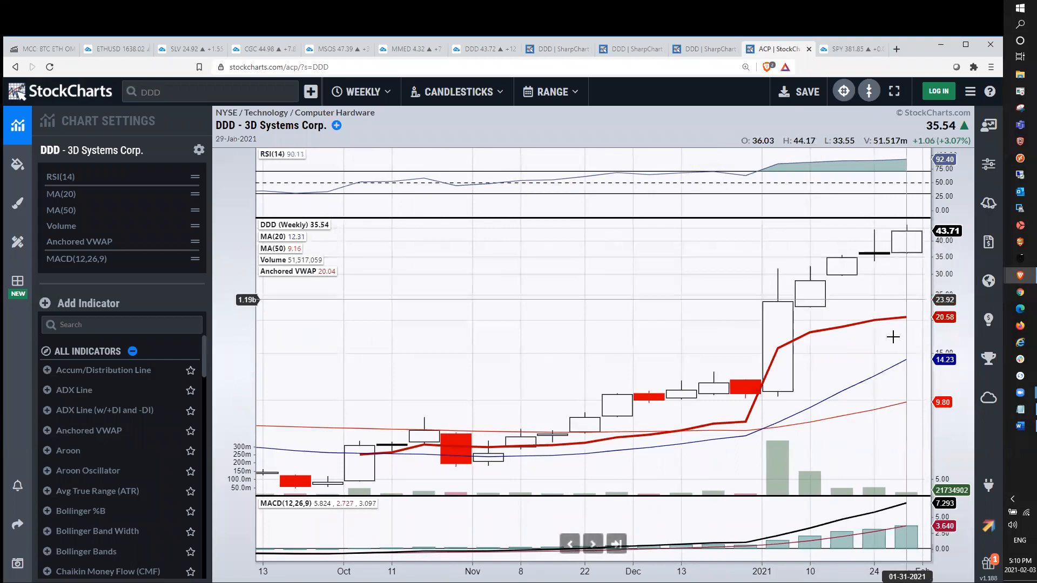
mouse_move(888, 343)
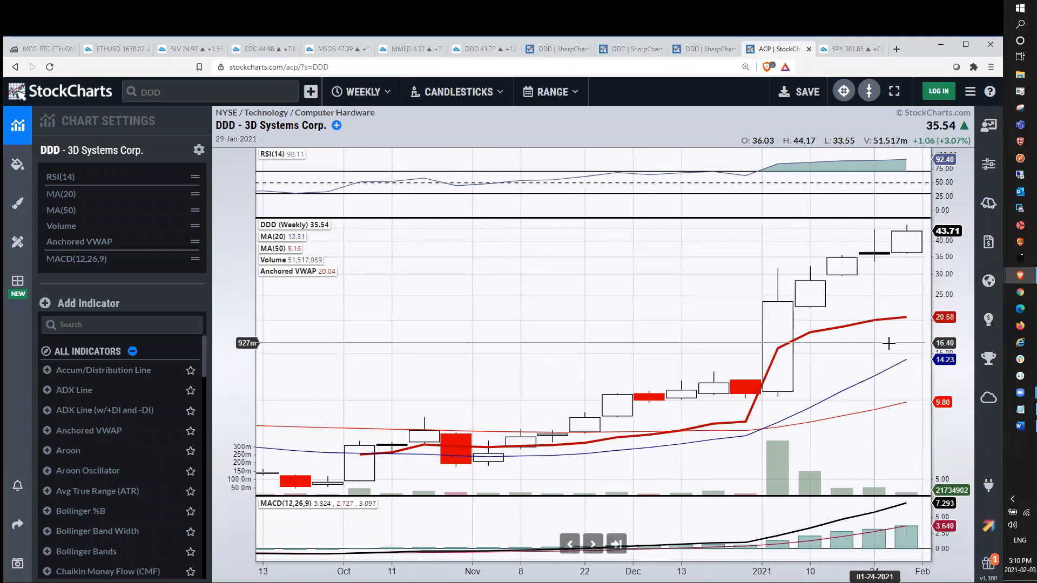
mouse_move(844, 310)
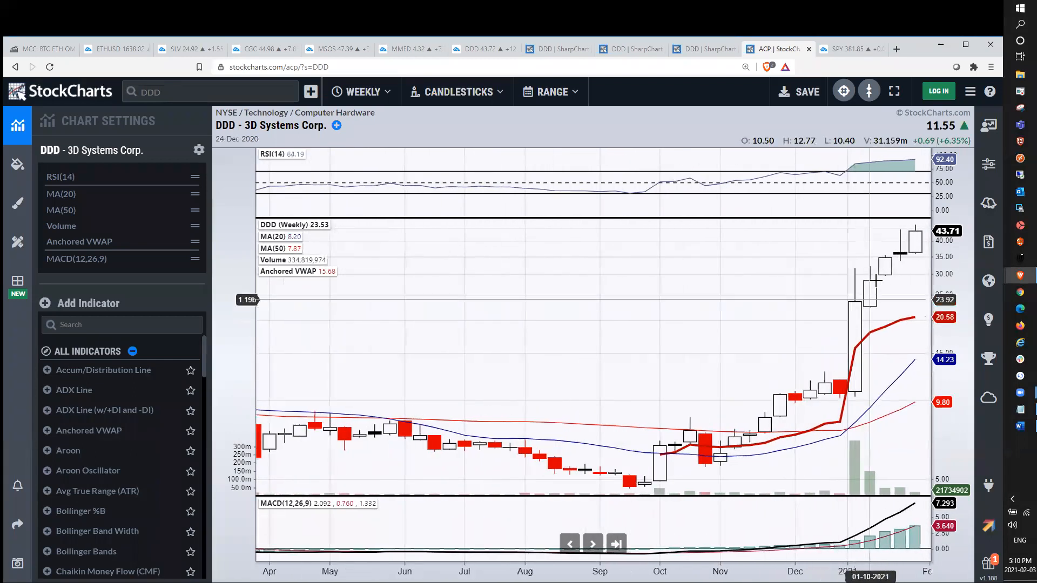
mouse_move(881, 284)
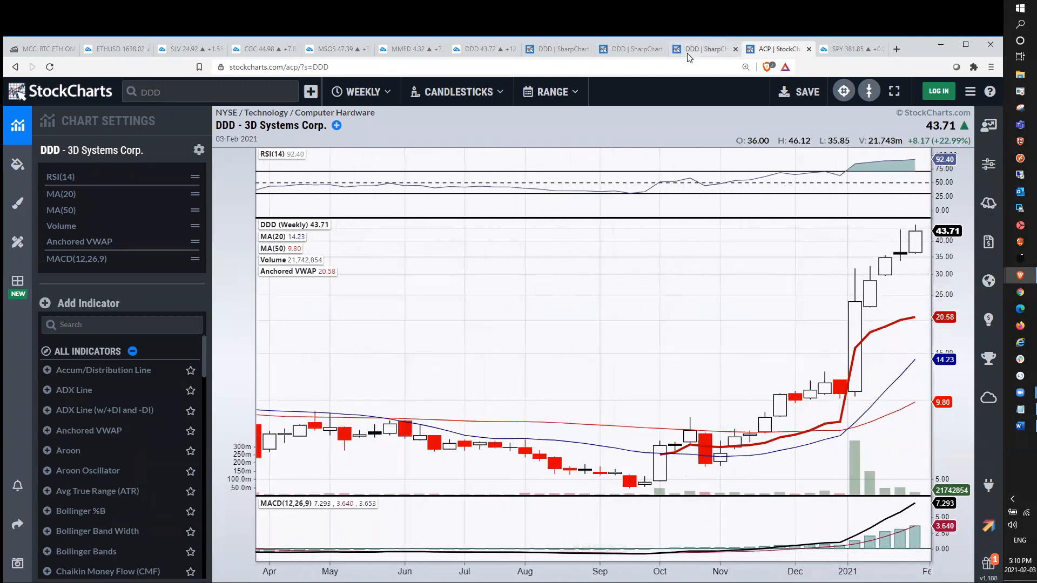
left_click(704, 49)
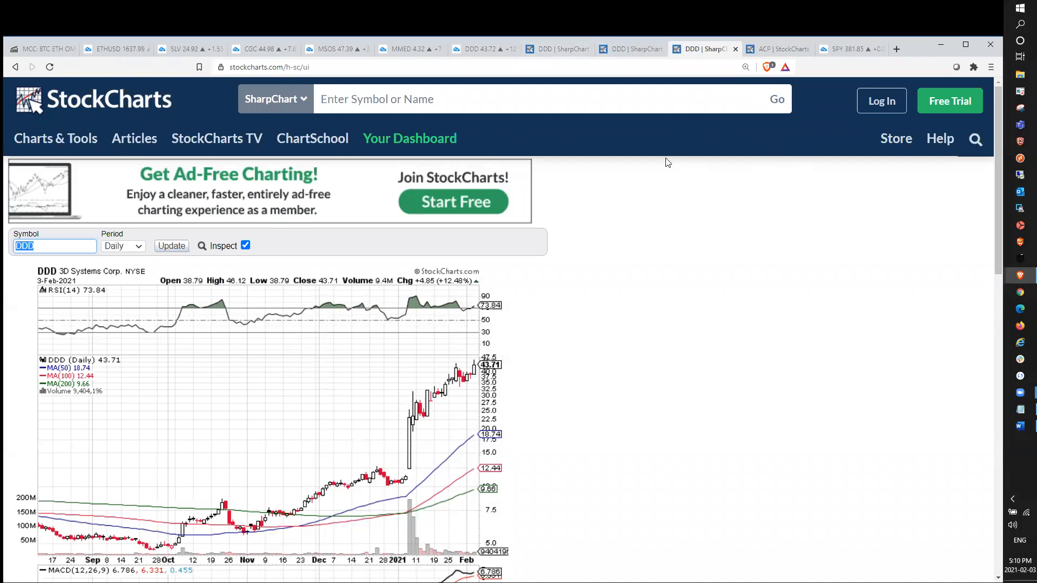
mouse_move(812, 89)
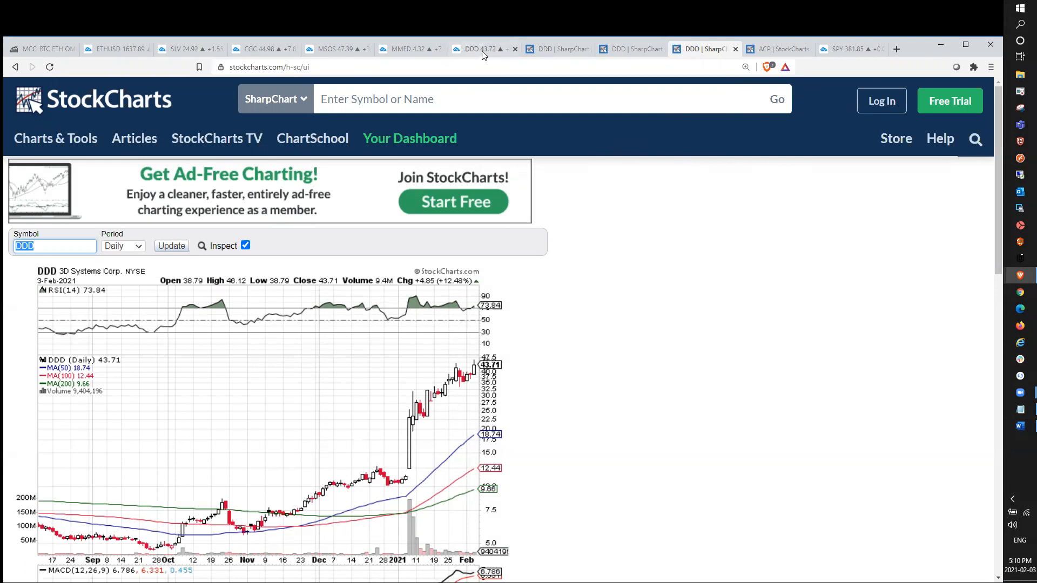
Step: Return to TradingView's DDD chart and sort the watchlist by Chg%
left_click(481, 48)
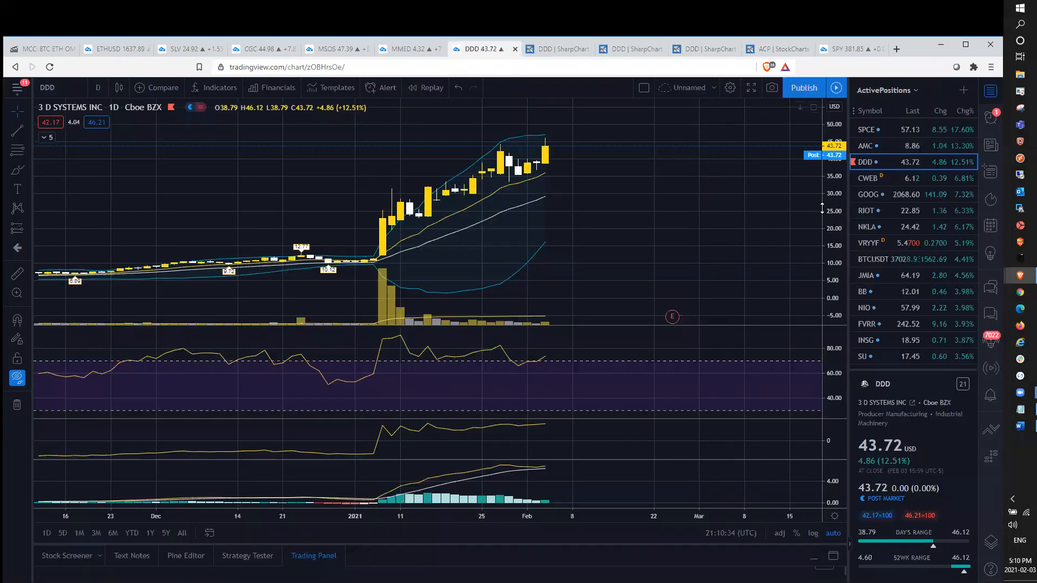
mouse_move(960, 131)
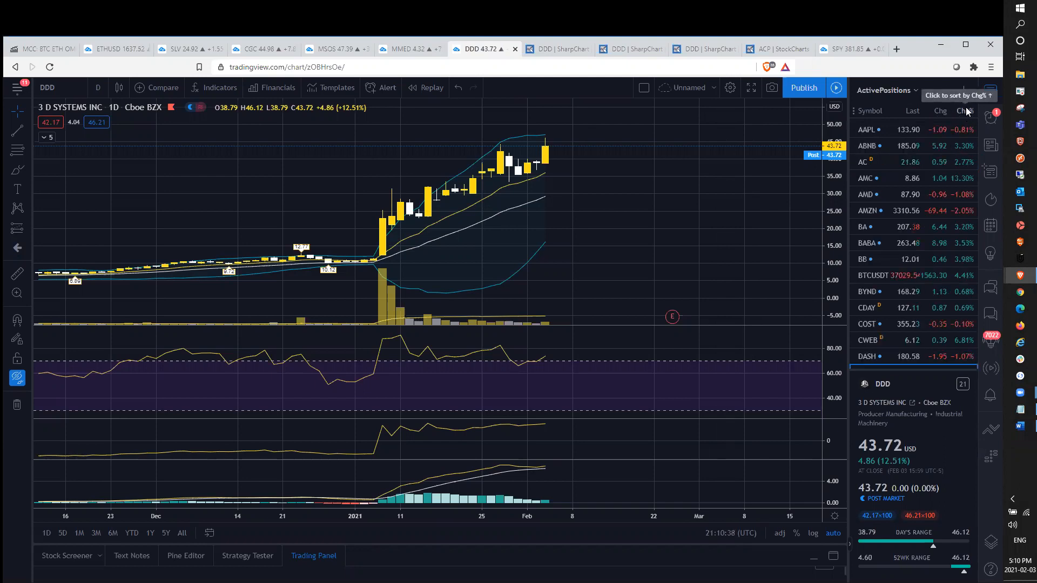
left_click(965, 95)
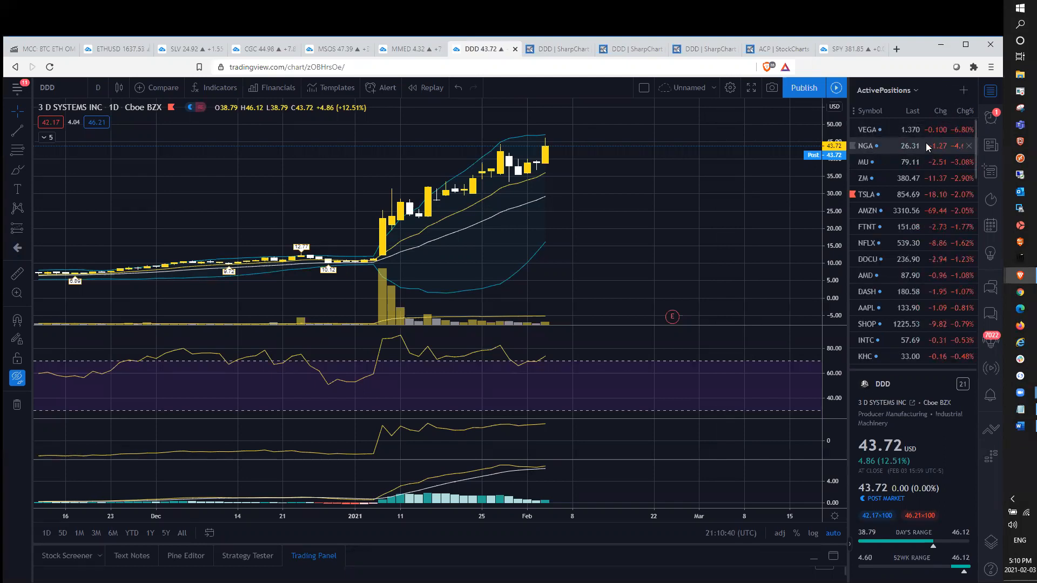
mouse_move(789, 258)
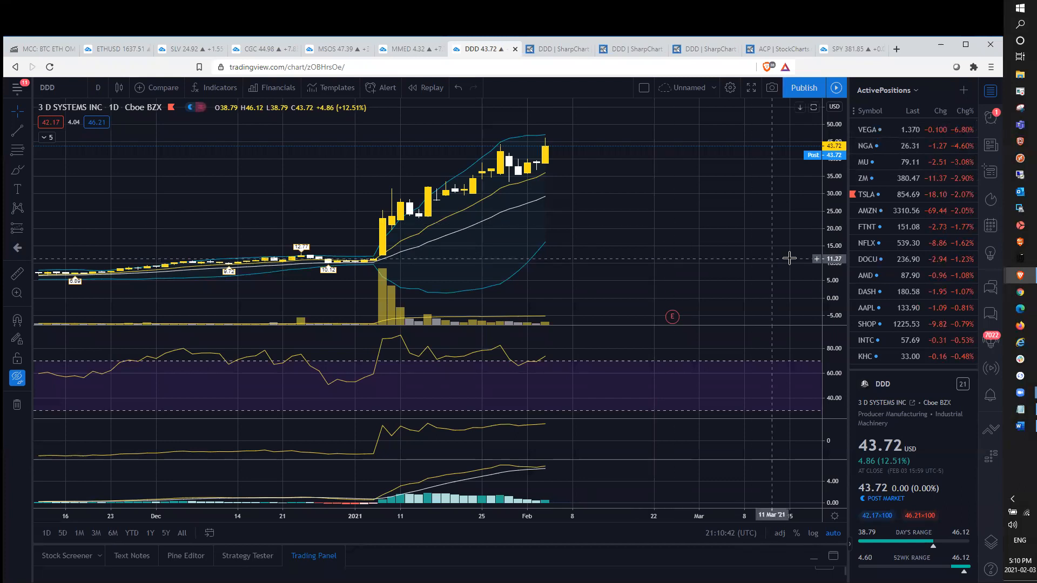
mouse_move(893, 225)
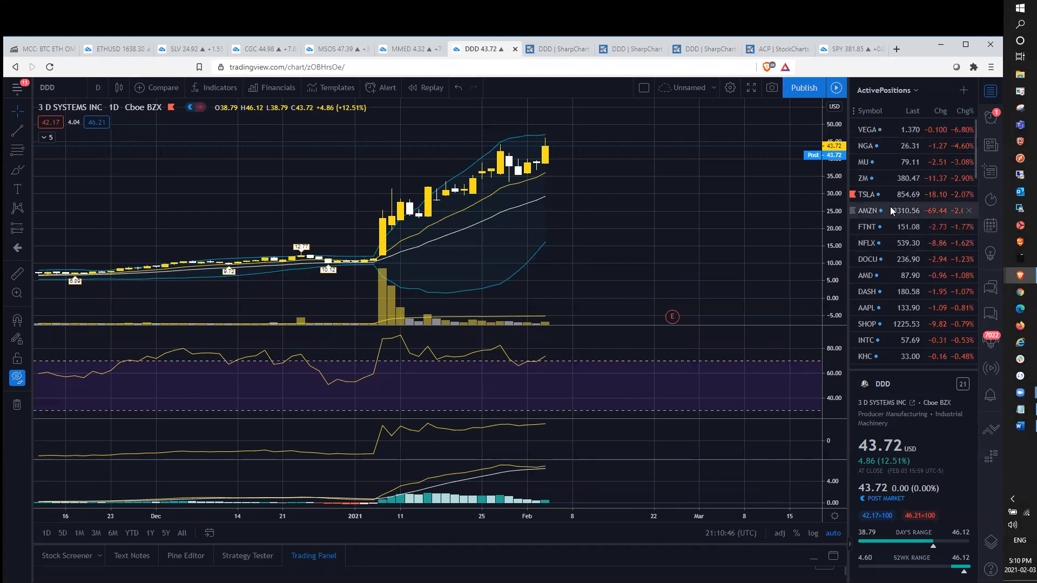
mouse_move(891, 210)
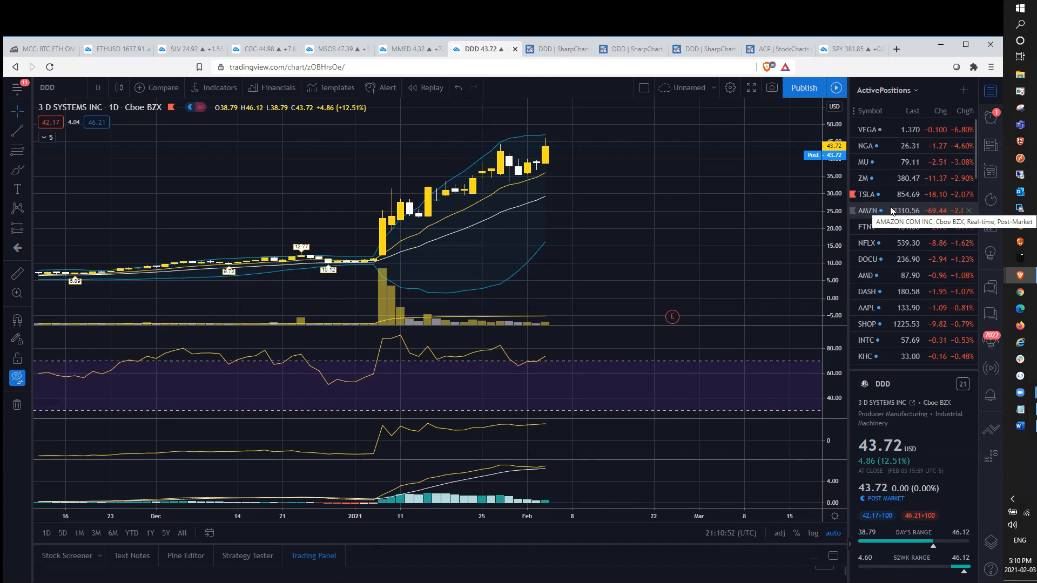
mouse_move(885, 202)
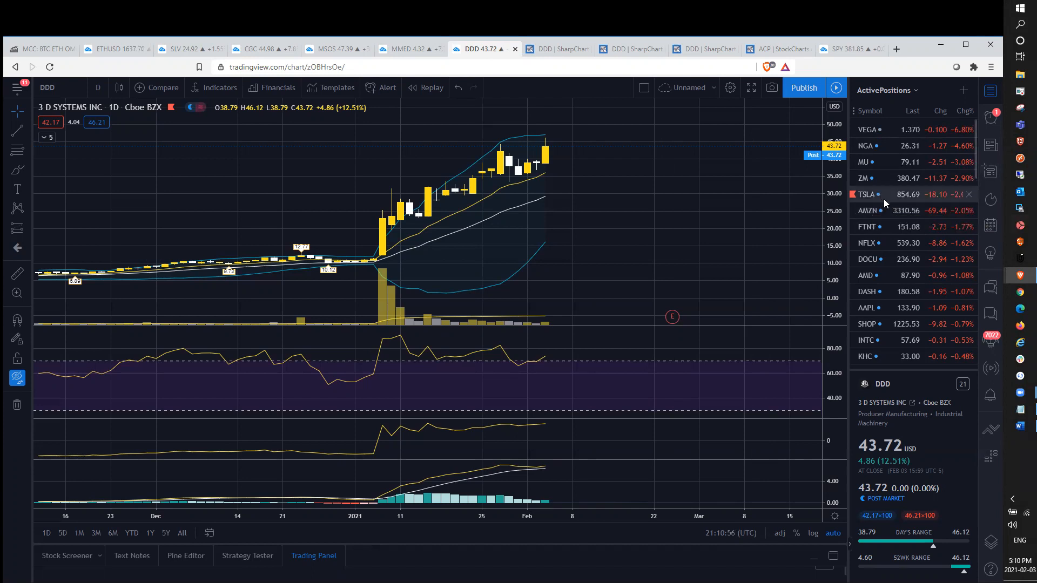
mouse_move(900, 211)
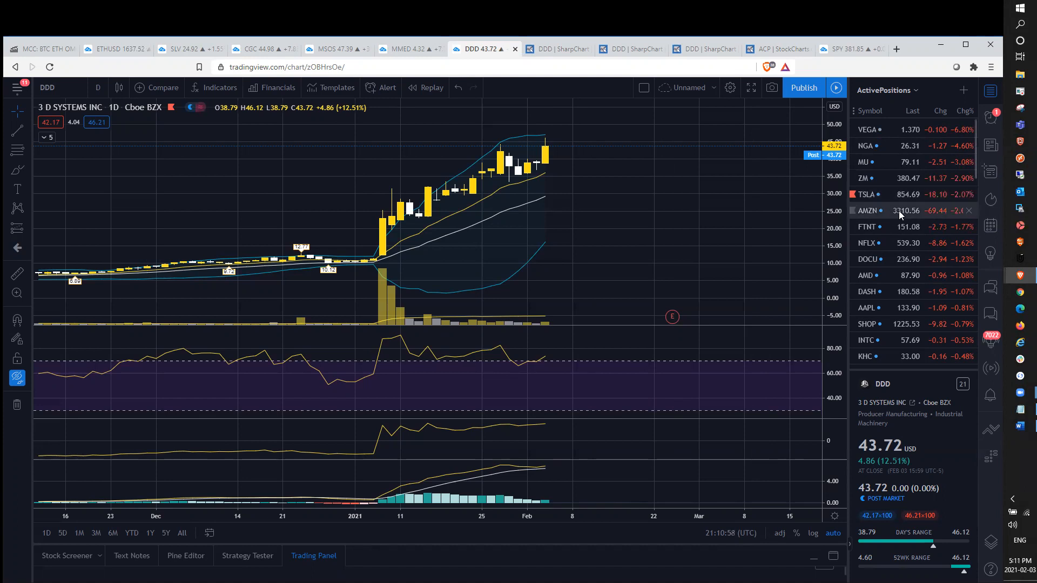
mouse_move(903, 226)
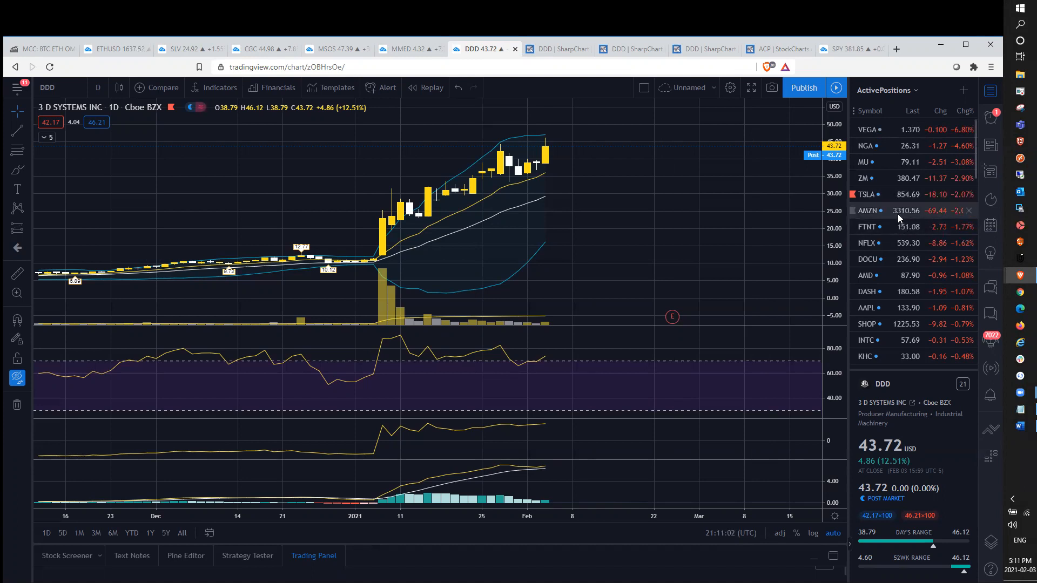
mouse_move(908, 295)
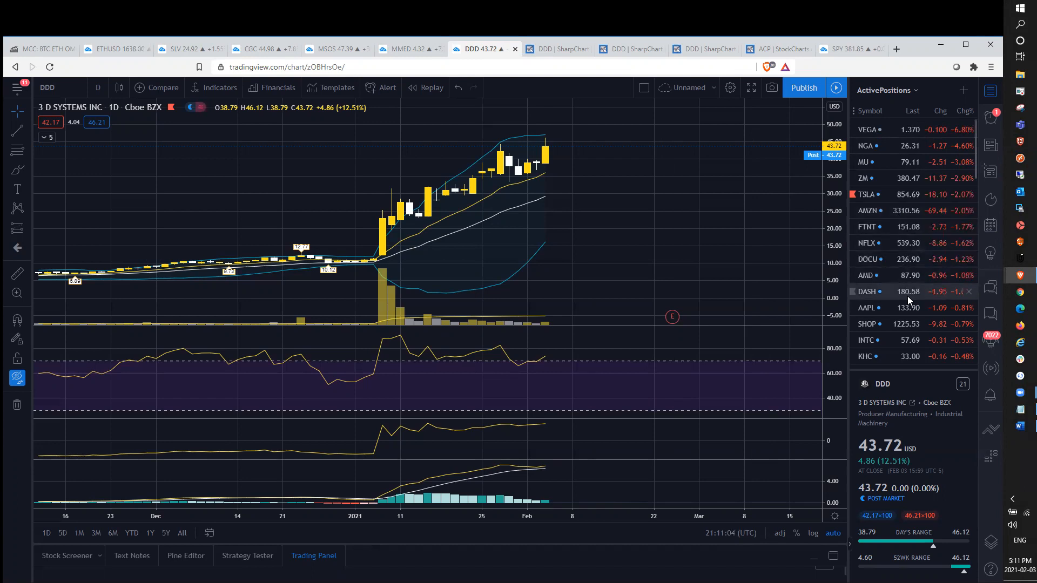
mouse_move(924, 246)
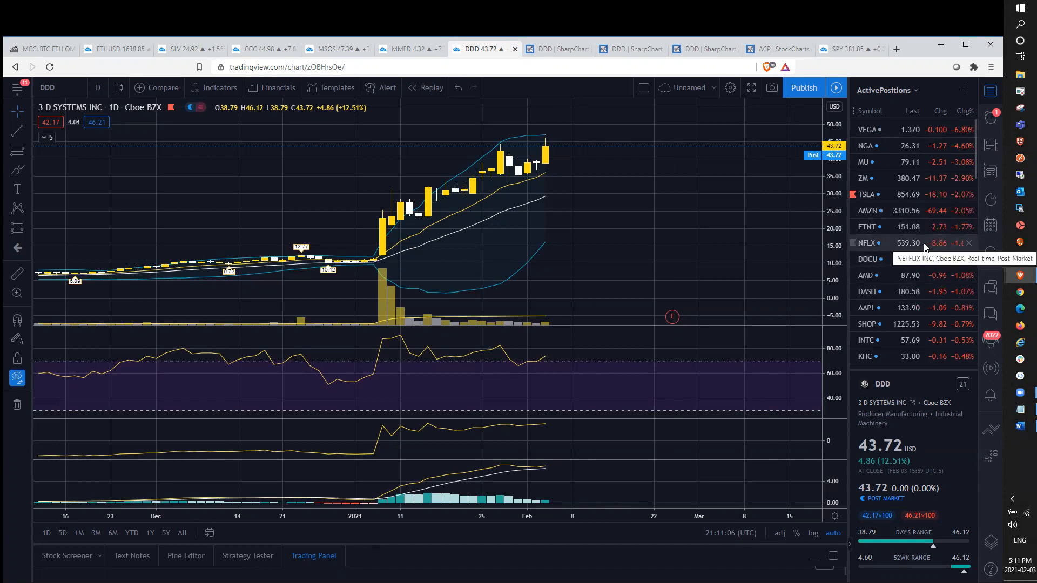
mouse_move(929, 231)
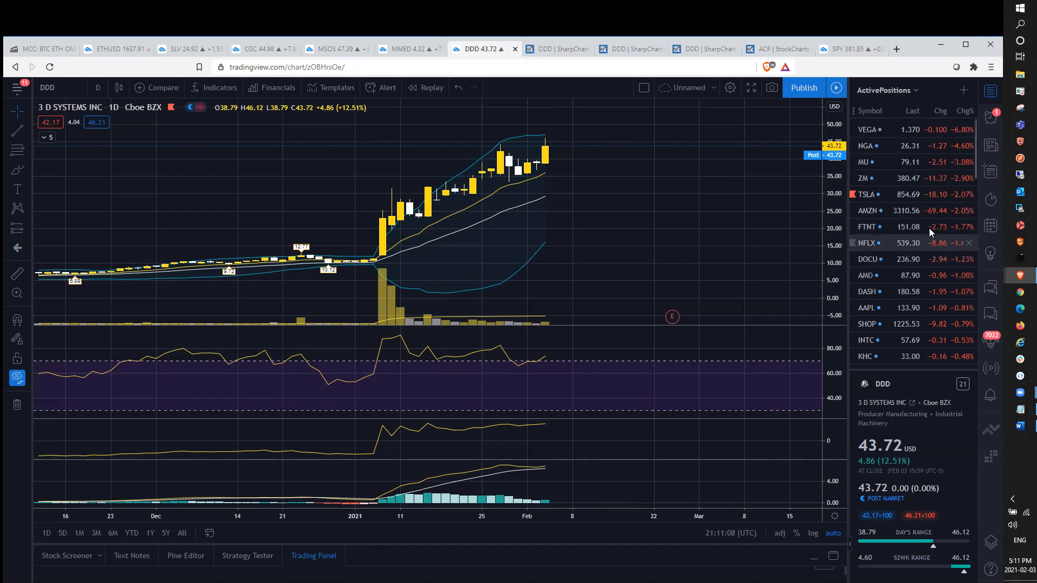
mouse_move(913, 210)
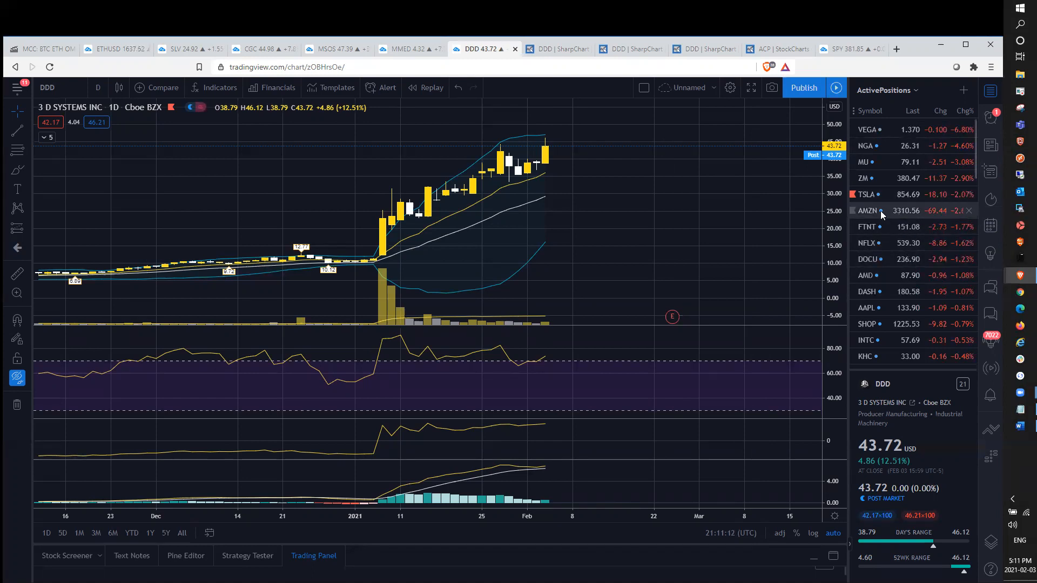
mouse_move(882, 210)
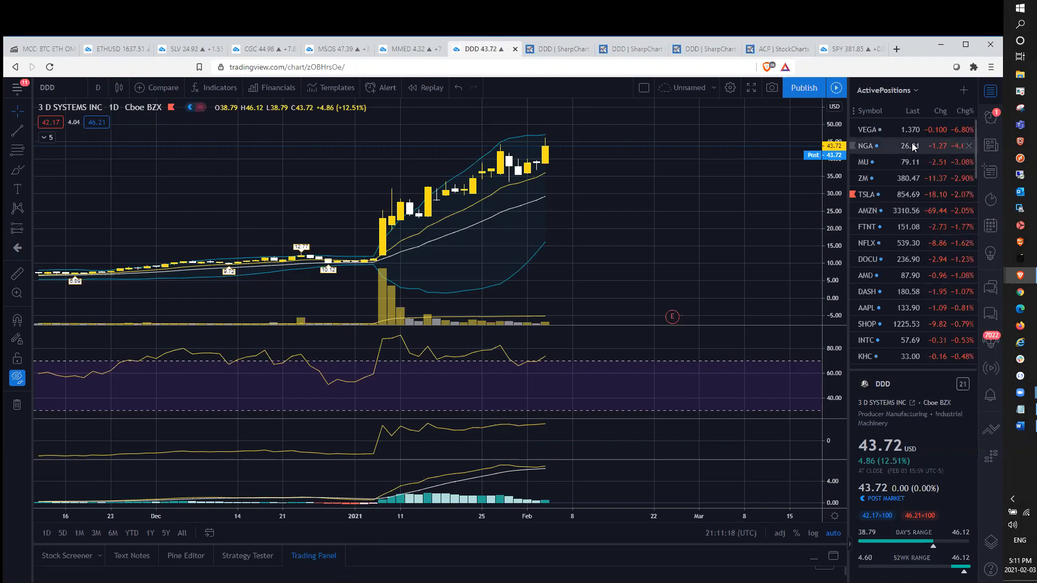
mouse_move(872, 193)
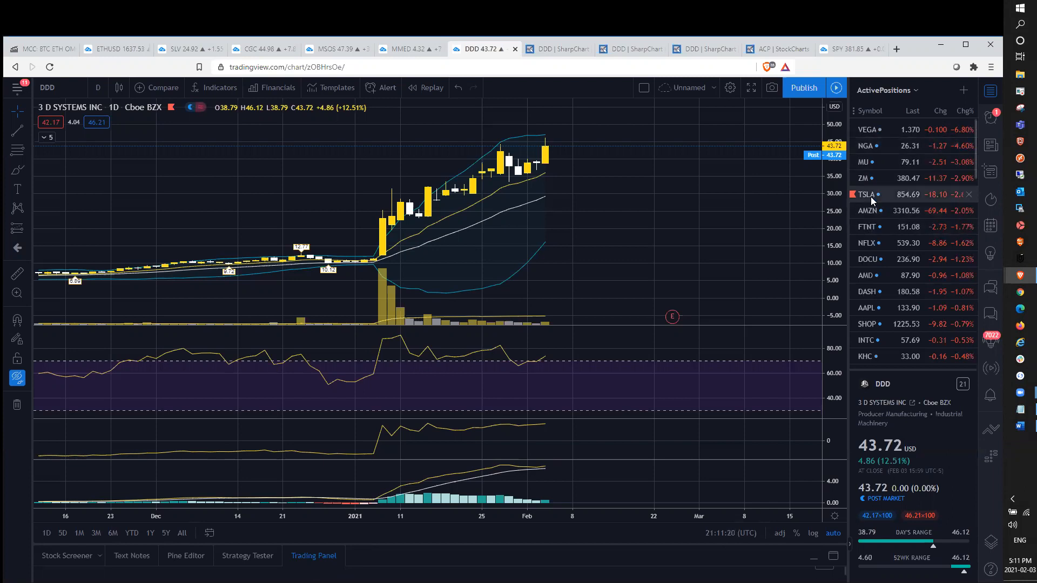
mouse_move(929, 129)
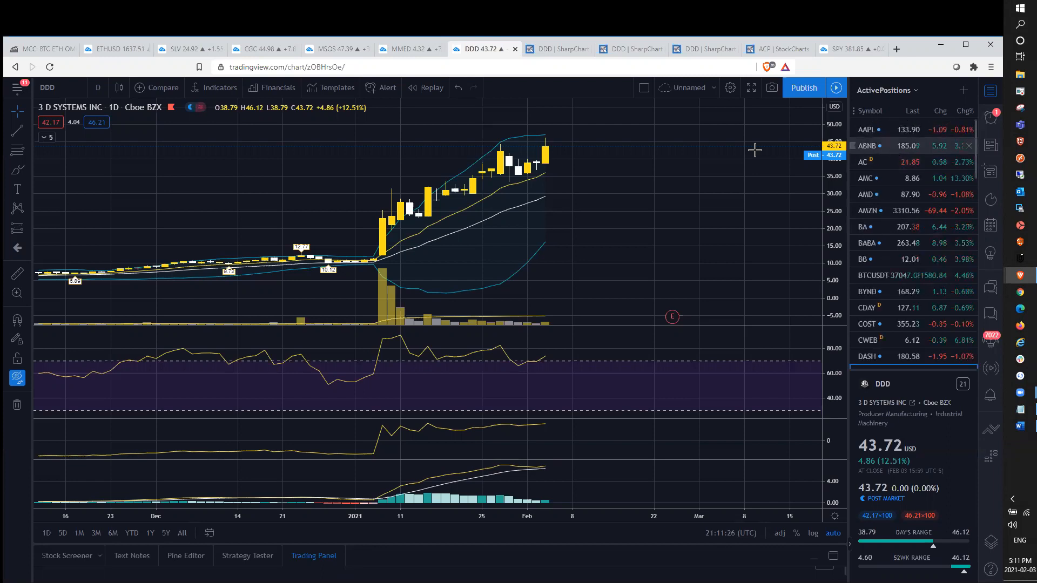
mouse_move(912, 195)
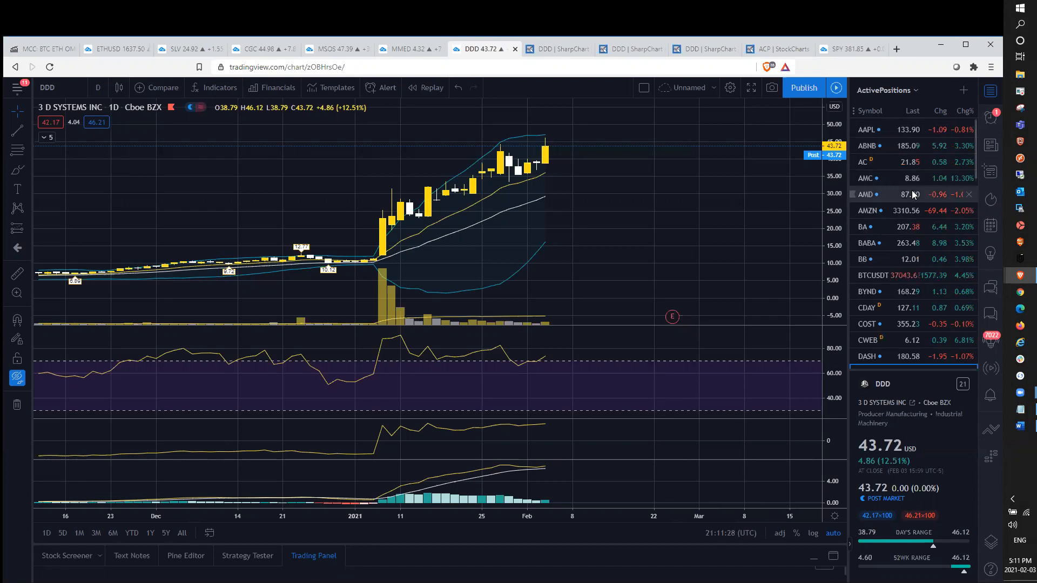
mouse_move(549, 112)
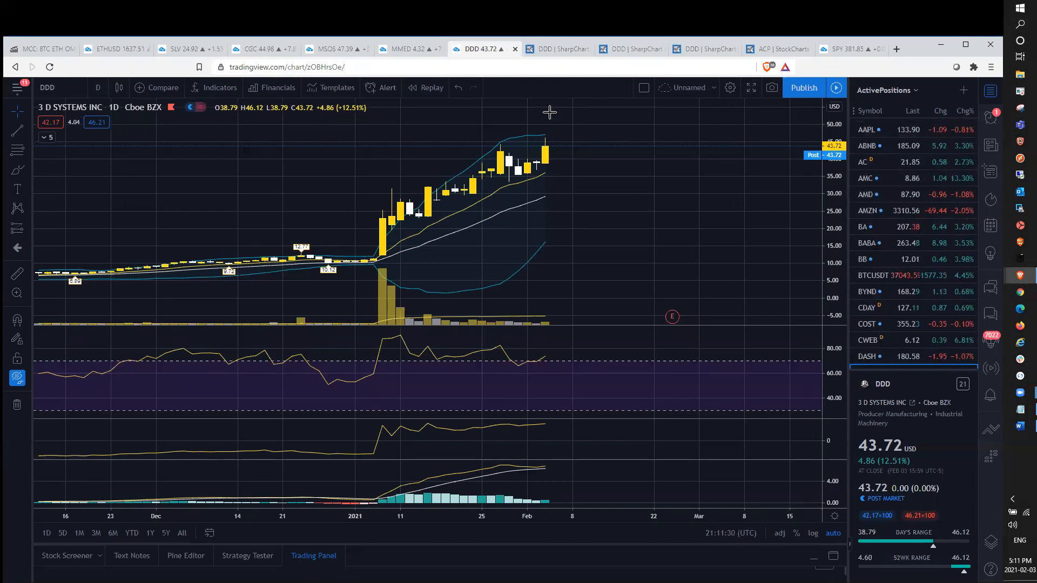
mouse_move(903, 221)
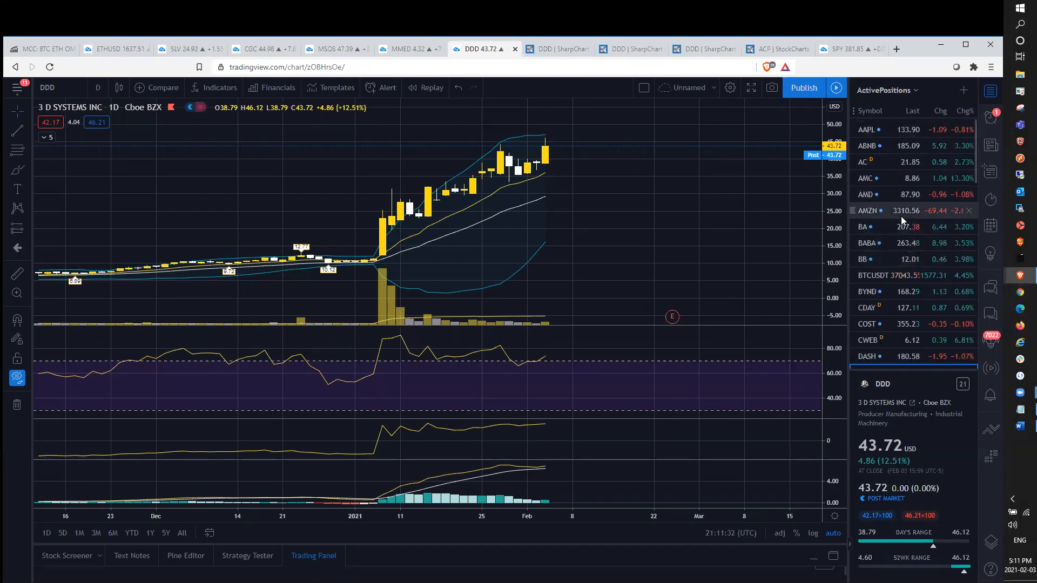
Step: Load AMZN from the watchlist, zoom out, then switch the chart to GOOG
left_click(870, 210)
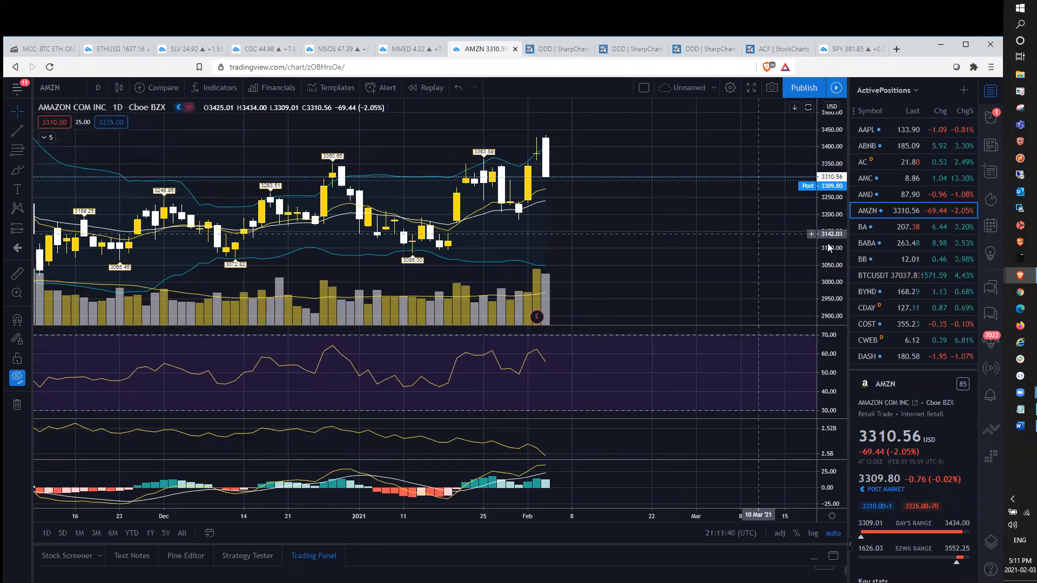
scroll("down", 3)
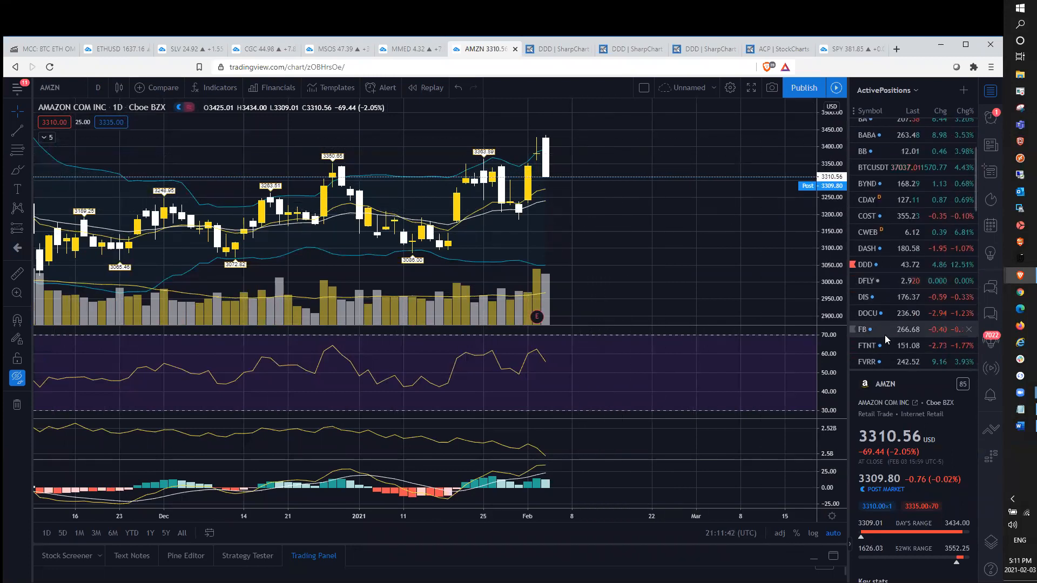
scroll("down", 3)
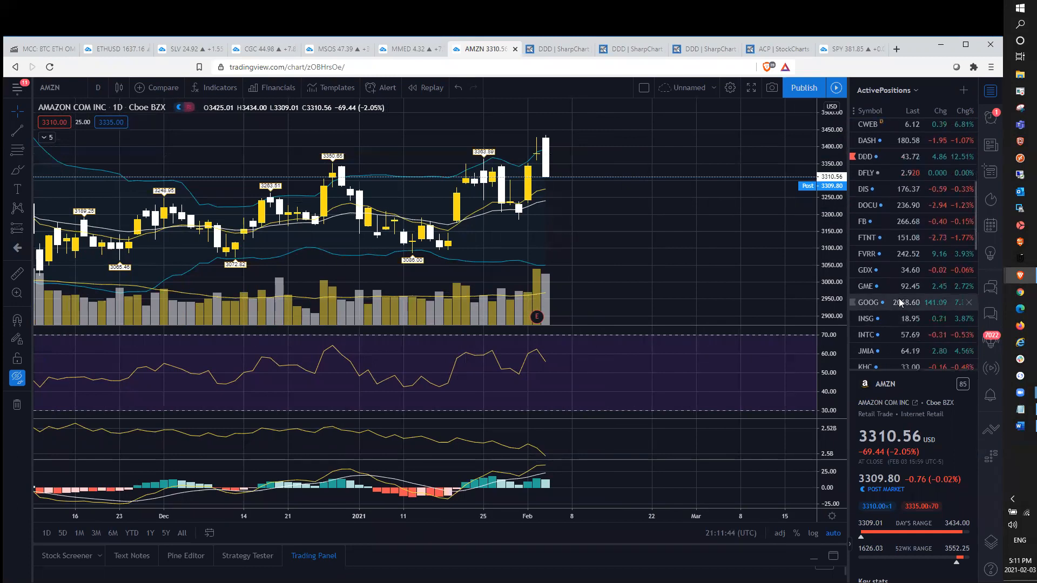
left_click(868, 303)
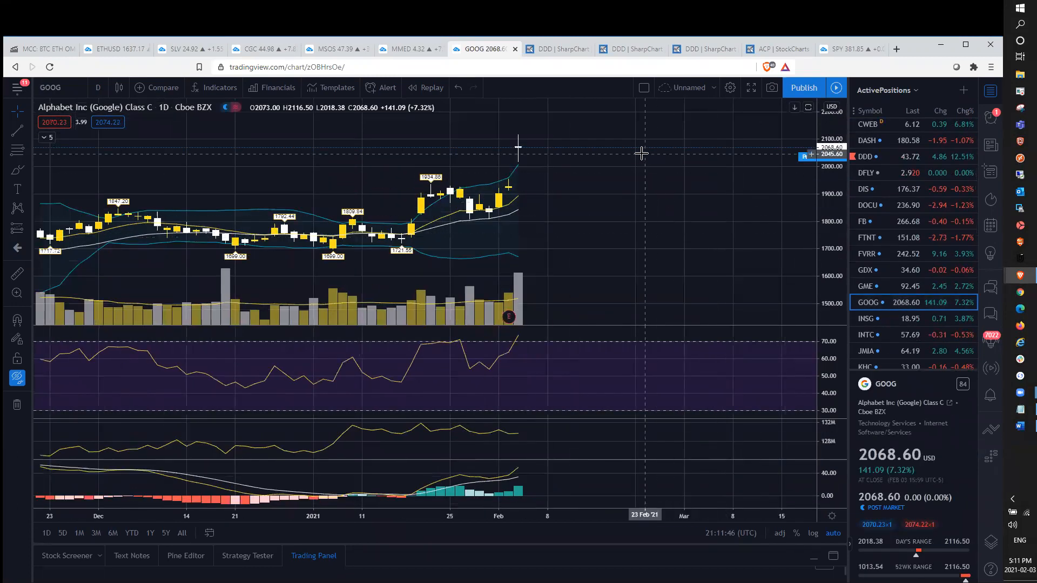
mouse_move(650, 172)
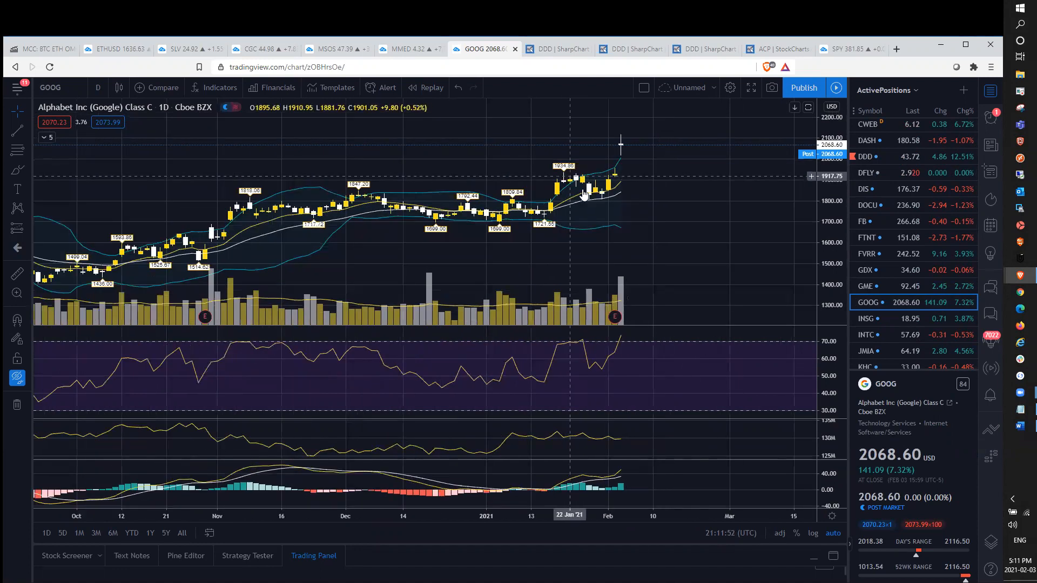
mouse_move(84, 101)
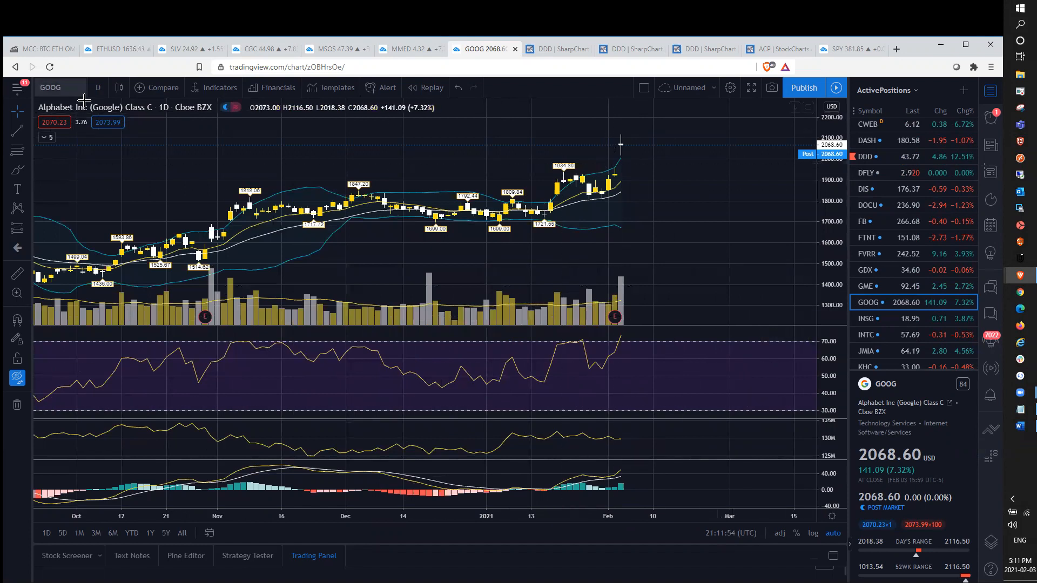
Step: Look up QQQ and view it on weekly, then monthly candles
left_click(50, 87)
type("QQQ")
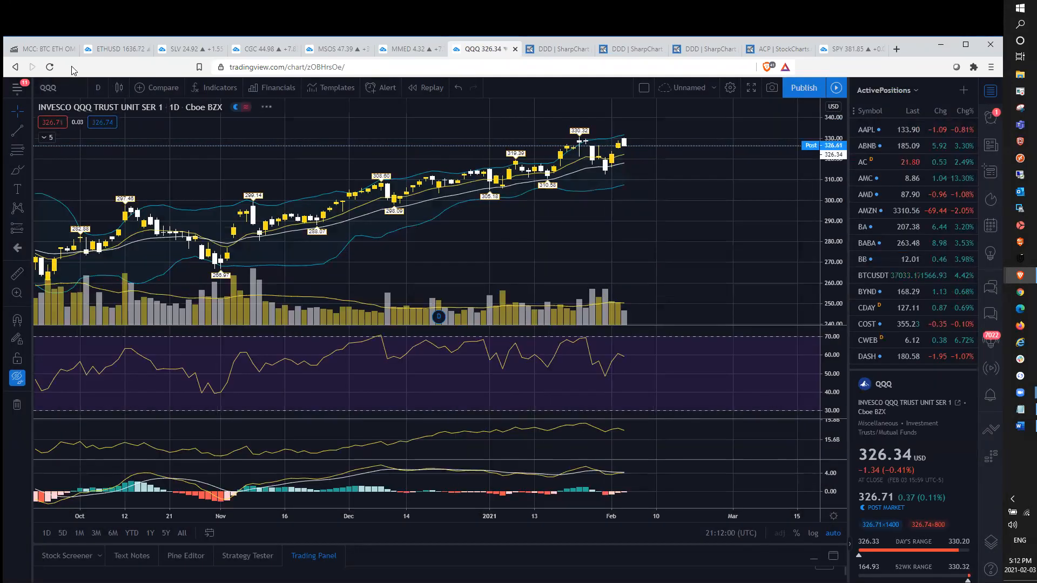
left_click(98, 88)
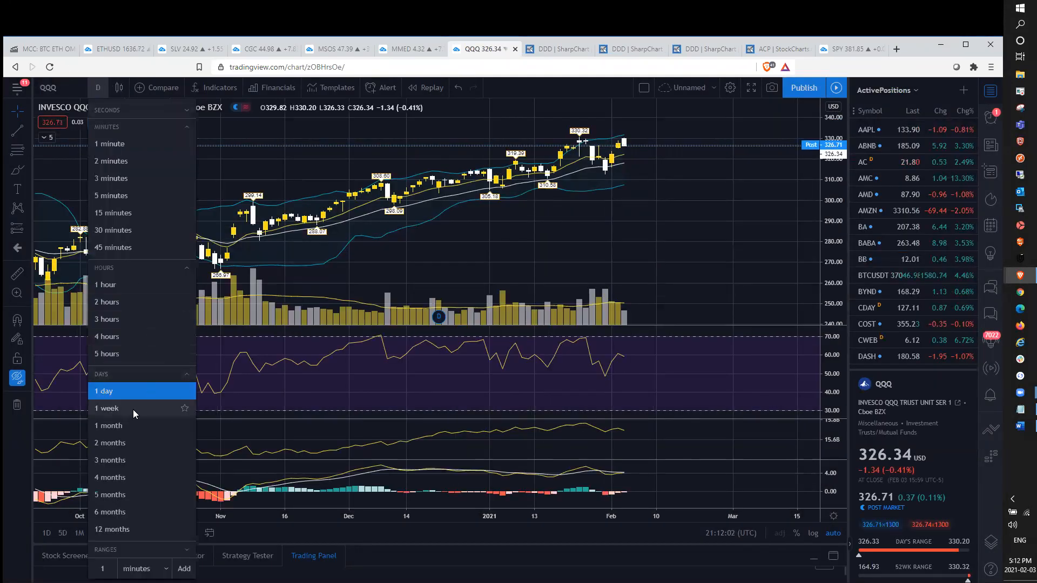
left_click(107, 408)
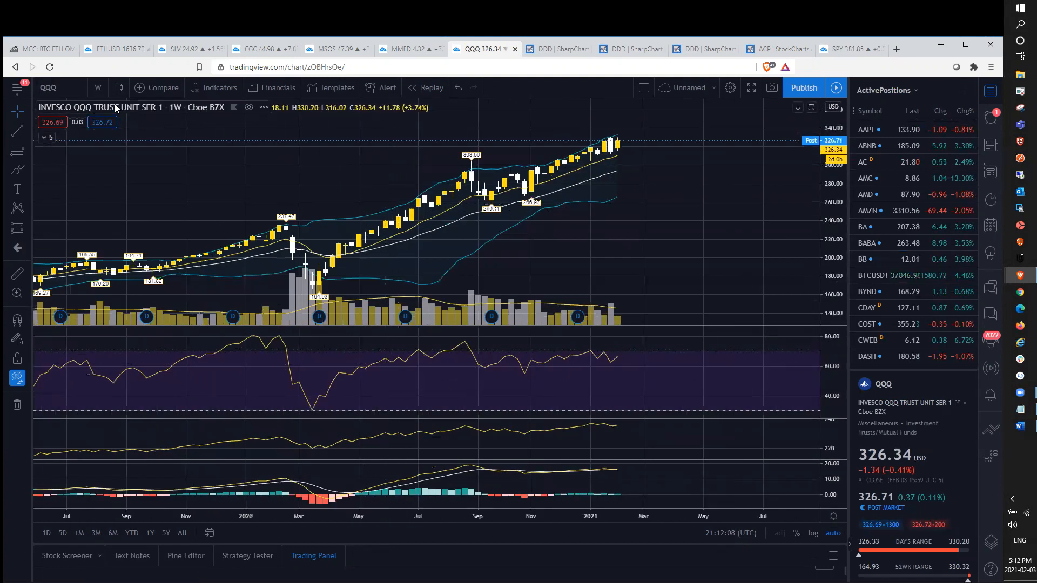
left_click(97, 88)
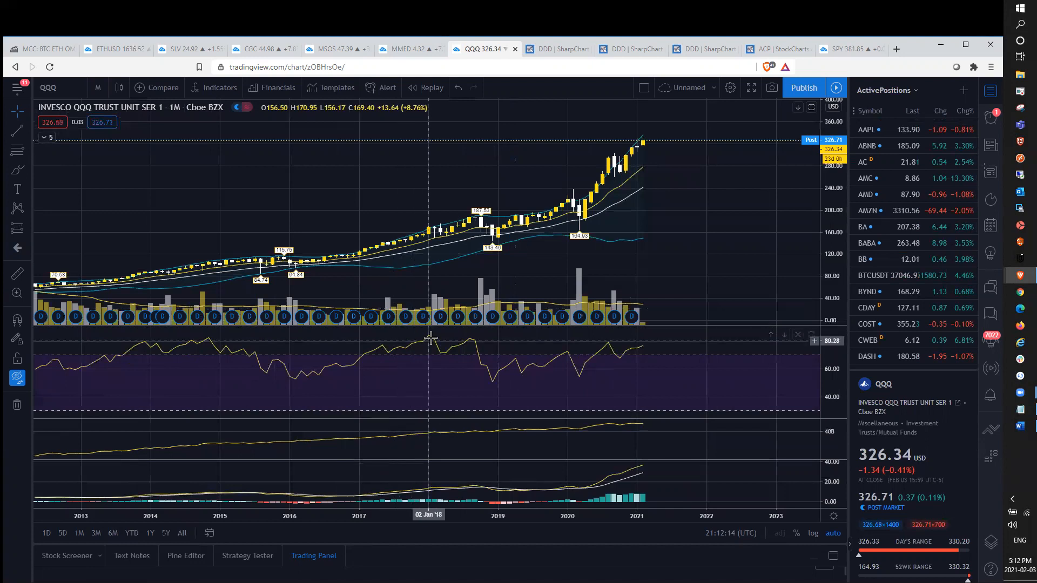
mouse_move(640, 149)
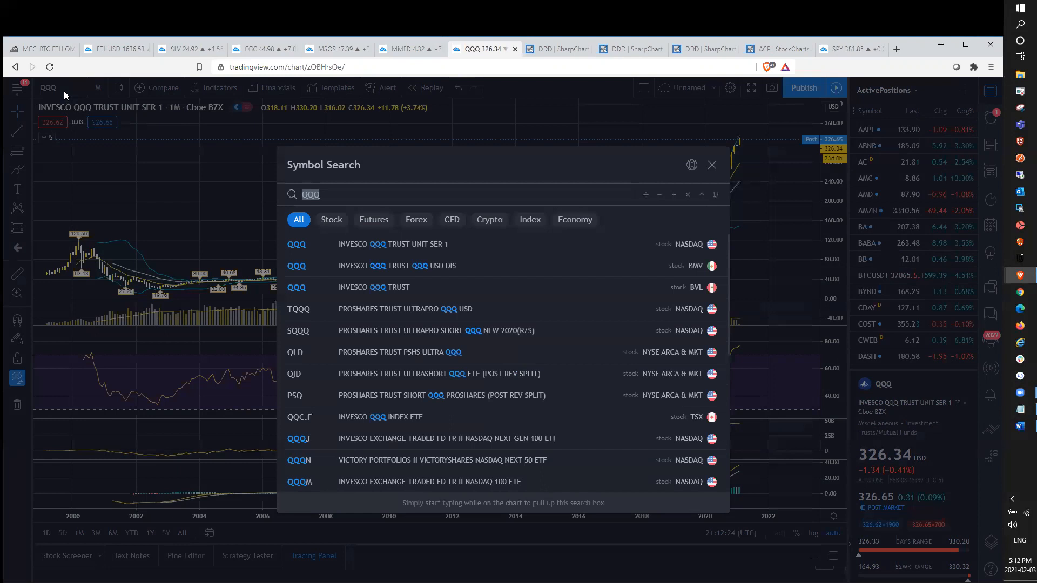
Step: Load SPY via Symbol Search and view its monthly history since the mid-1990s
type("SPY")
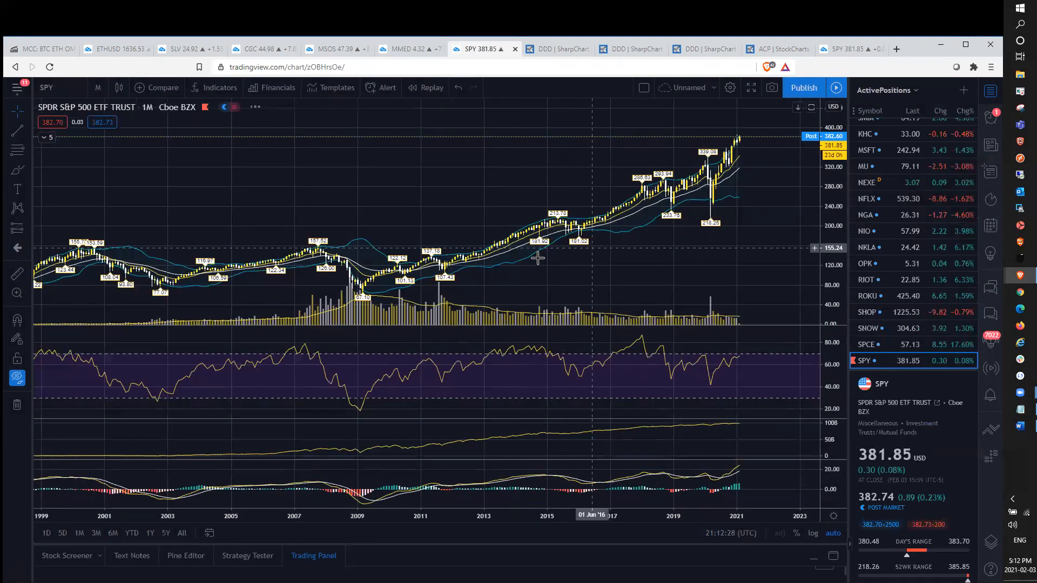
mouse_move(87, 258)
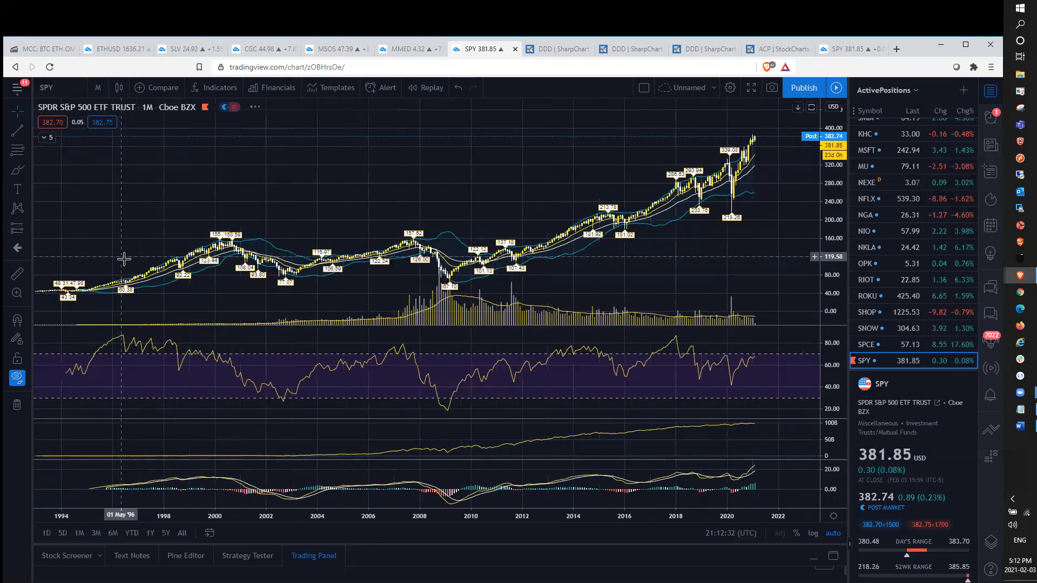
mouse_move(122, 271)
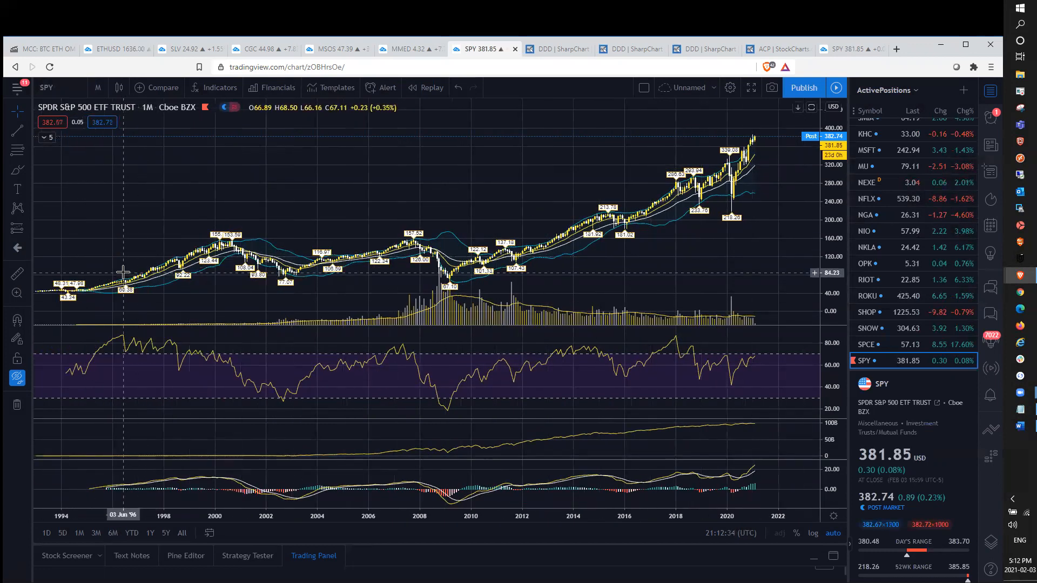
mouse_move(123, 273)
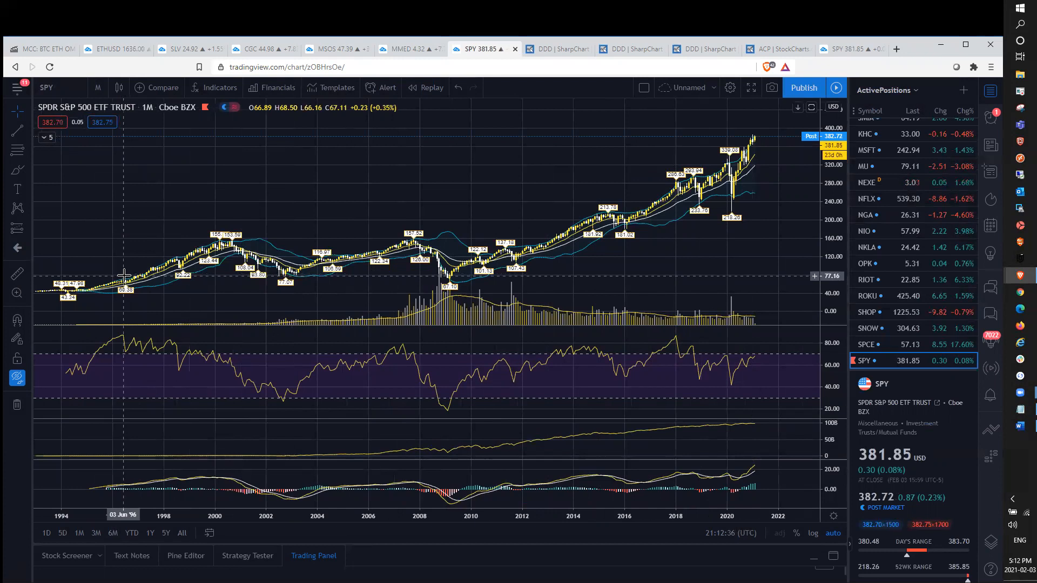
mouse_move(231, 265)
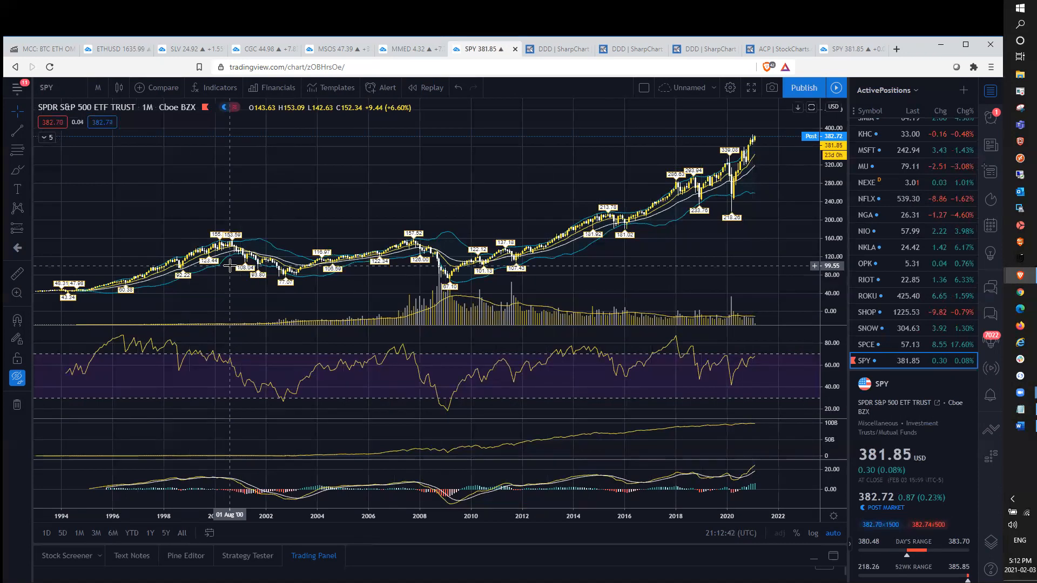
mouse_move(164, 361)
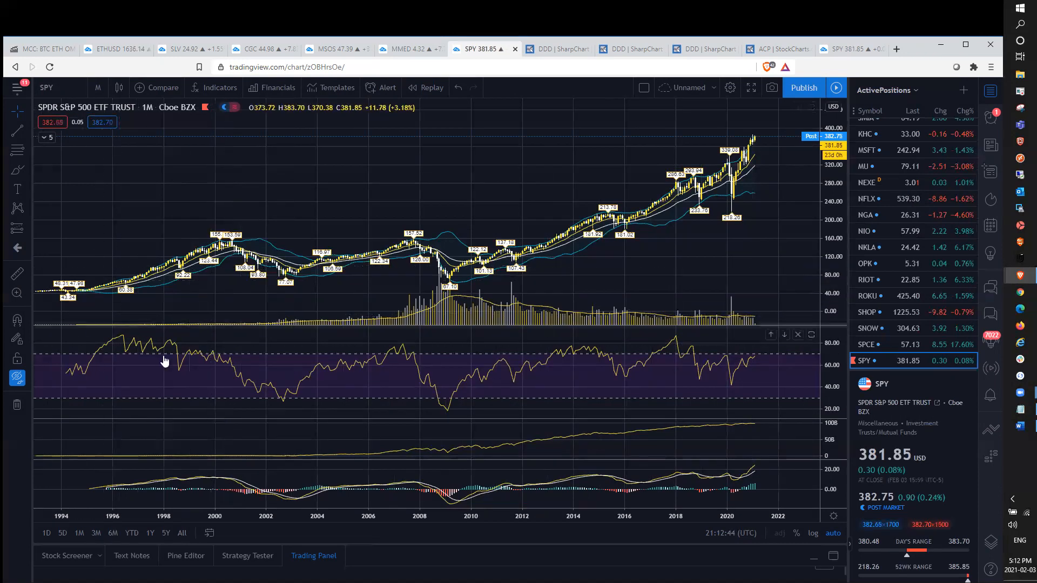
mouse_move(224, 246)
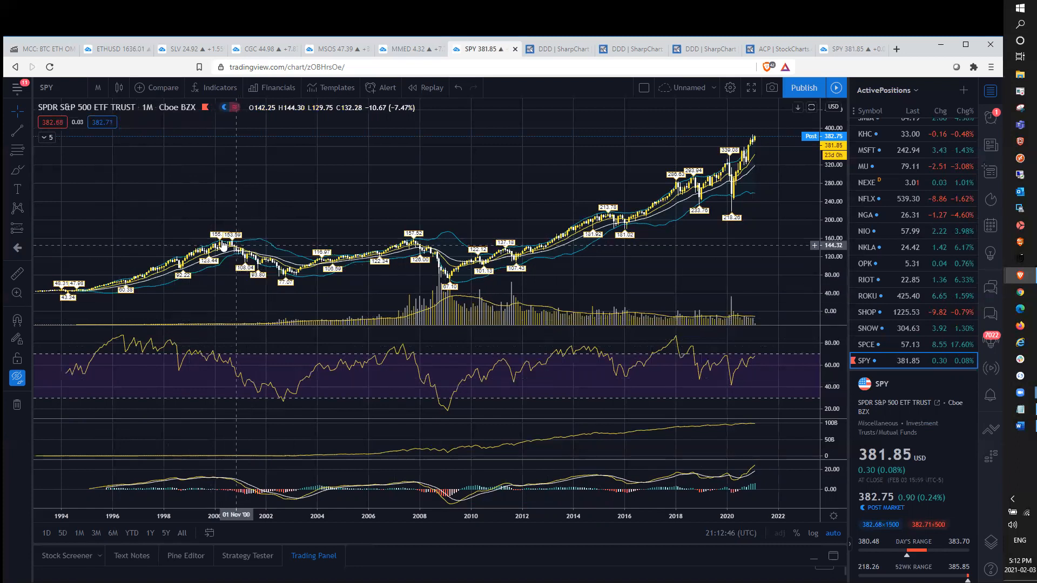
mouse_move(193, 247)
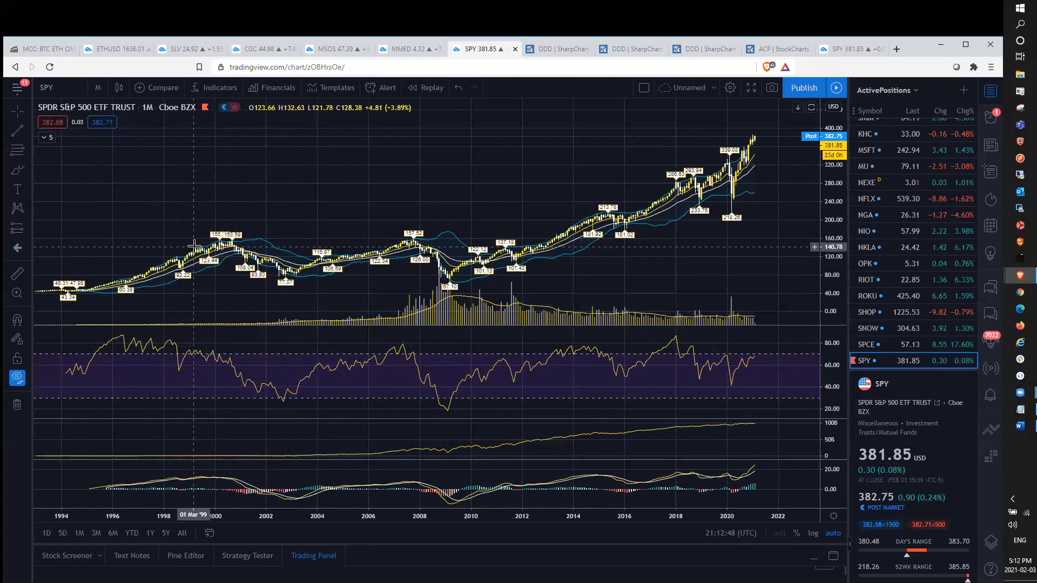
mouse_move(223, 370)
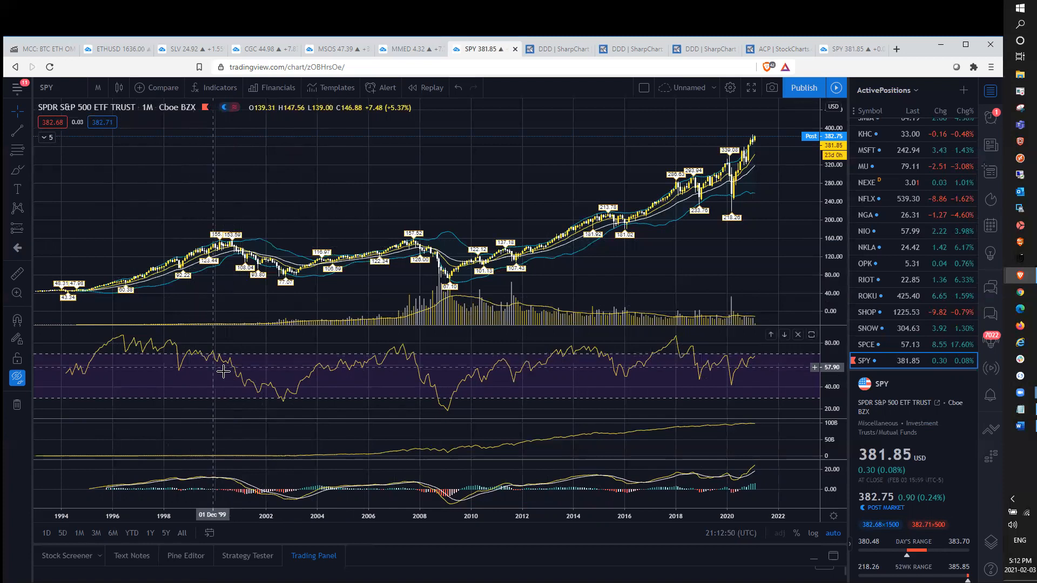
mouse_move(272, 361)
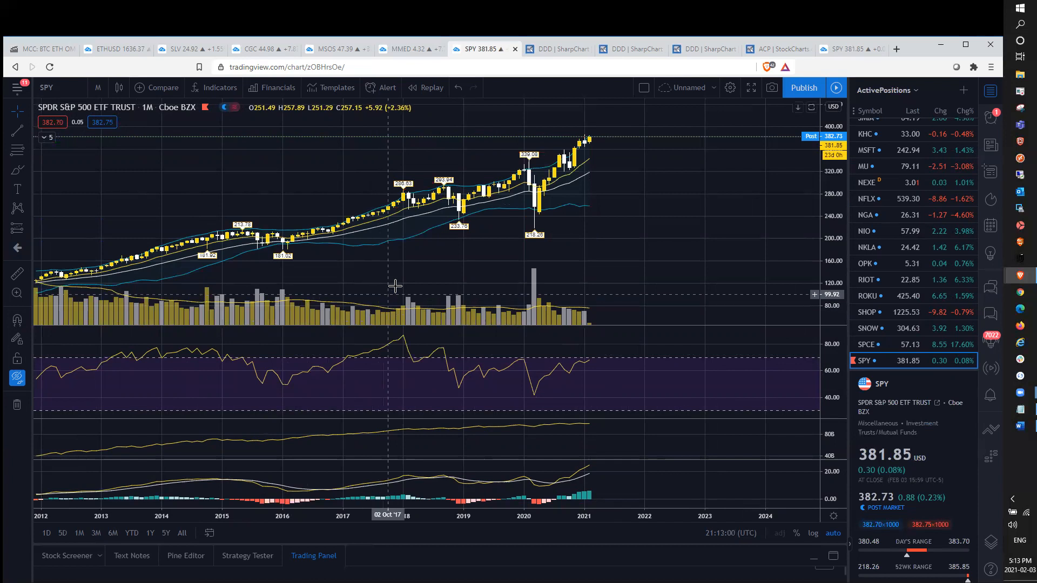
mouse_move(592, 175)
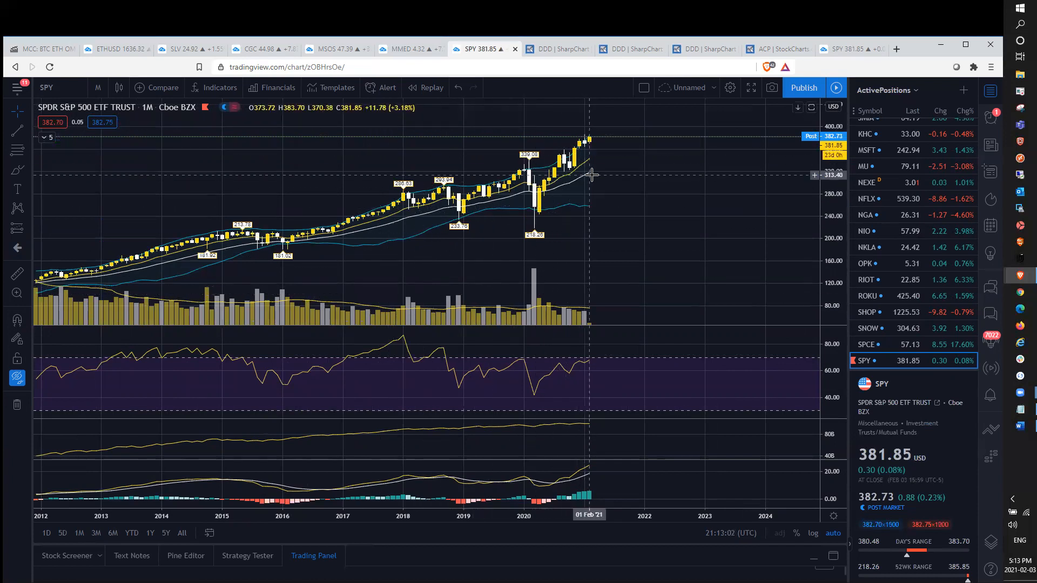
mouse_move(607, 140)
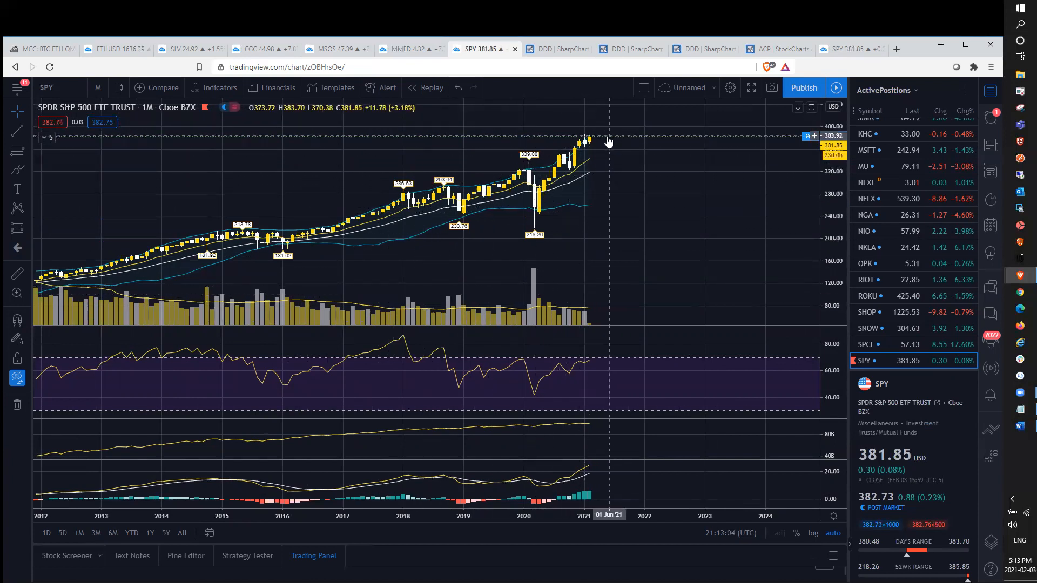
mouse_move(573, 139)
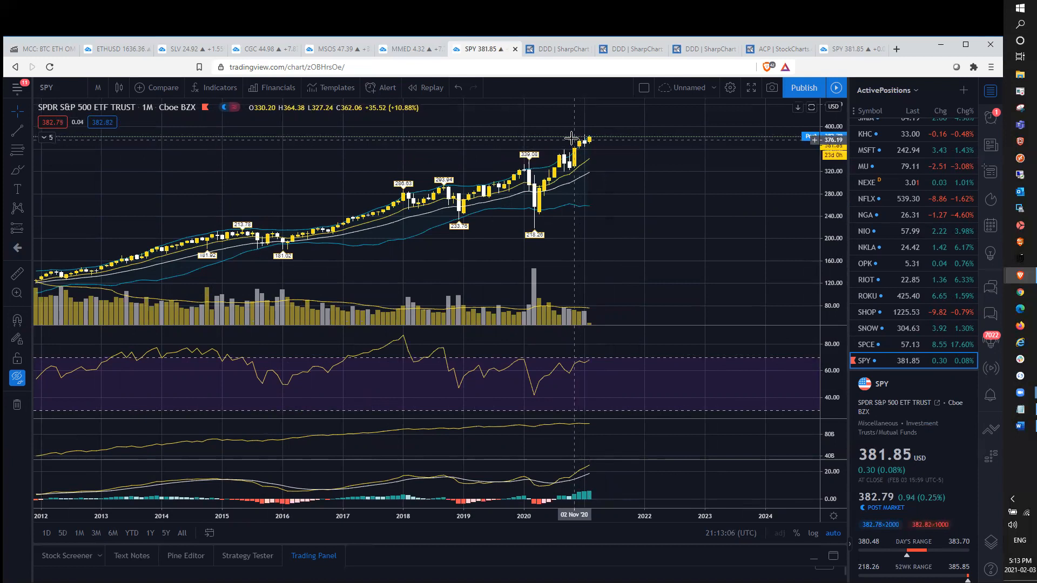
mouse_move(573, 139)
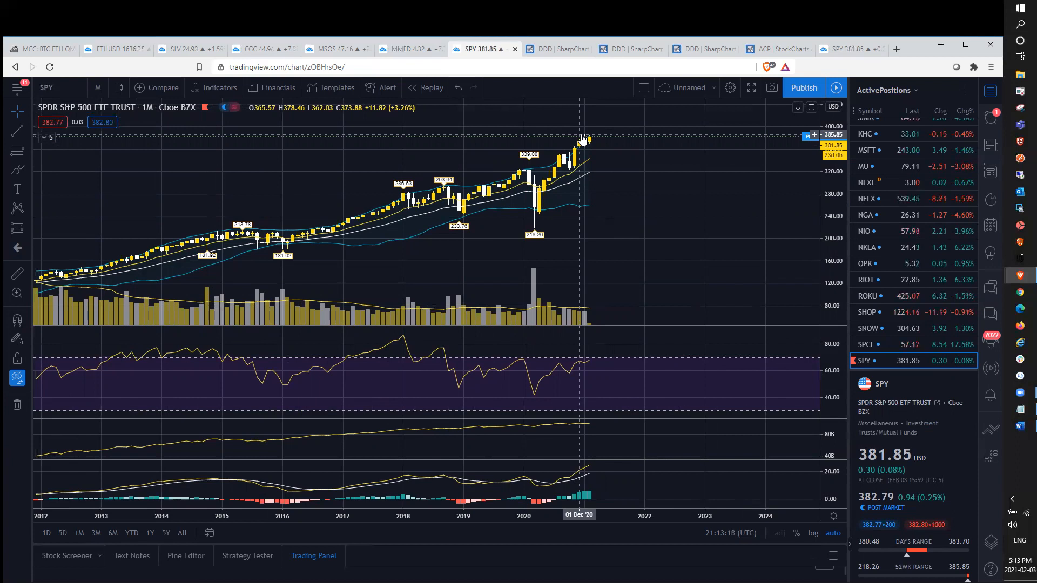
mouse_move(291, 289)
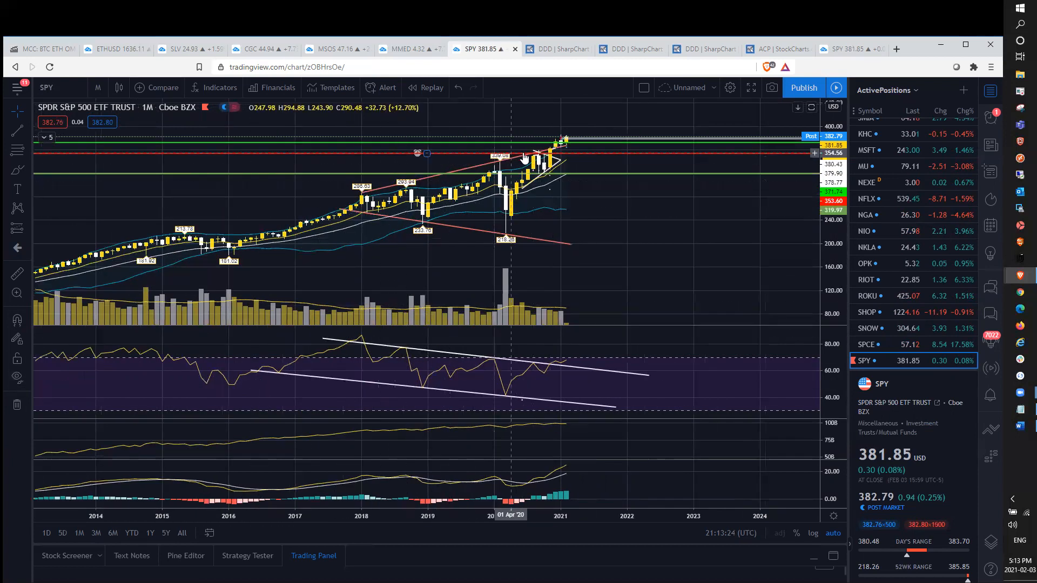
mouse_move(548, 164)
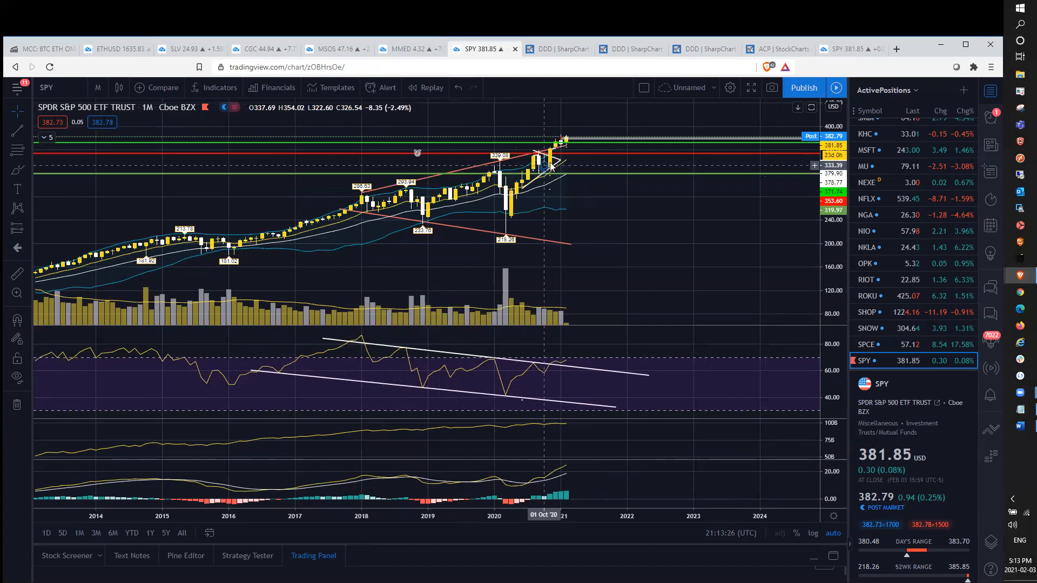
mouse_move(573, 145)
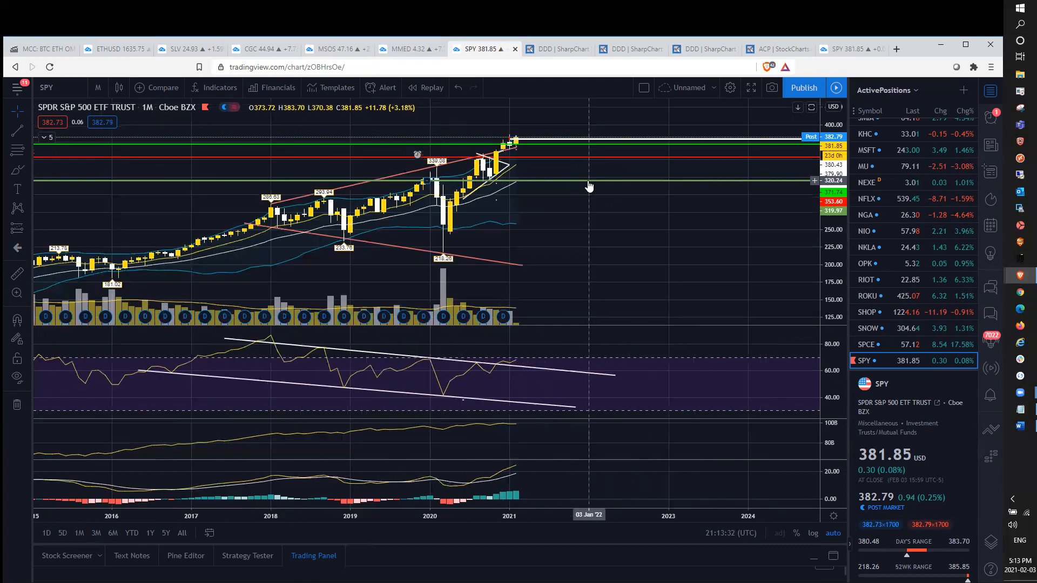
Step: Zoom out slightly so SPY's channel, levels and RSI trendlines span 2014-2021
scroll("up", 3)
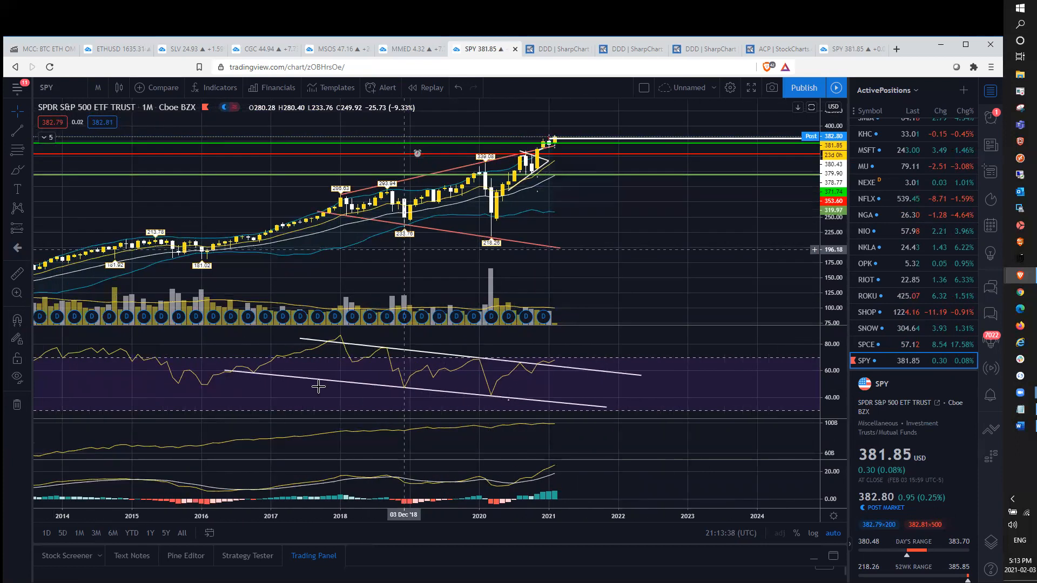
mouse_move(560, 368)
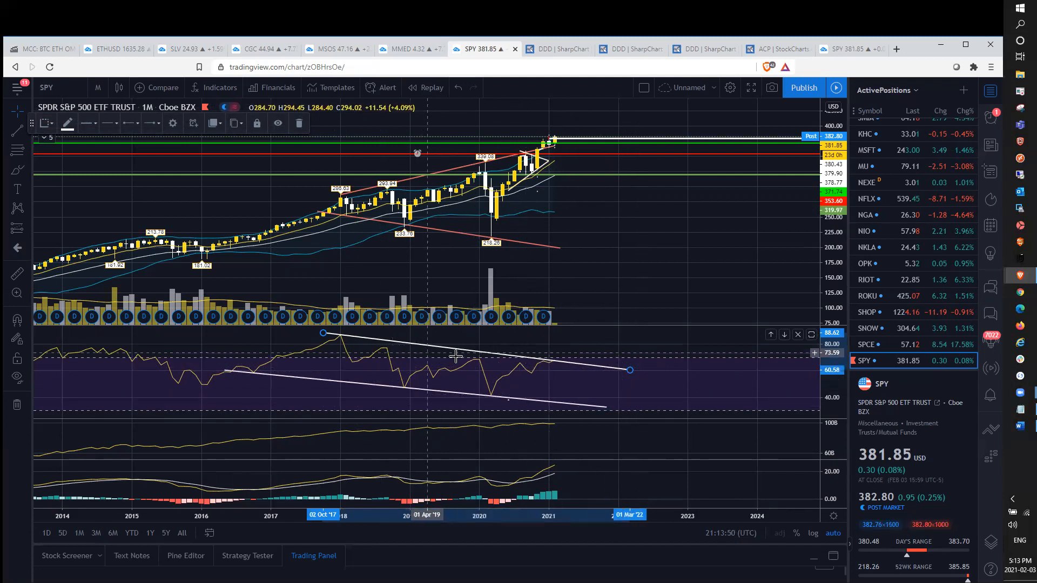
mouse_move(558, 367)
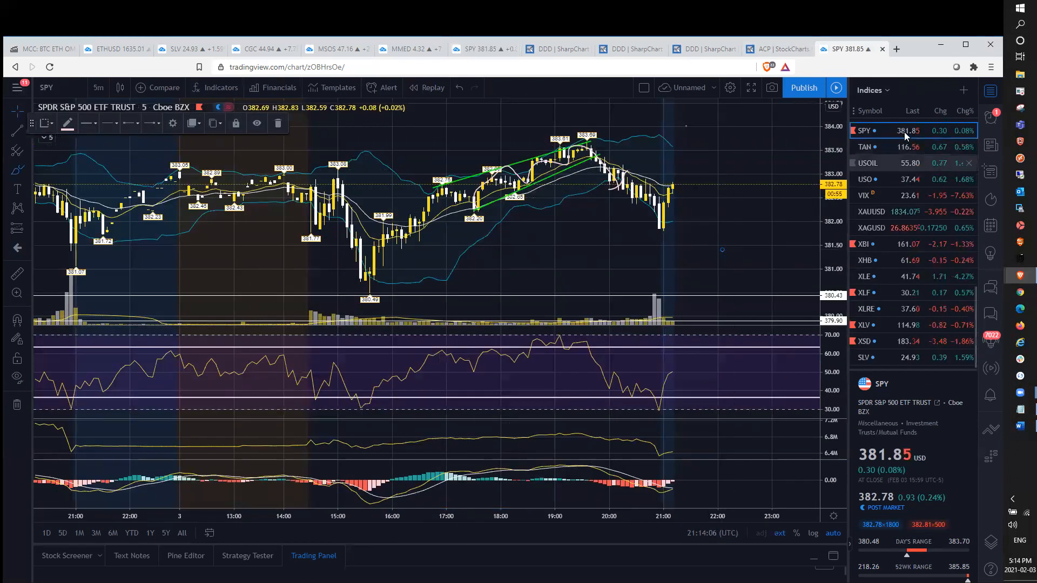
Step: Chart the U.S. Dollar Index (DXY) from the watchlist on 1-day candles
left_click(864, 161)
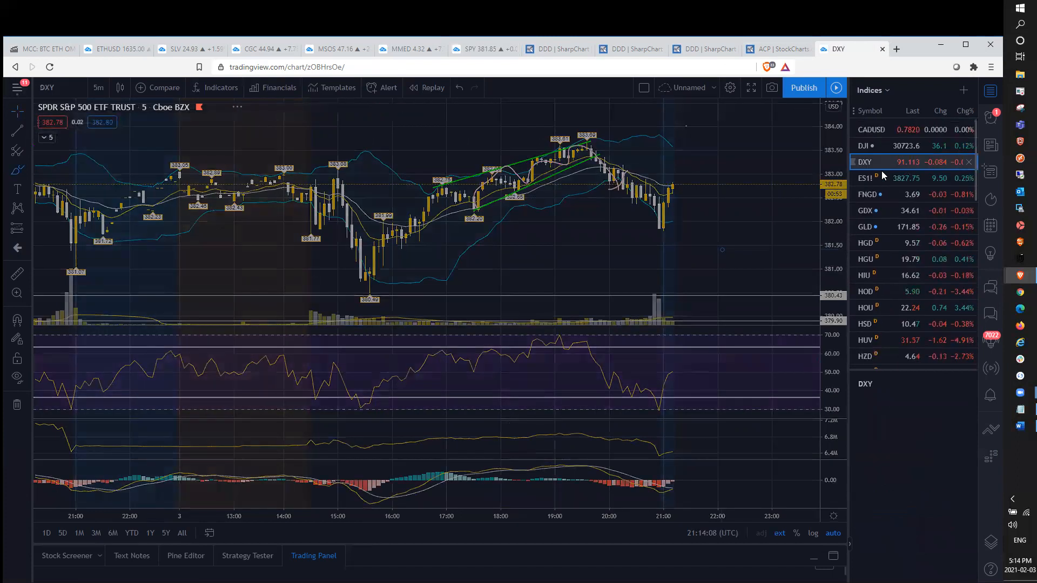
left_click(98, 88)
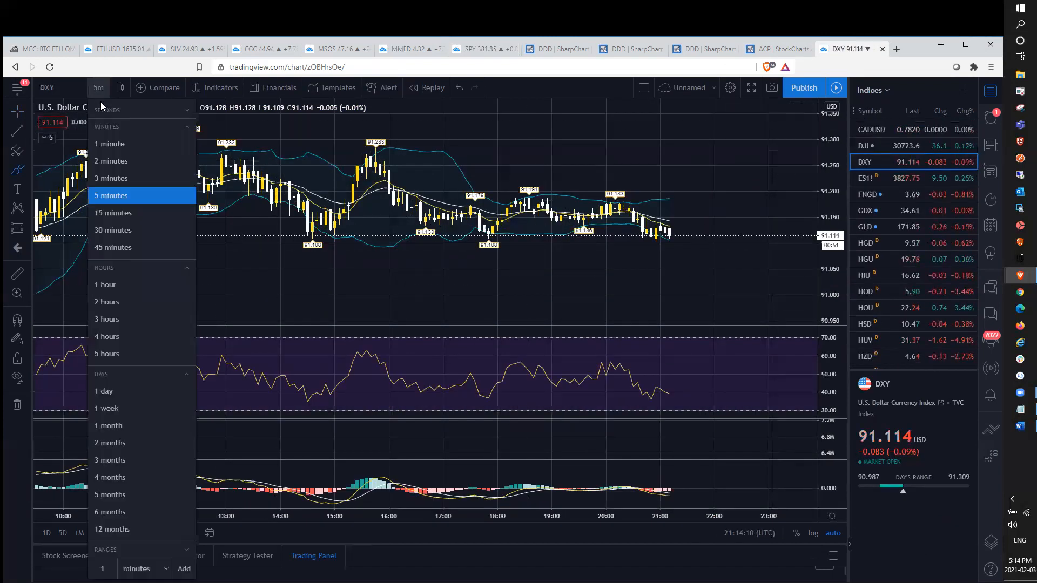
left_click(103, 391)
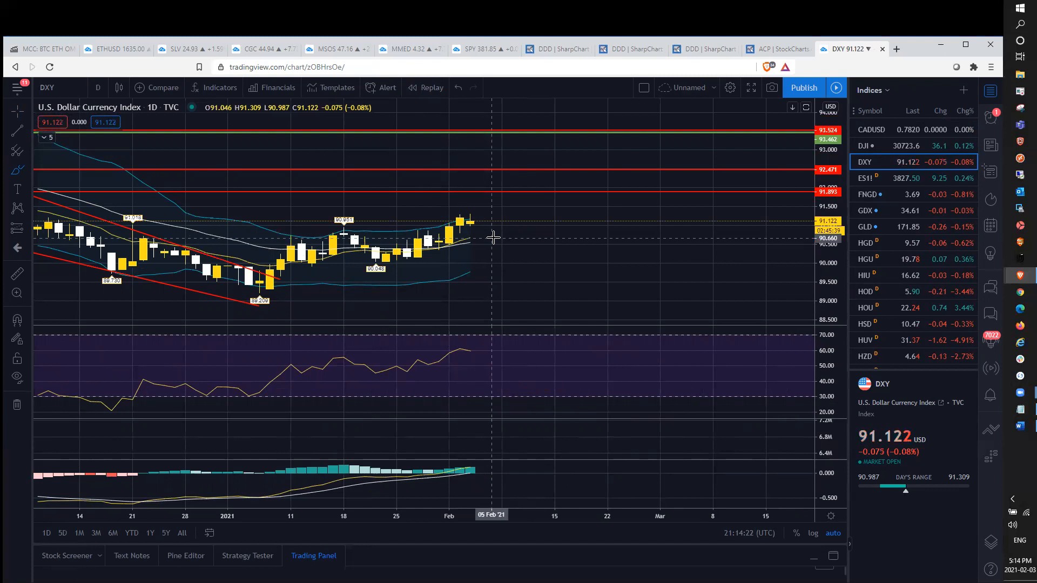
mouse_move(426, 260)
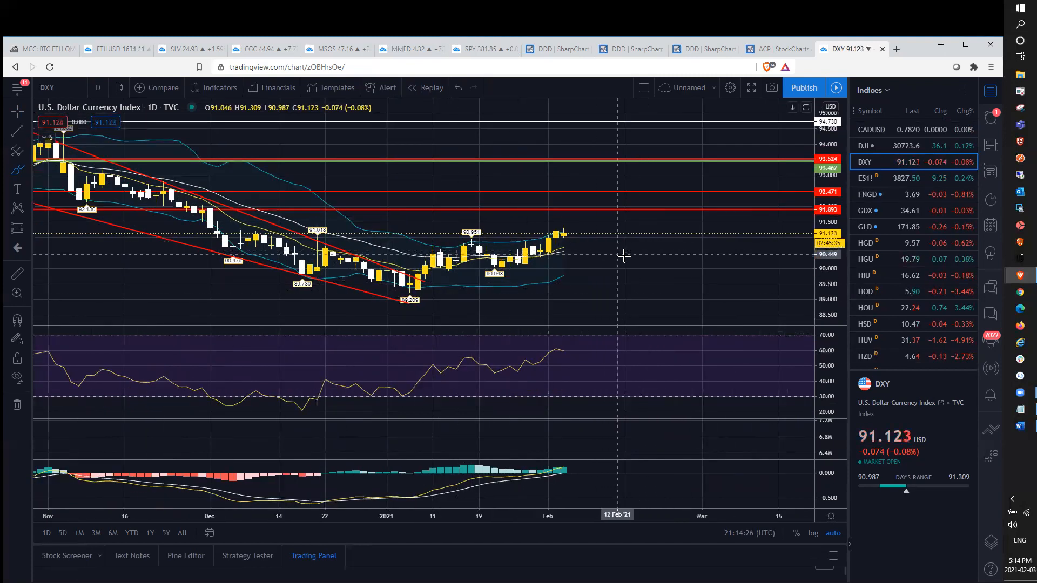
mouse_move(640, 243)
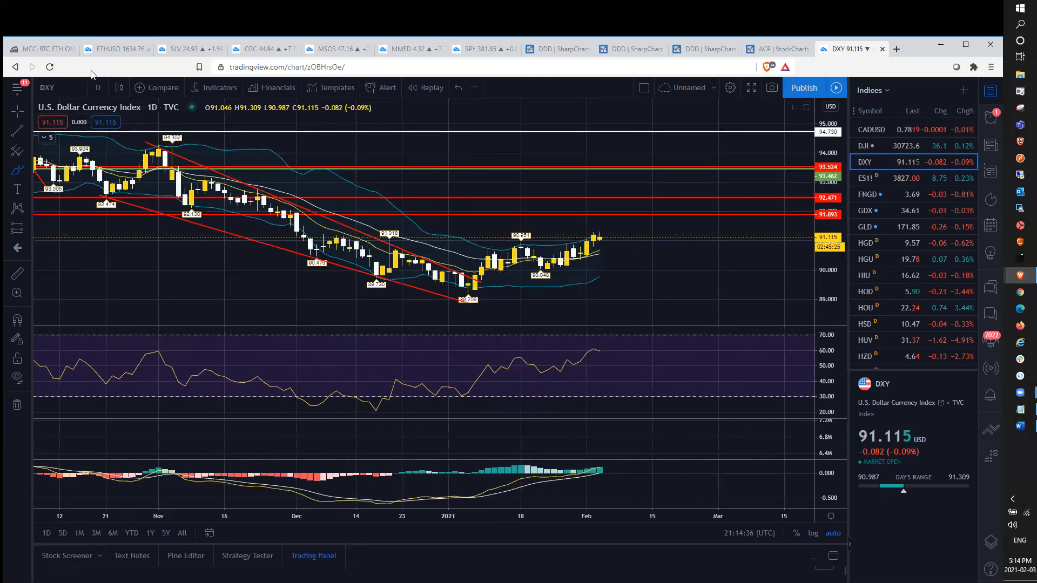
Step: Switch DXY to 1-hour candles covering roughly February 1 to 3, 2021
left_click(97, 87)
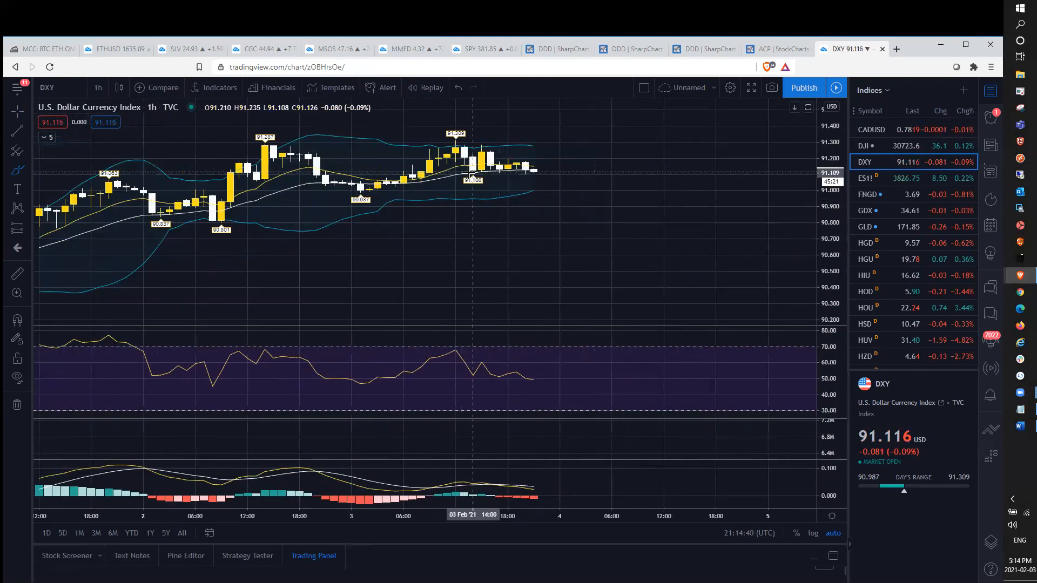
mouse_move(428, 142)
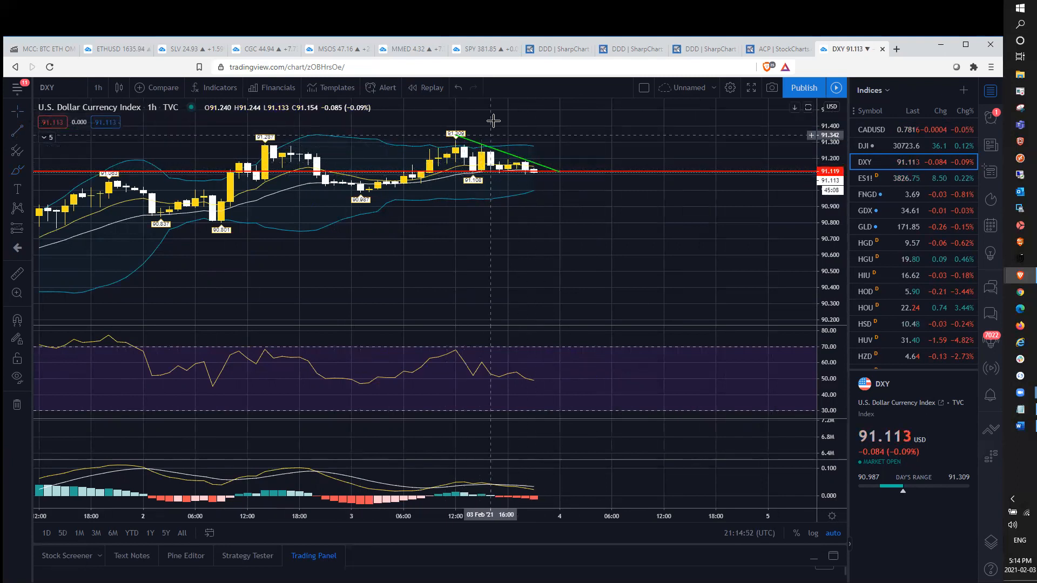
mouse_move(565, 184)
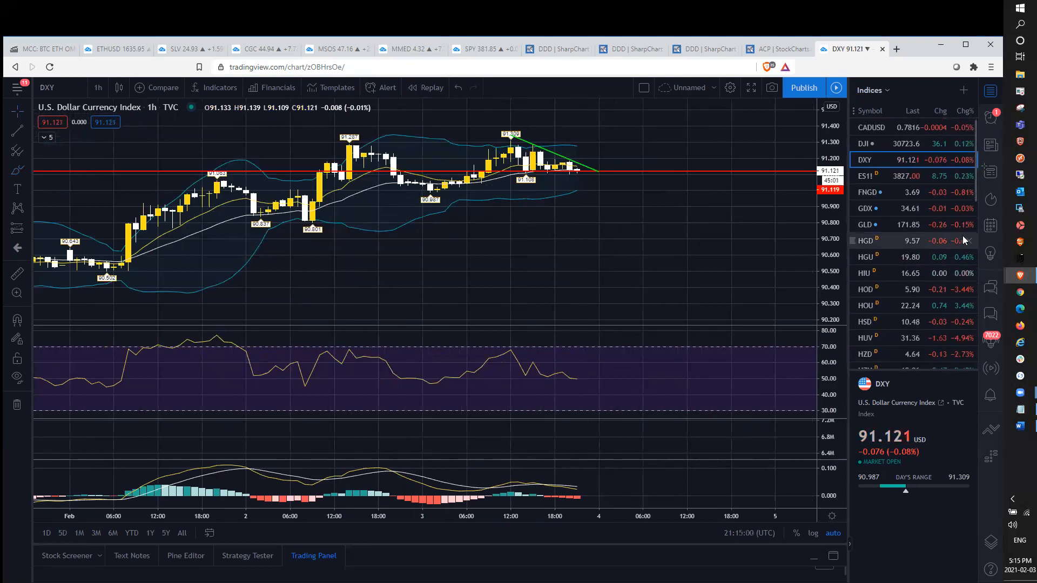
scroll("down", 3)
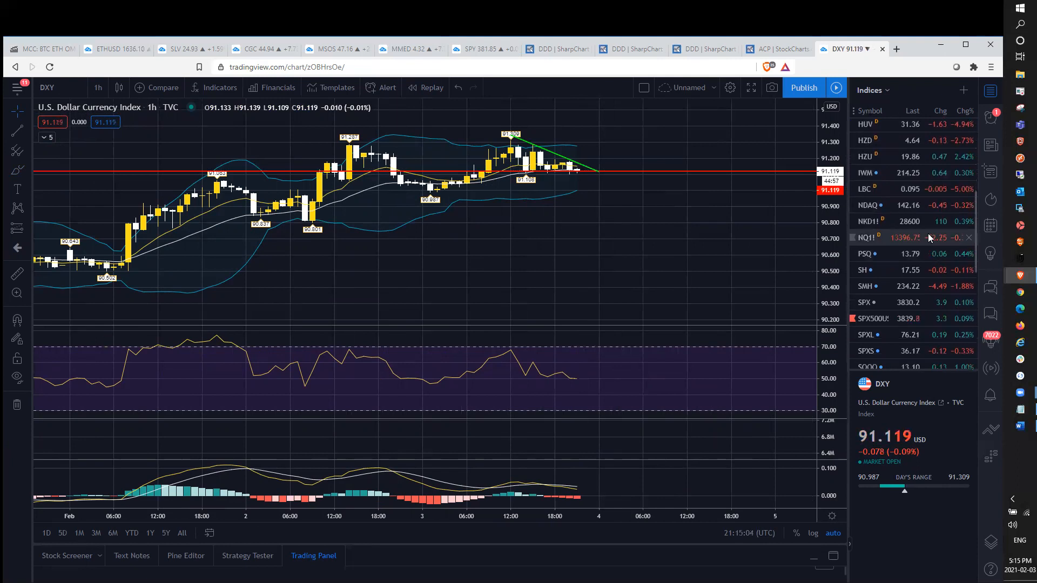
scroll("down", 3)
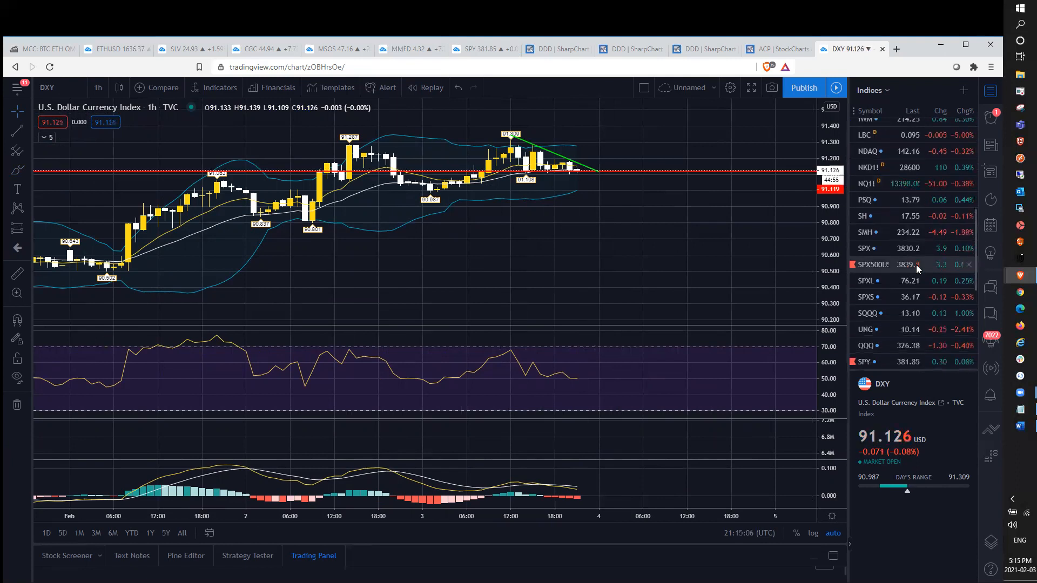
scroll("down", 3)
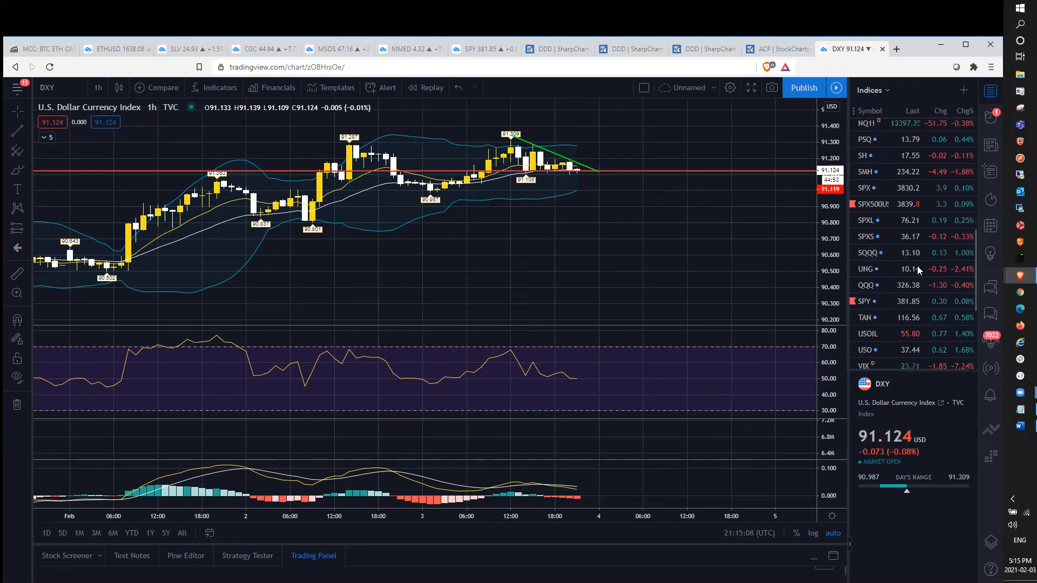
scroll("down", 3)
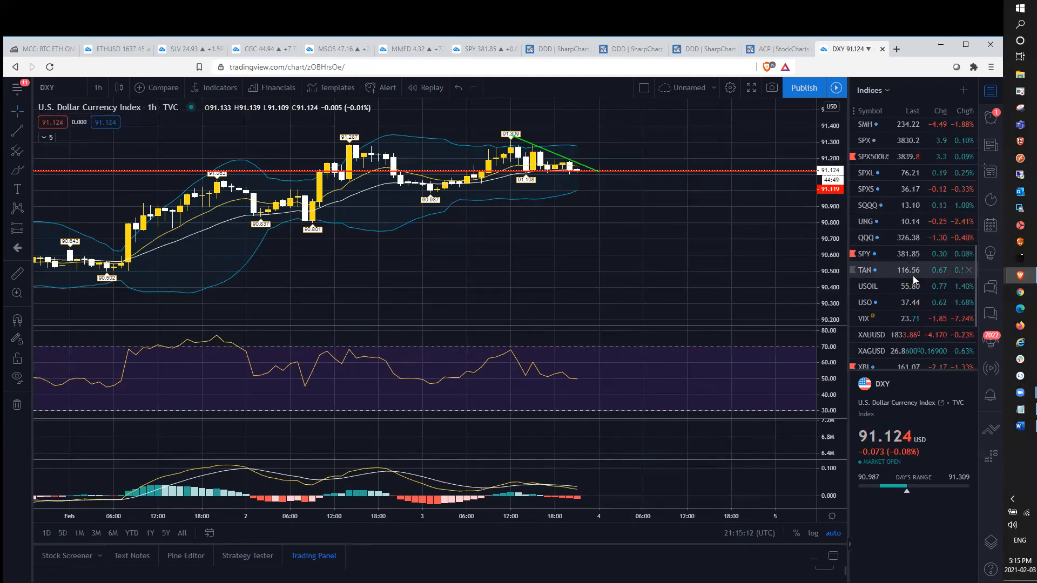
scroll("down", 3)
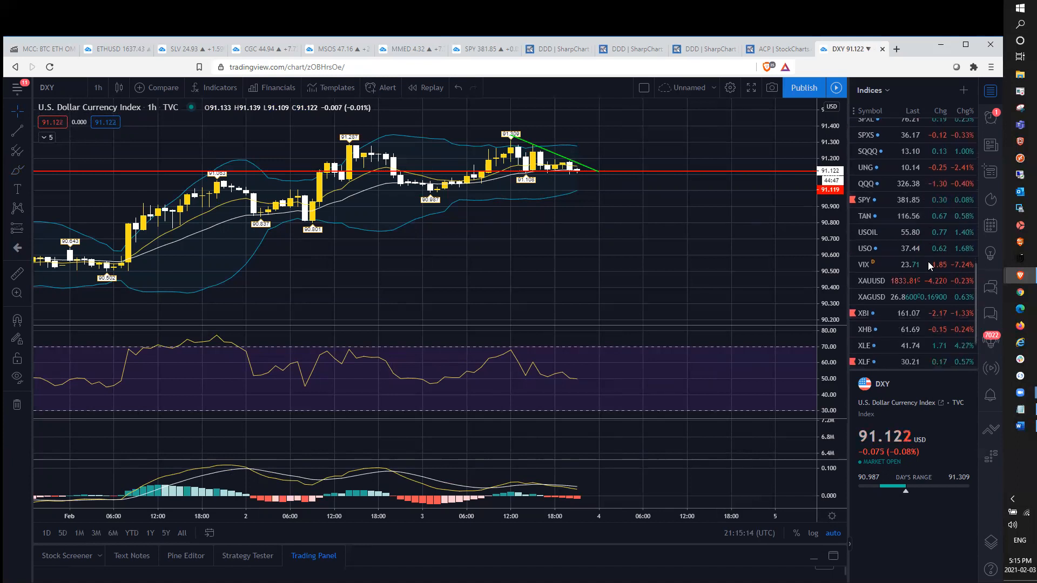
mouse_move(930, 264)
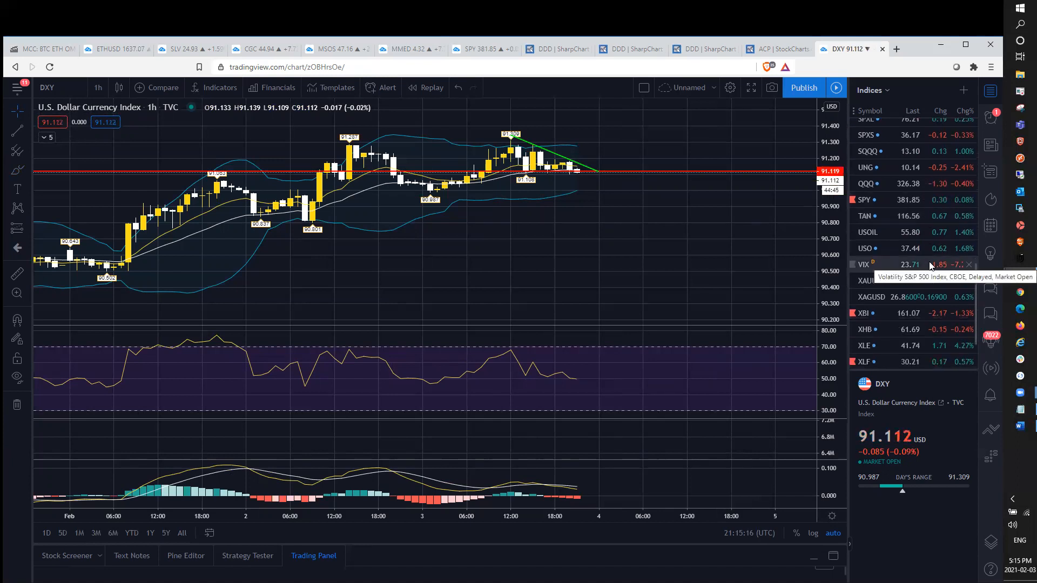
scroll("down", 3)
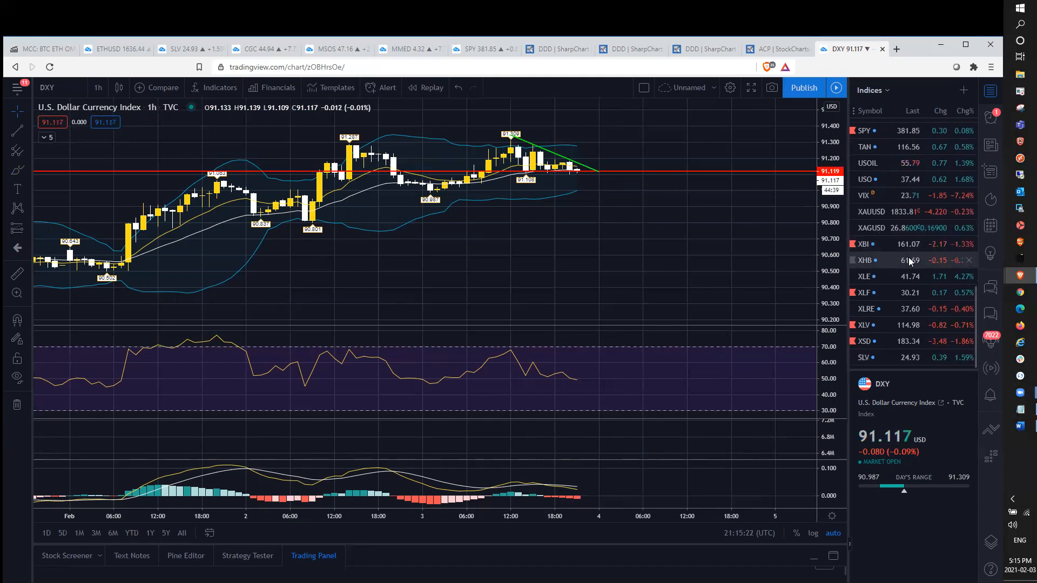
mouse_move(938, 276)
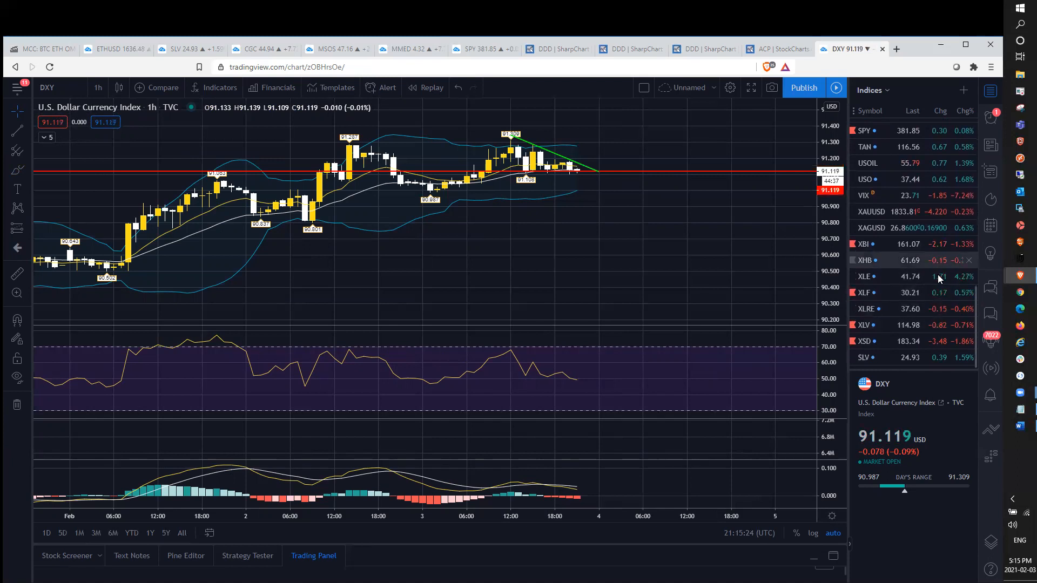
mouse_move(885, 265)
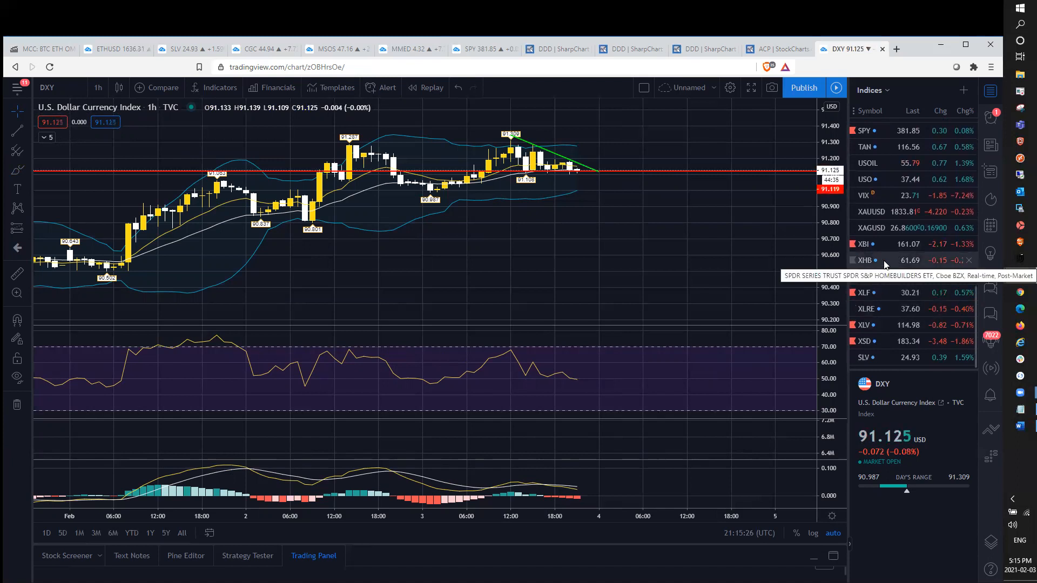
mouse_move(717, 150)
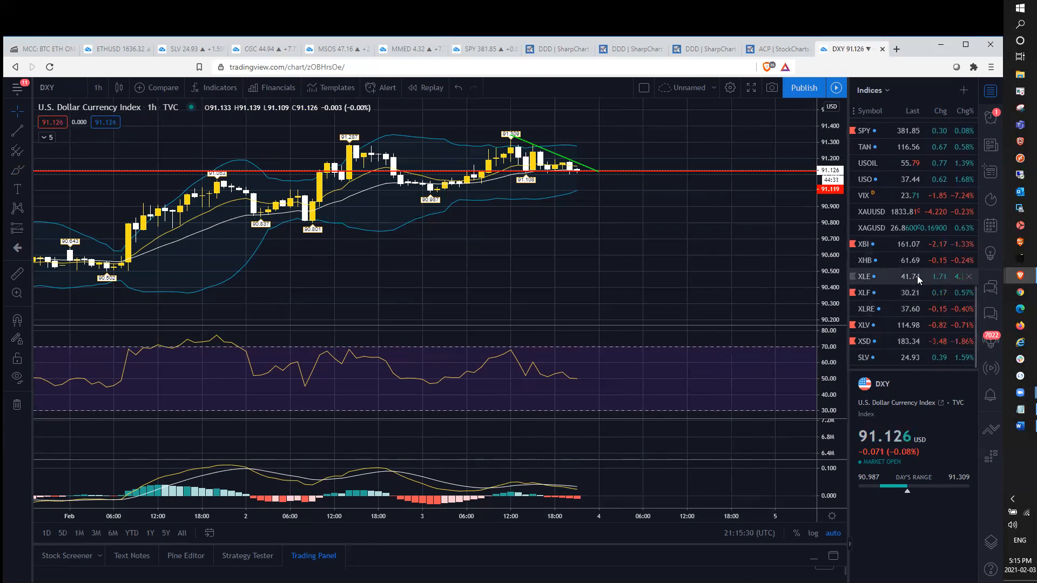
mouse_move(928, 244)
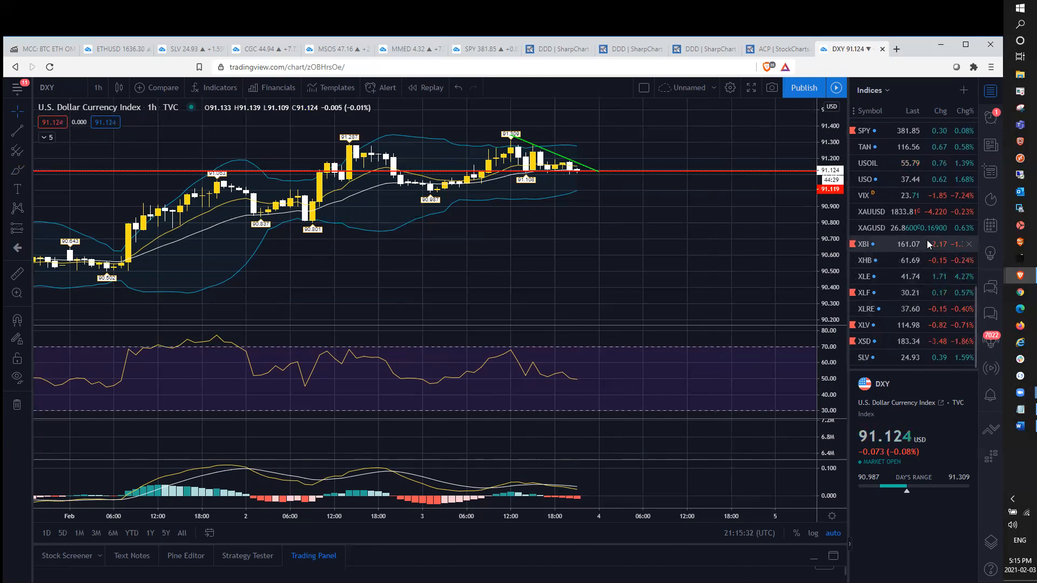
mouse_move(925, 357)
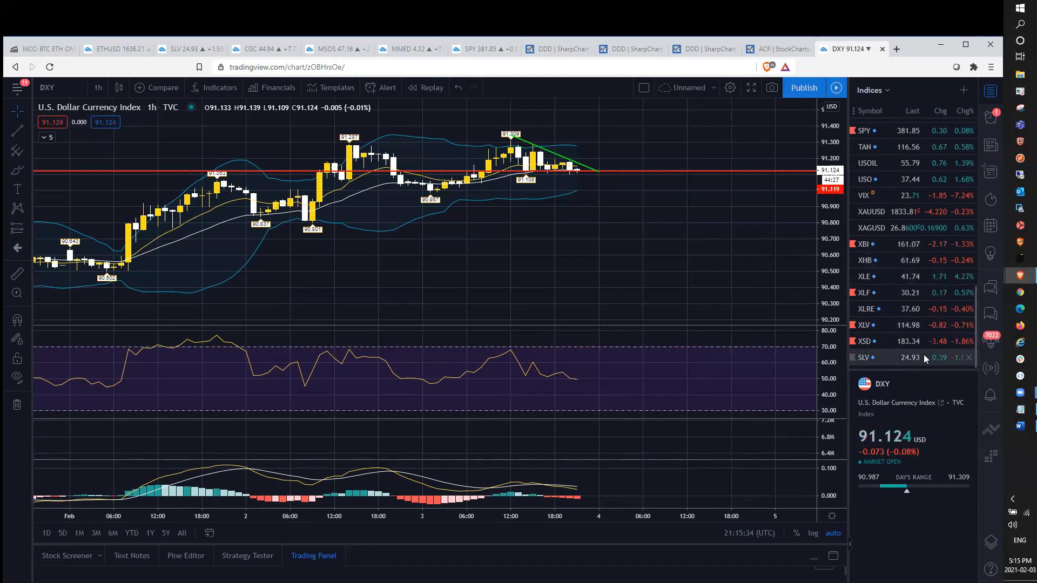
mouse_move(787, 357)
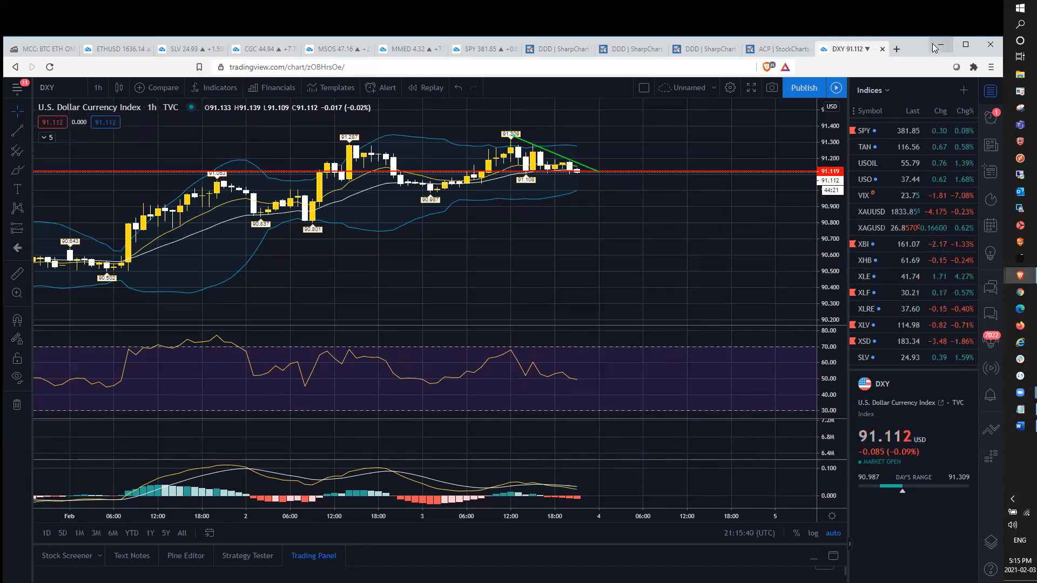
mouse_move(935, 44)
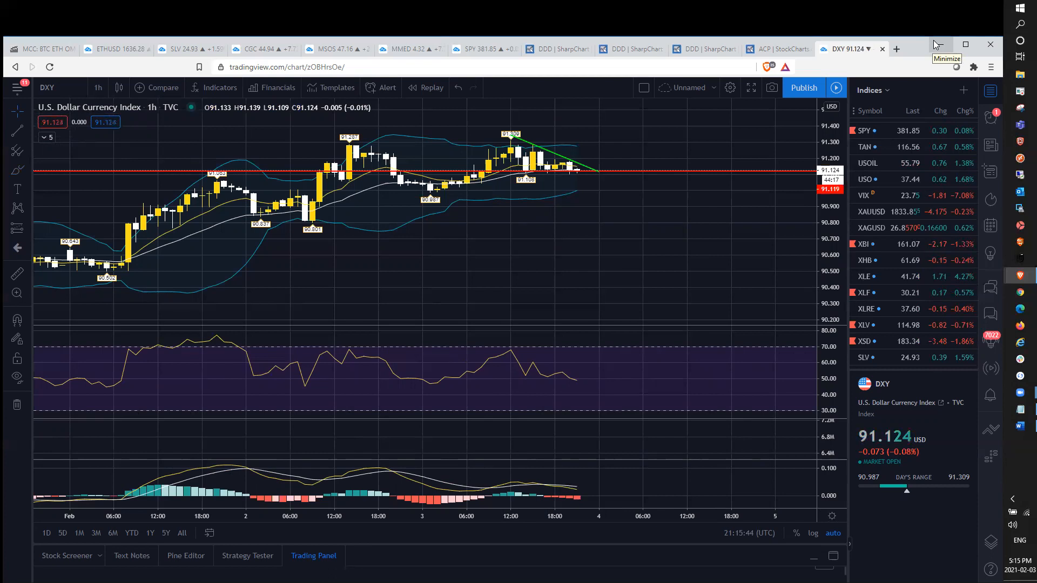
mouse_move(937, 44)
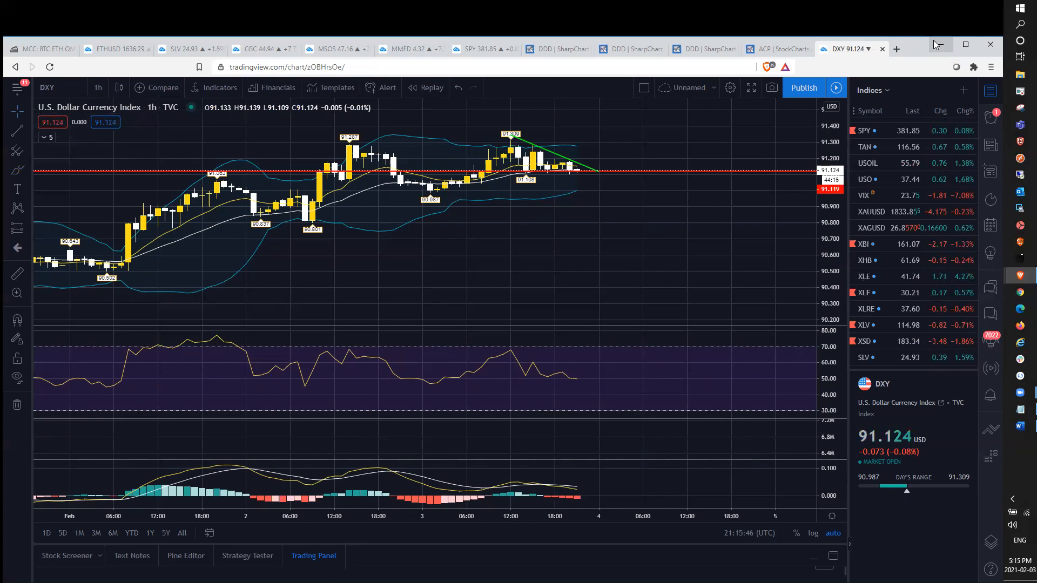